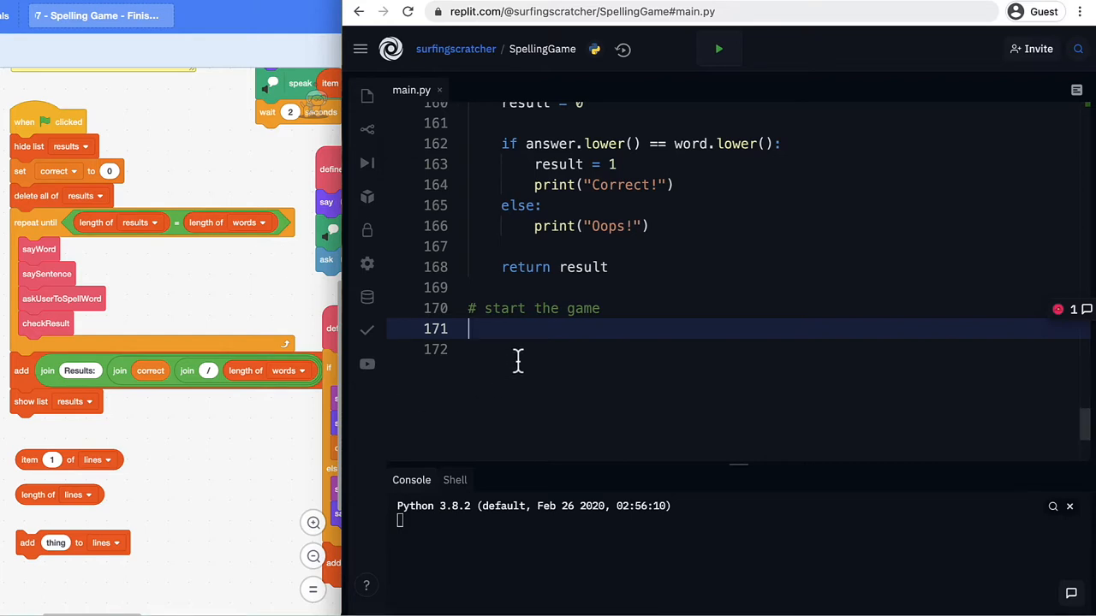
pyautogui.moveTo(246, 308)
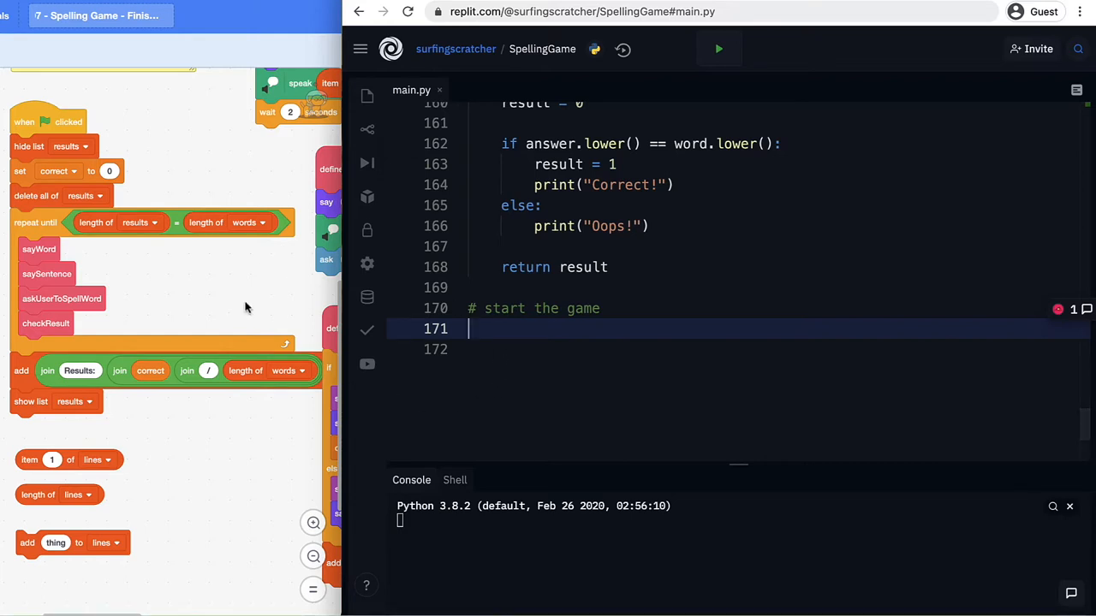
pyautogui.moveTo(618, 358)
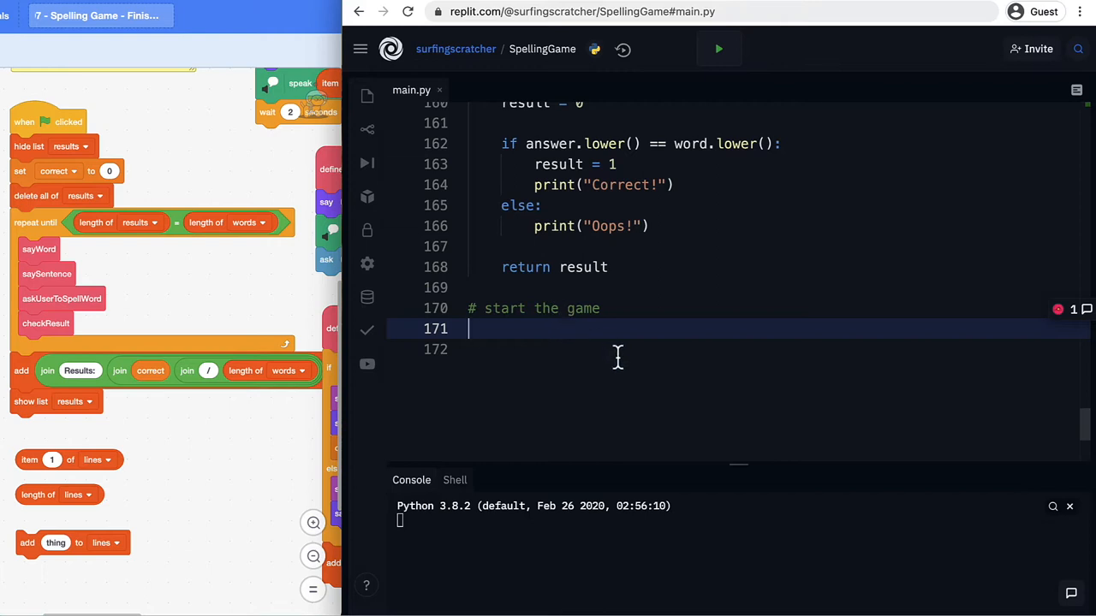
# Write 'def startSpelling():' below '# start the game' and start a new body line.
pyautogui.scroll(-3)
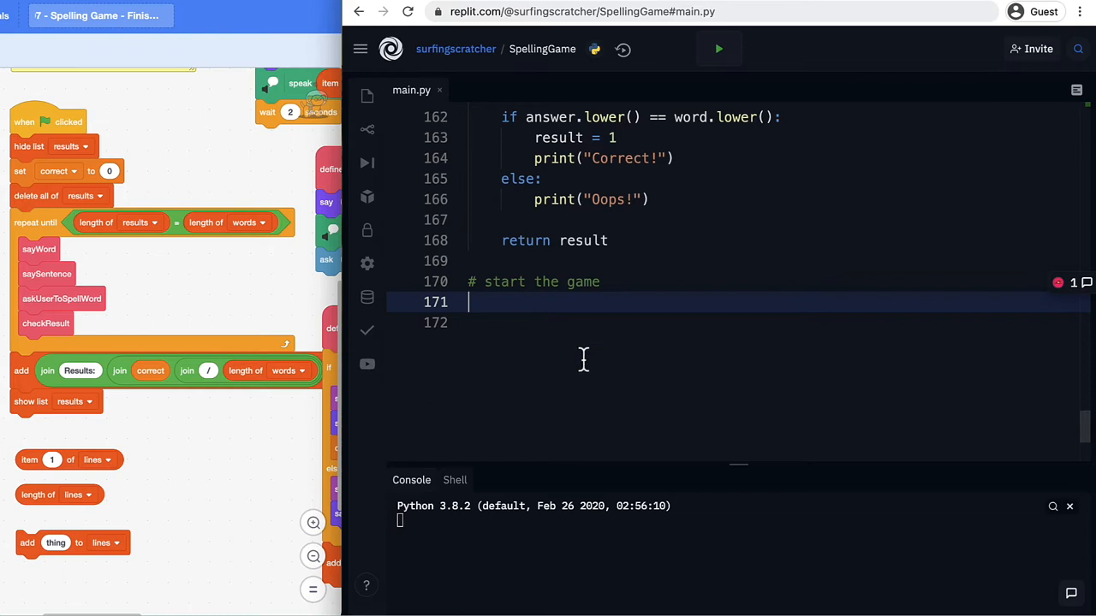
pyautogui.write('d')
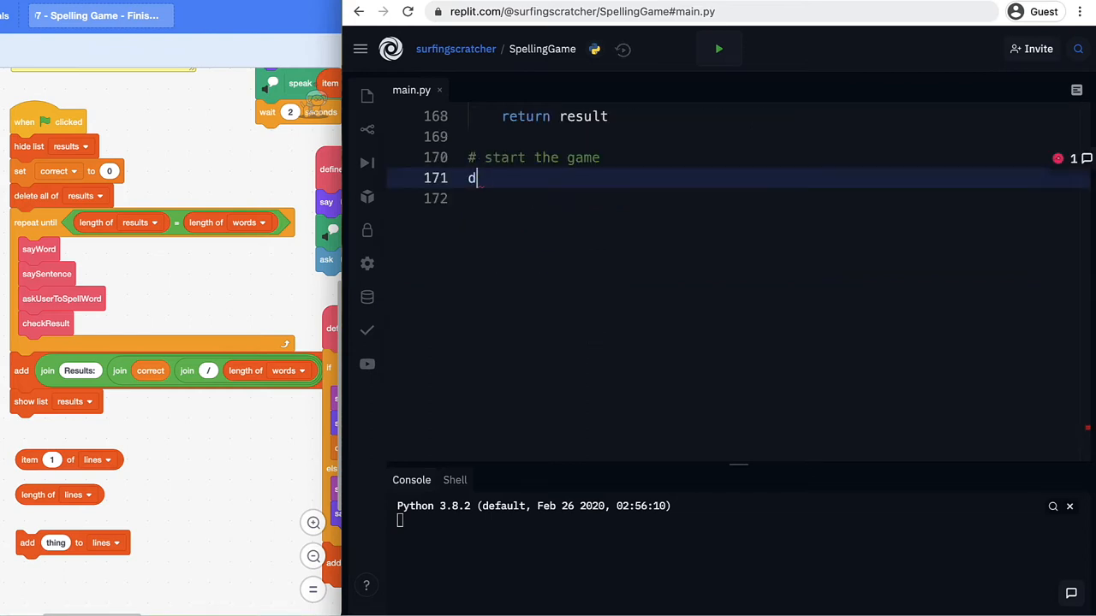
pyautogui.write('ef star')
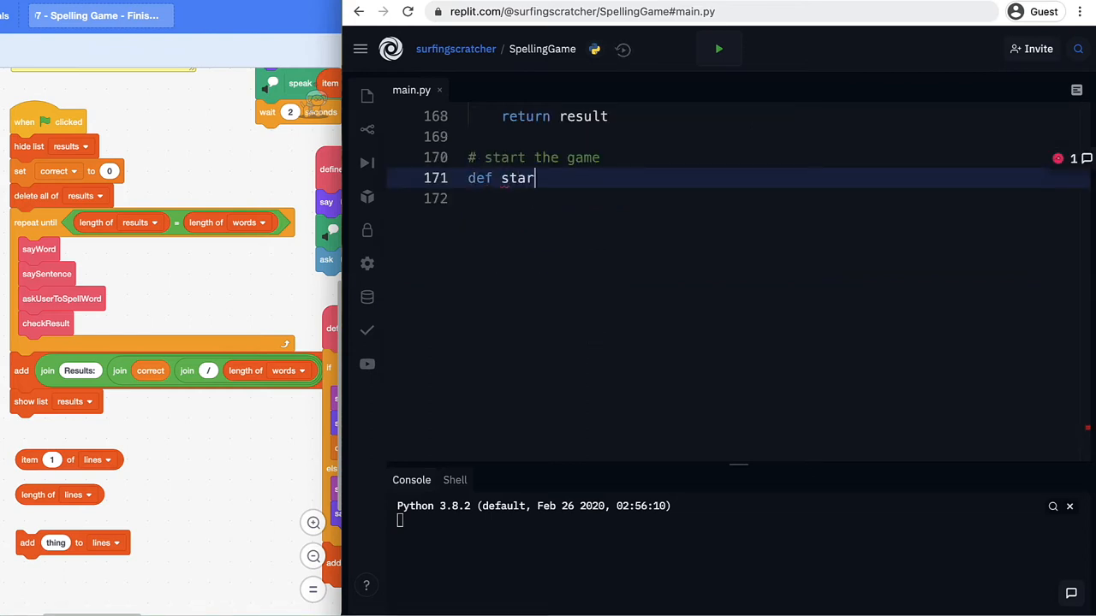
pyautogui.write('tSpelling')
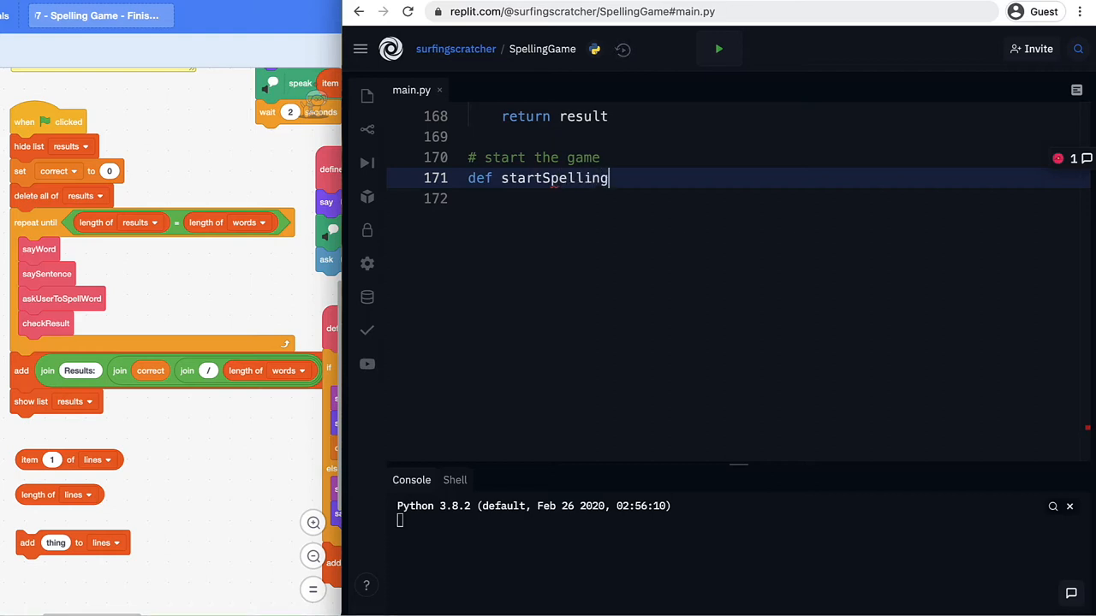
pyautogui.write('()')
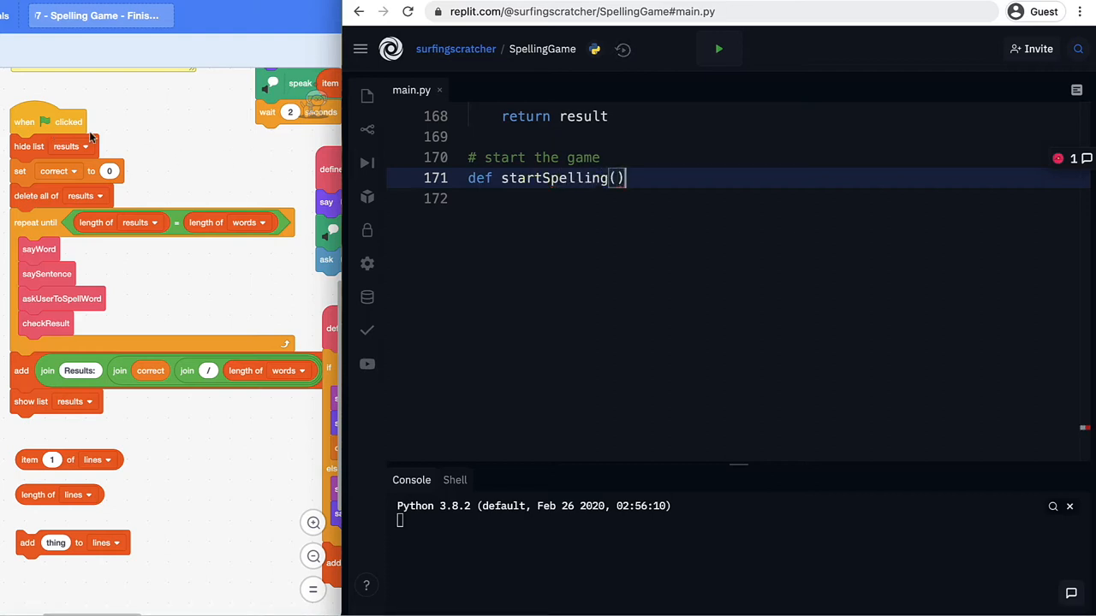
pyautogui.write(':')
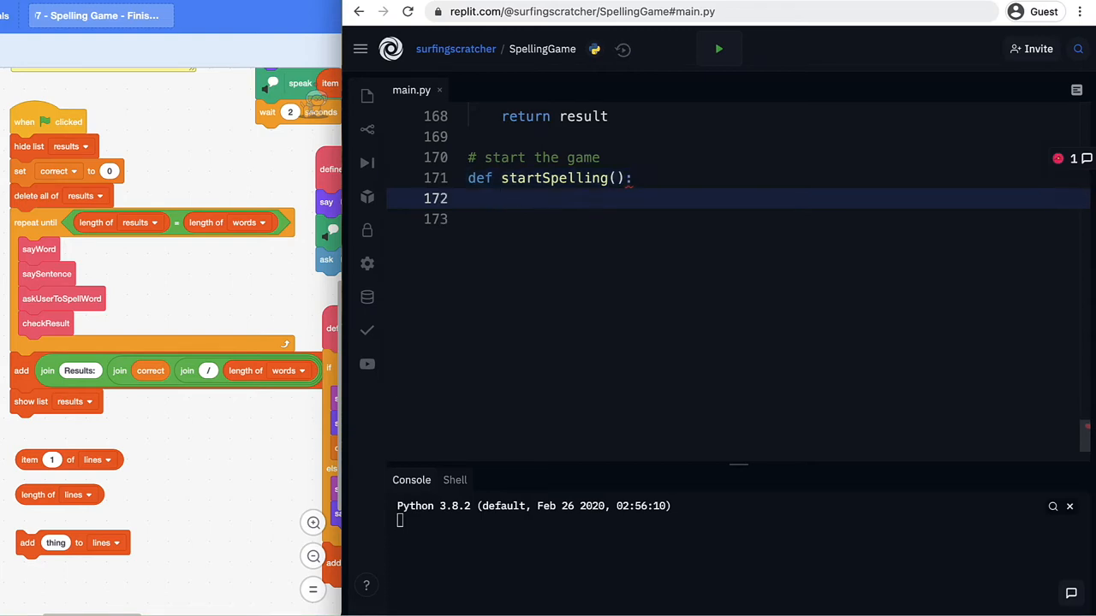
pyautogui.press('enter')
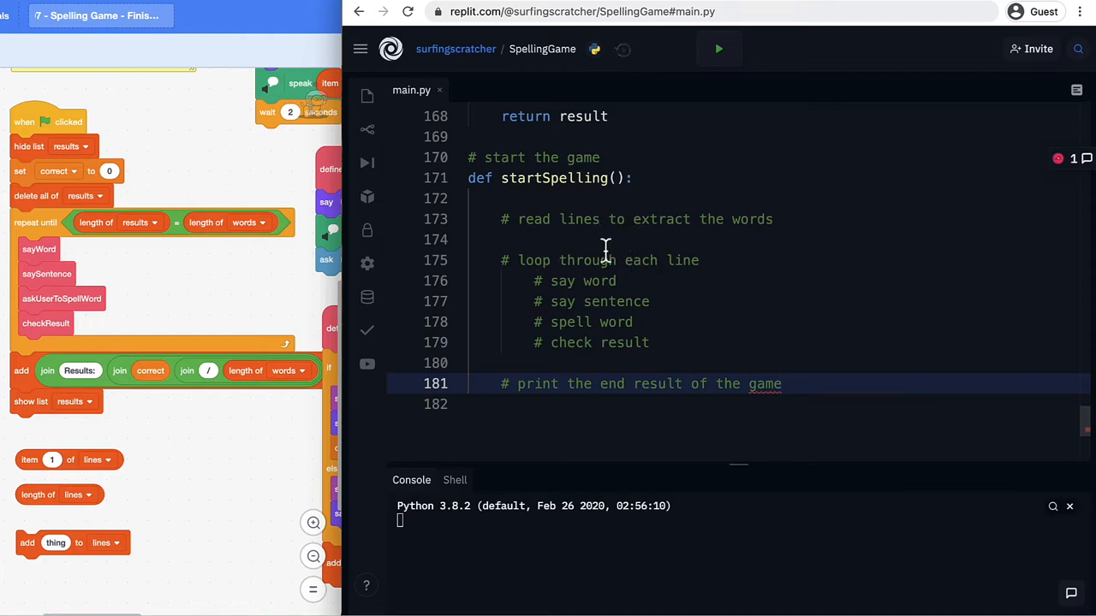
pyautogui.moveTo(614, 301)
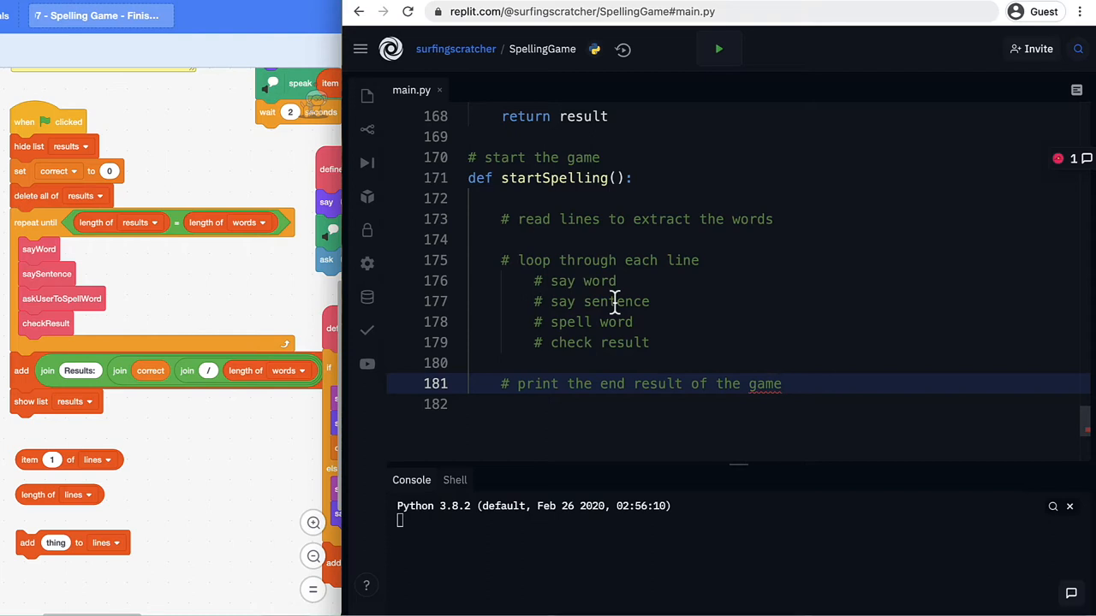
pyautogui.moveTo(580, 342)
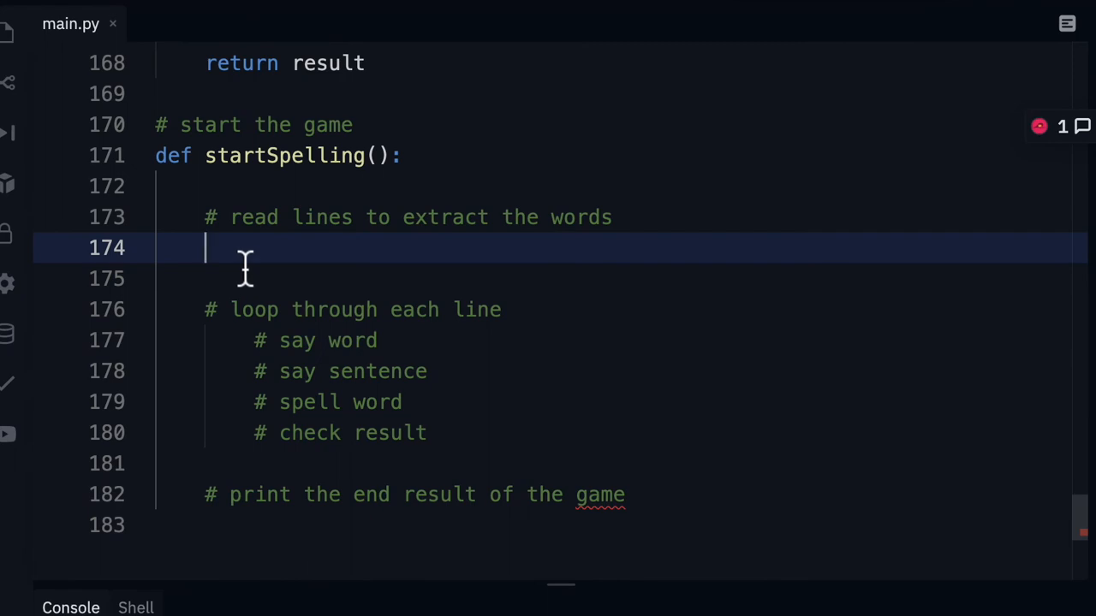
pyautogui.moveTo(655, 240)
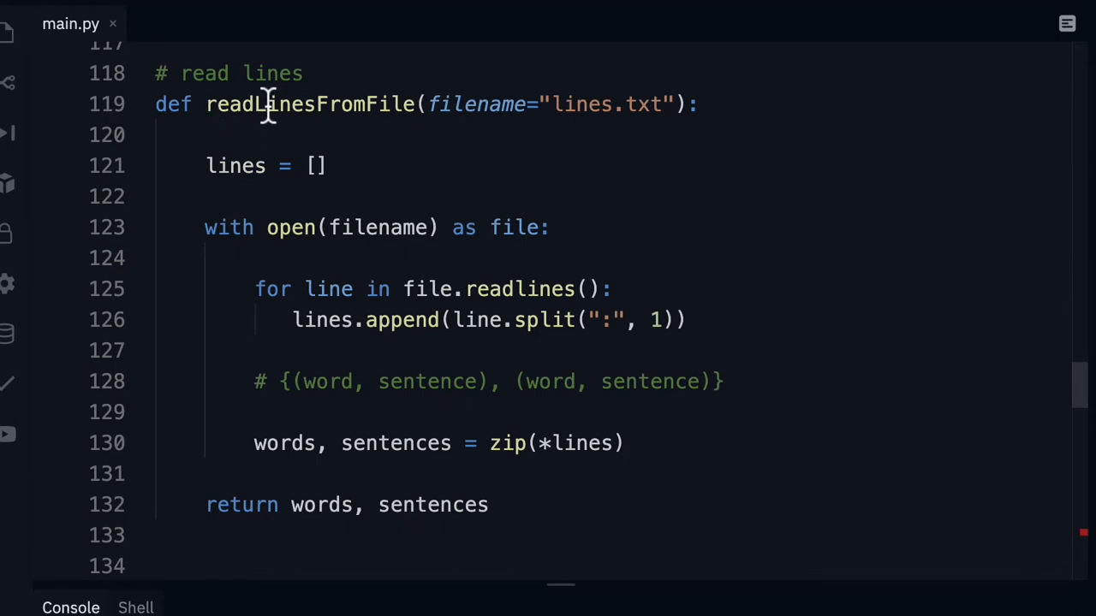
pyautogui.doubleClick(310, 104)
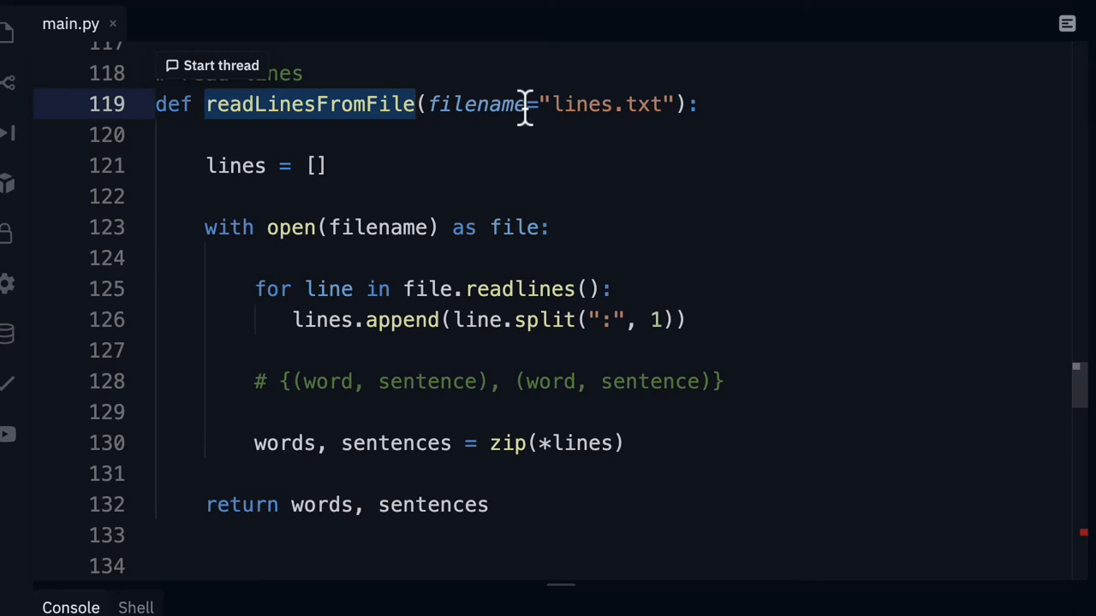
pyautogui.moveTo(646, 116)
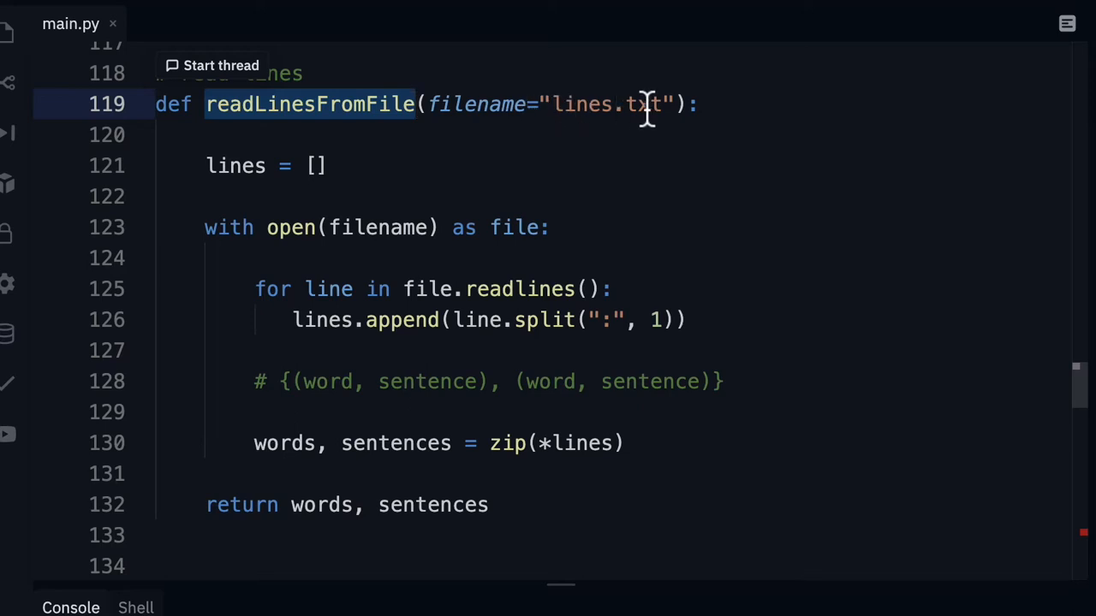
pyautogui.moveTo(359, 103)
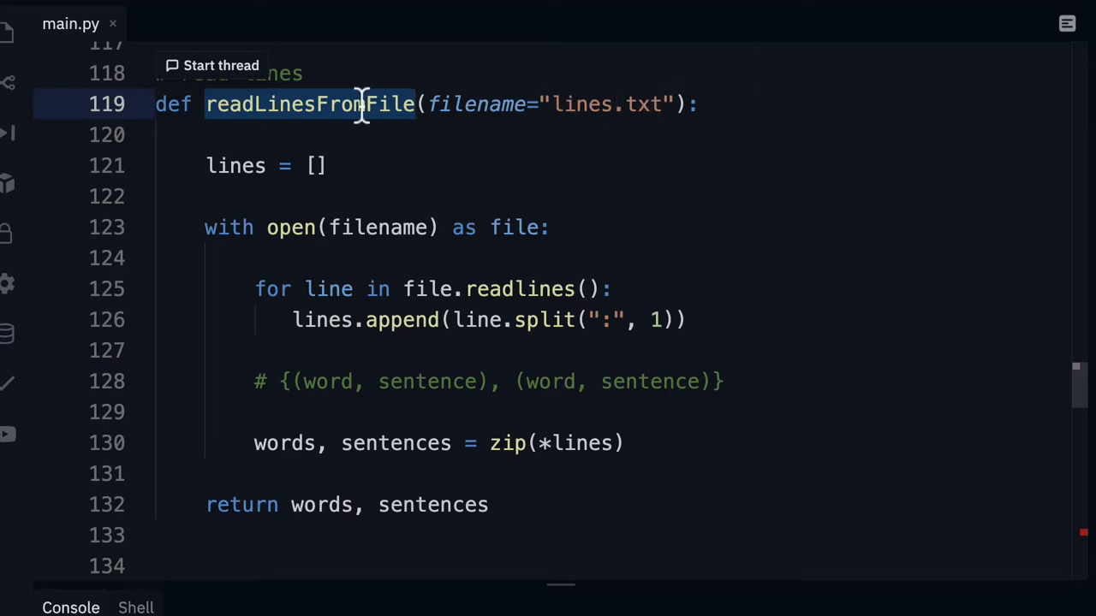
pyautogui.moveTo(402, 504)
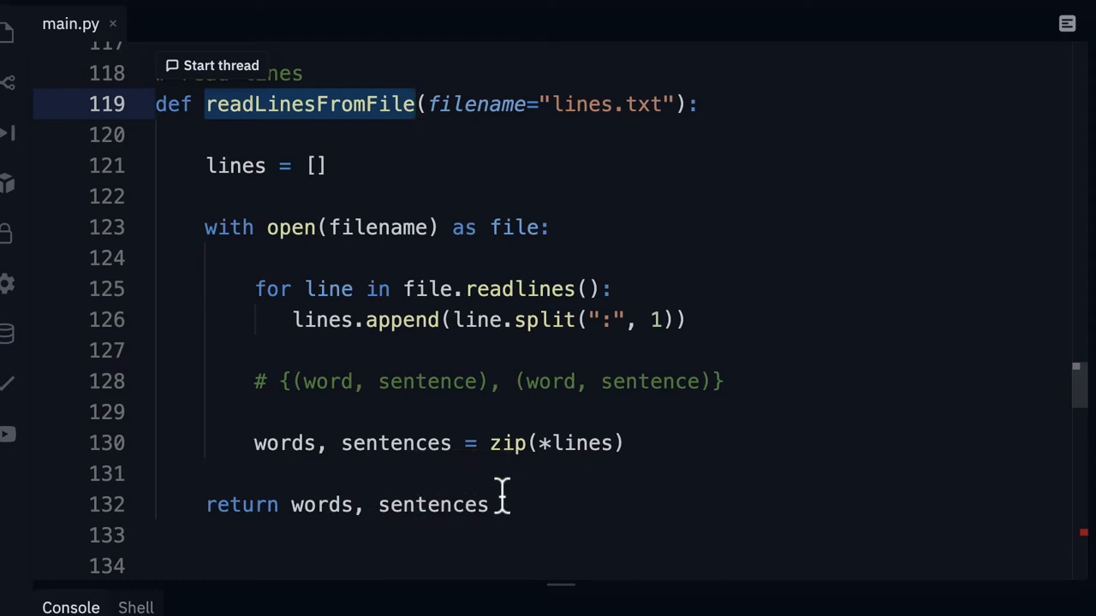
pyautogui.moveTo(482, 419)
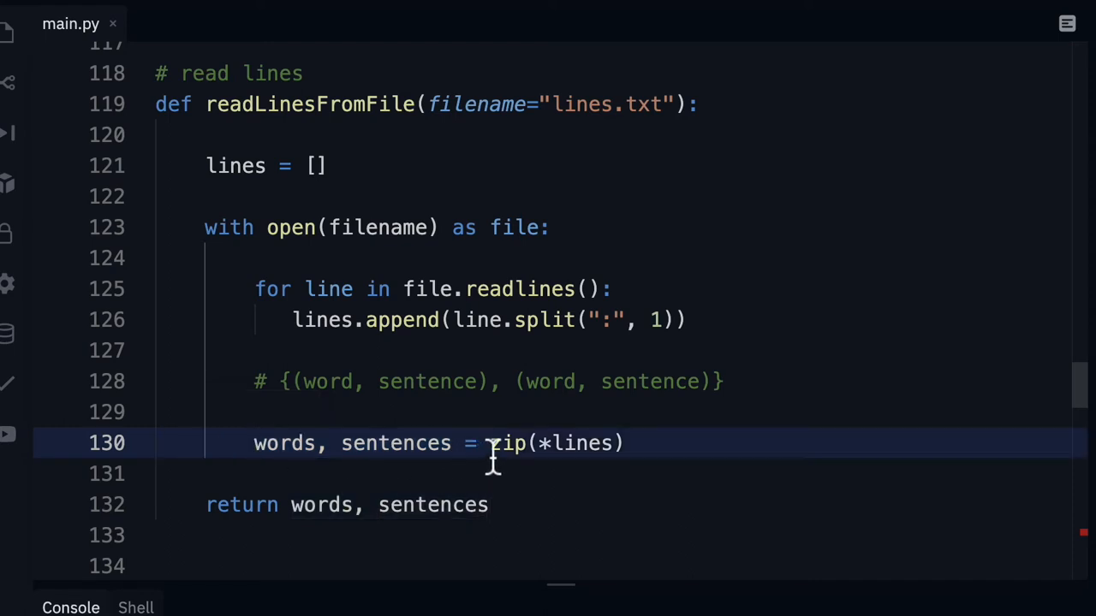
# Add 'words, sentences = readLinesFromFile()' and 'print(words)' inside startSpelling.
pyautogui.scroll(-3)
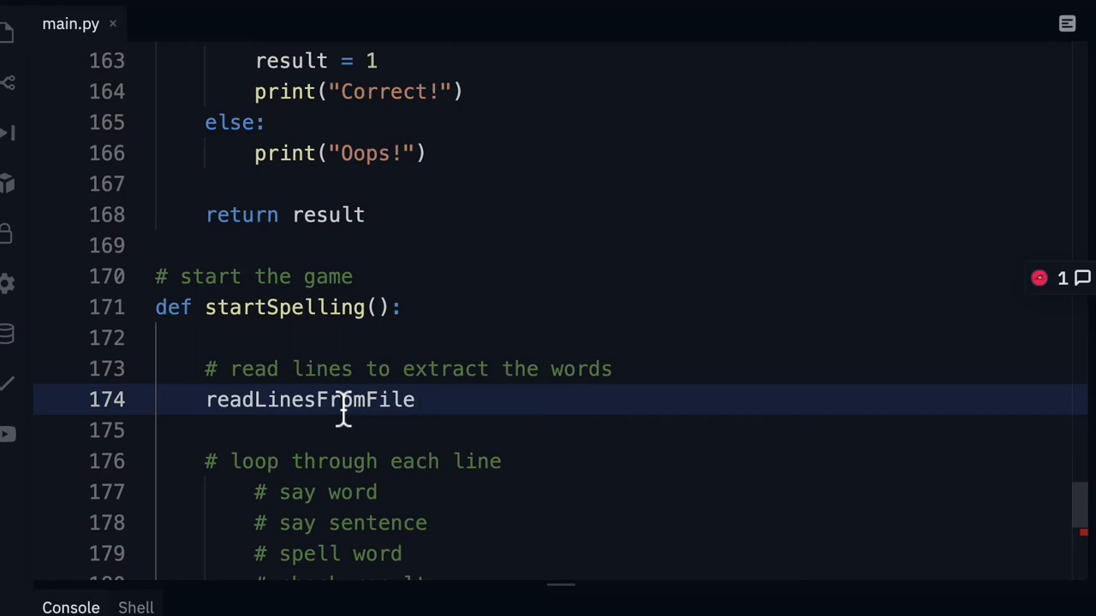
pyautogui.write('()')
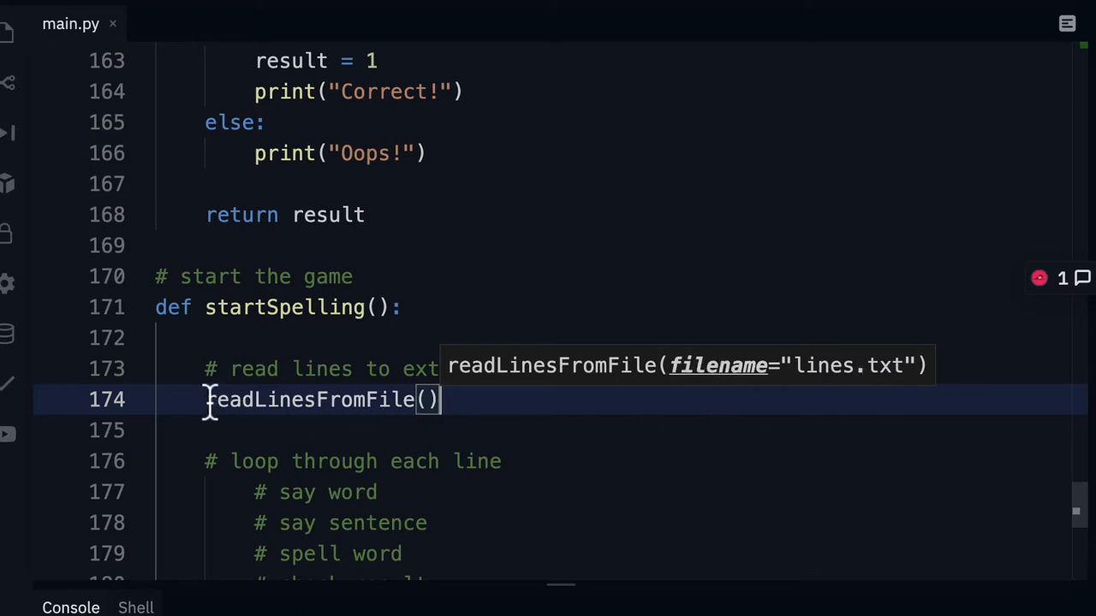
pyautogui.write('words,')
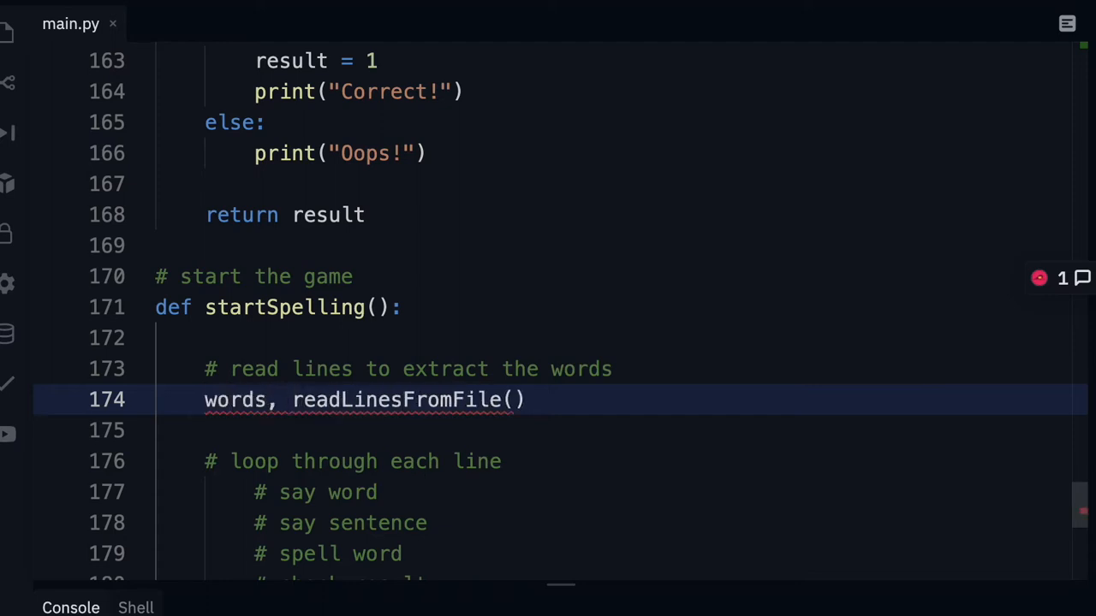
pyautogui.write('sentences =')
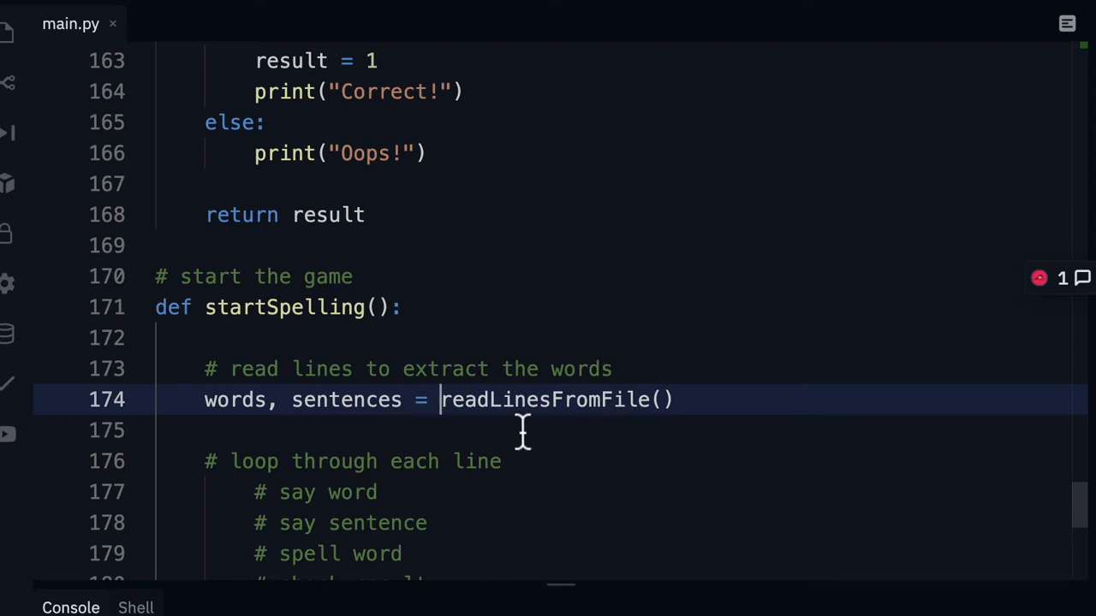
pyautogui.write('print()')
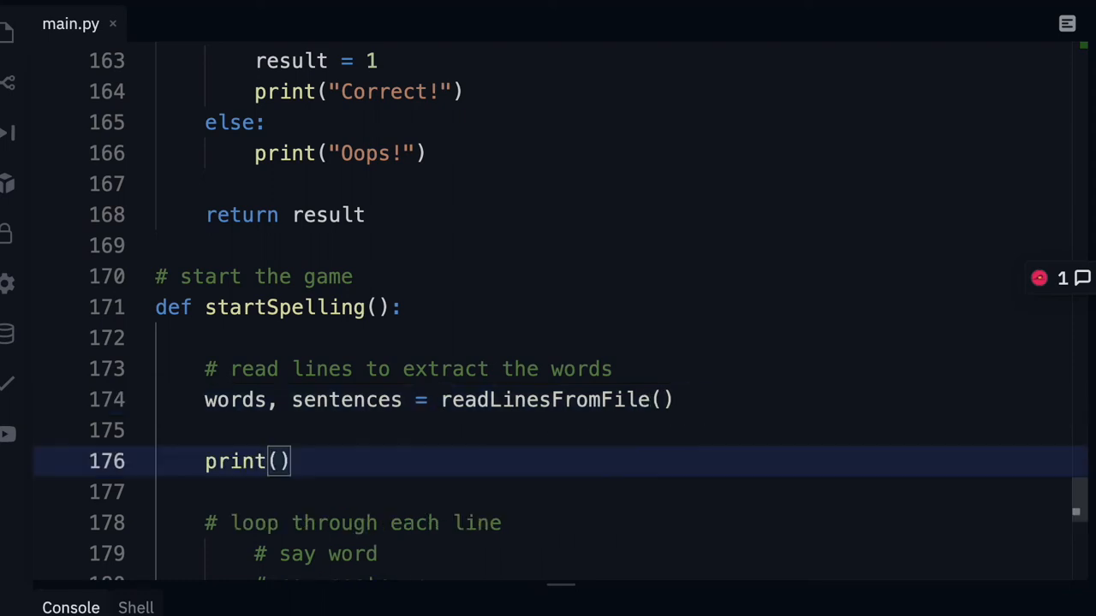
pyautogui.write('words')
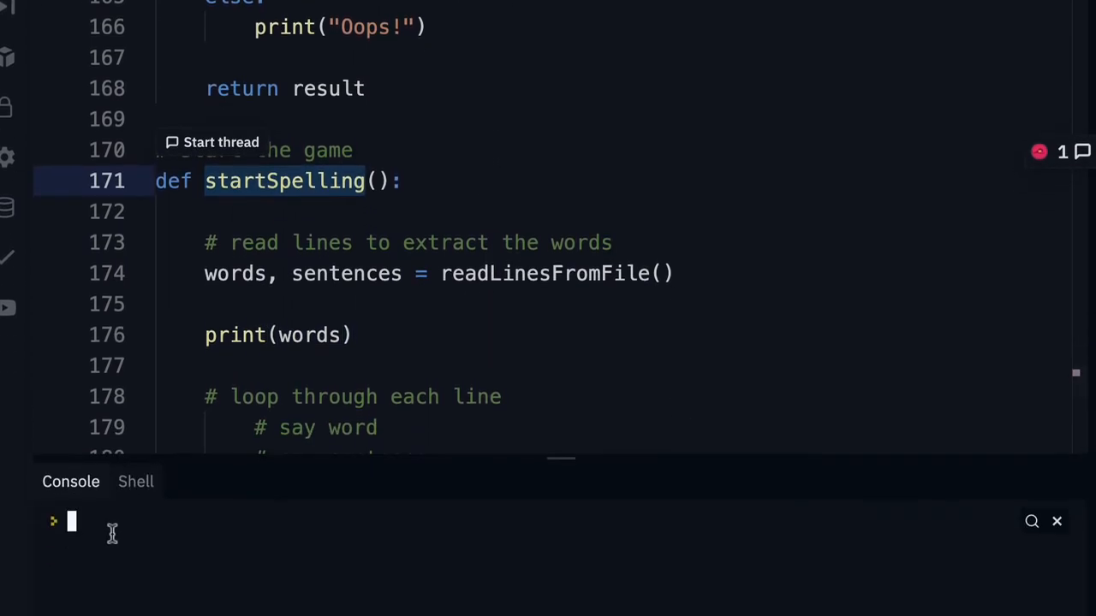
# Type 'startSpelling()' in the console to test printing the words.
pyautogui.write('startSpelling()')
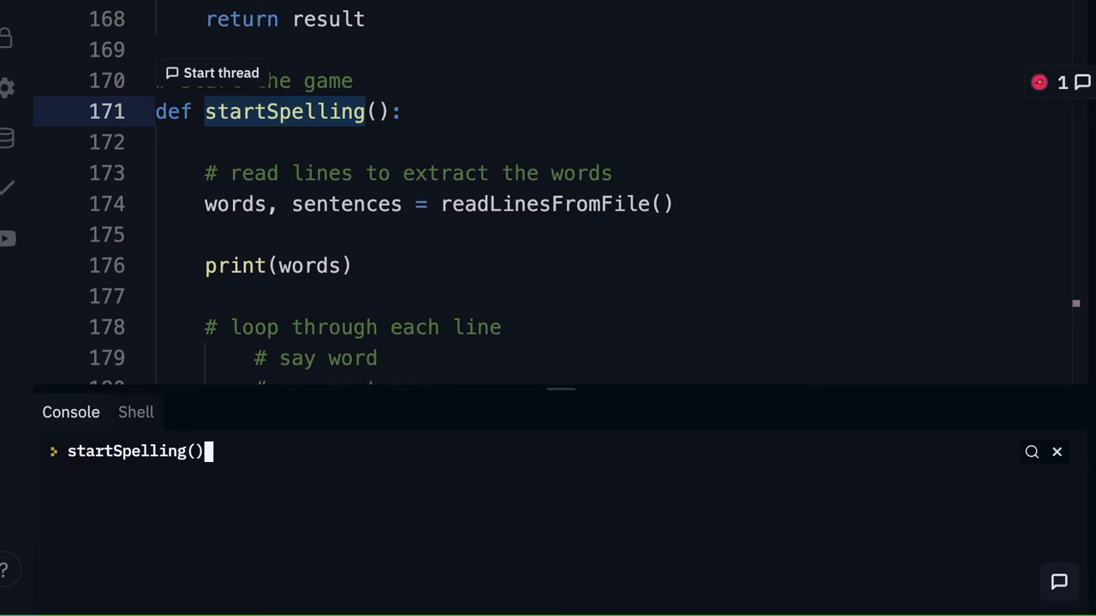
pyautogui.moveTo(344, 218)
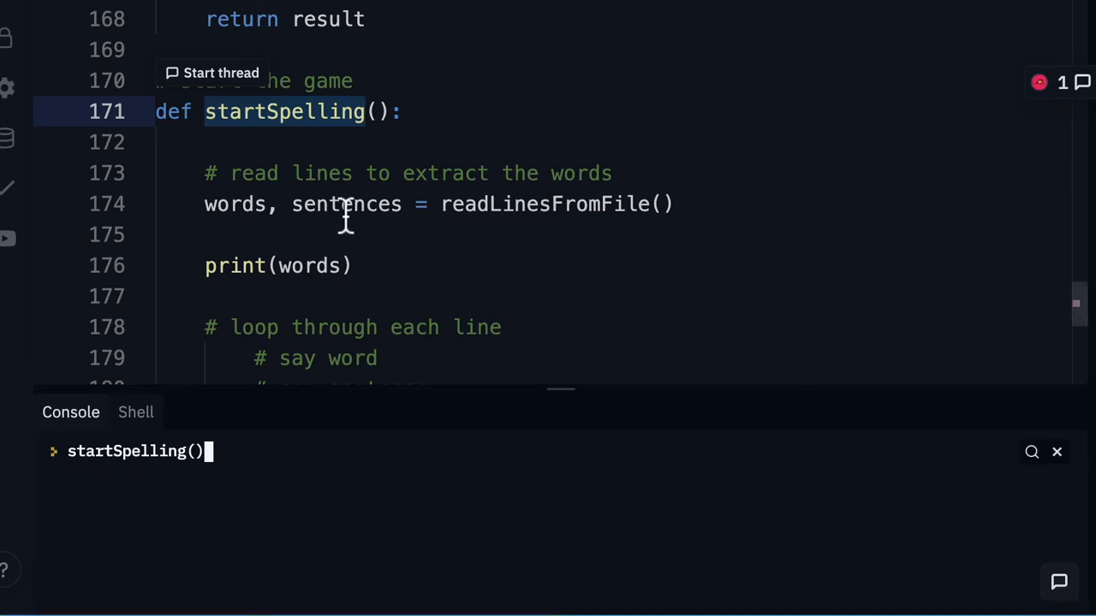
pyautogui.moveTo(305, 265)
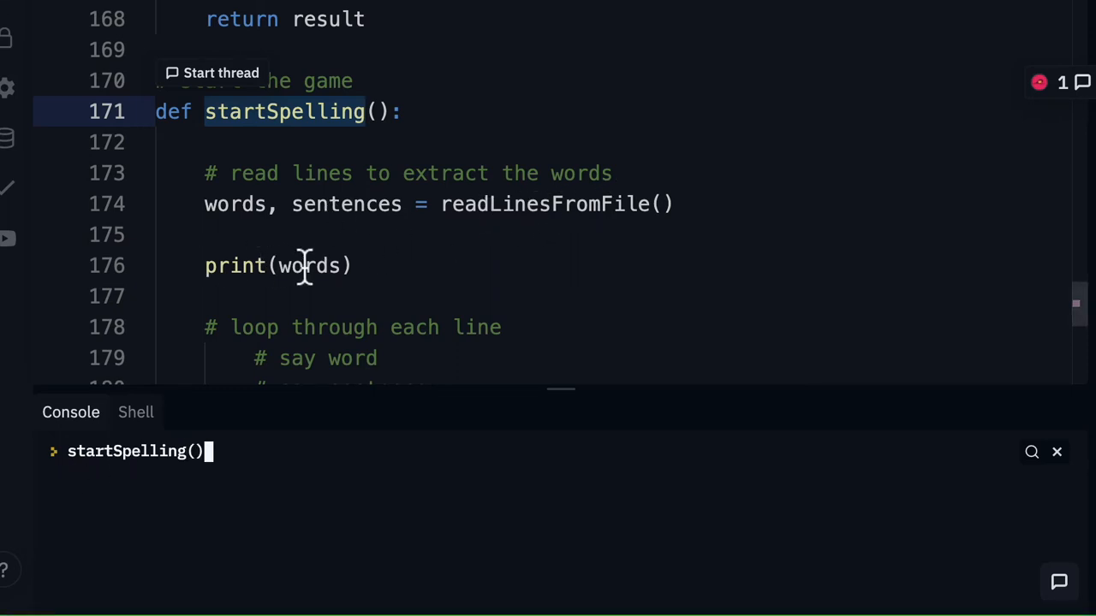
pyautogui.moveTo(237, 456)
pyautogui.write('word')
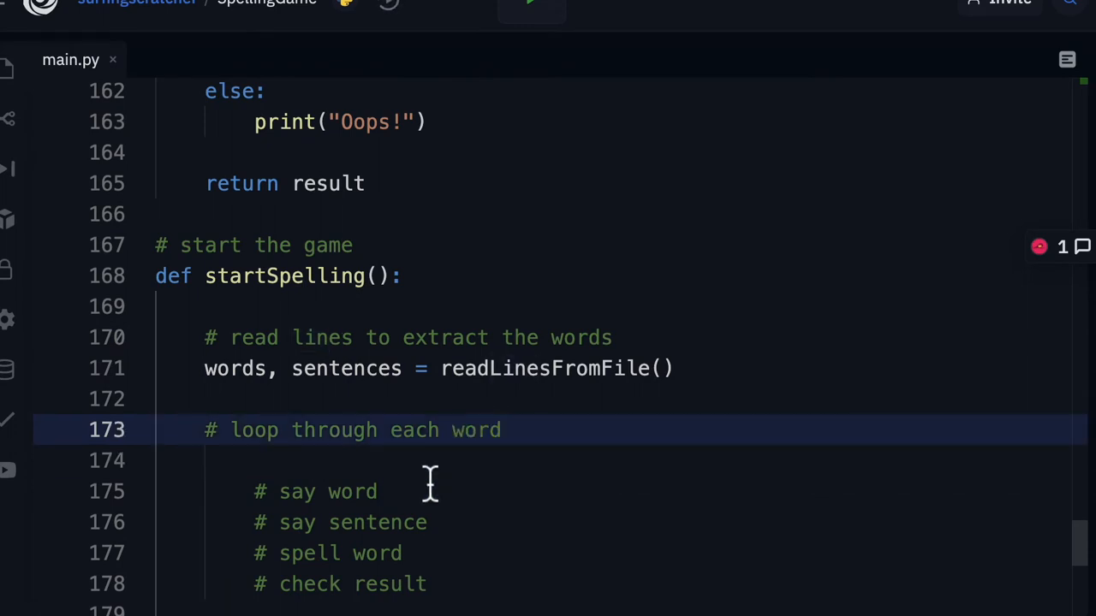
pyautogui.moveTo(378, 452)
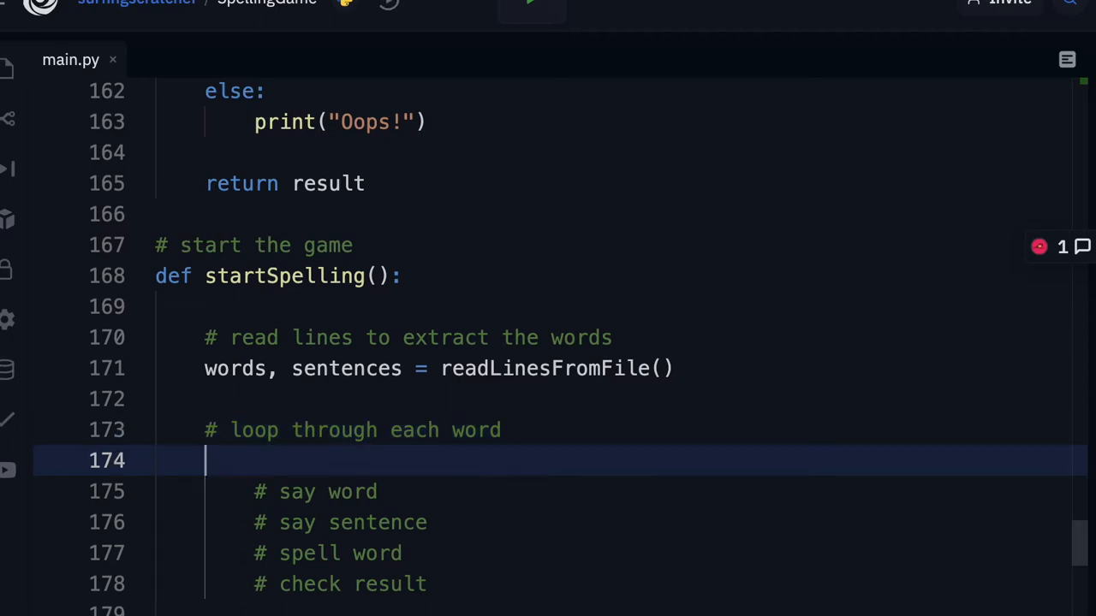
# Start a 'for' loop on line 174 and print LINES in the console.
pyautogui.write('for')
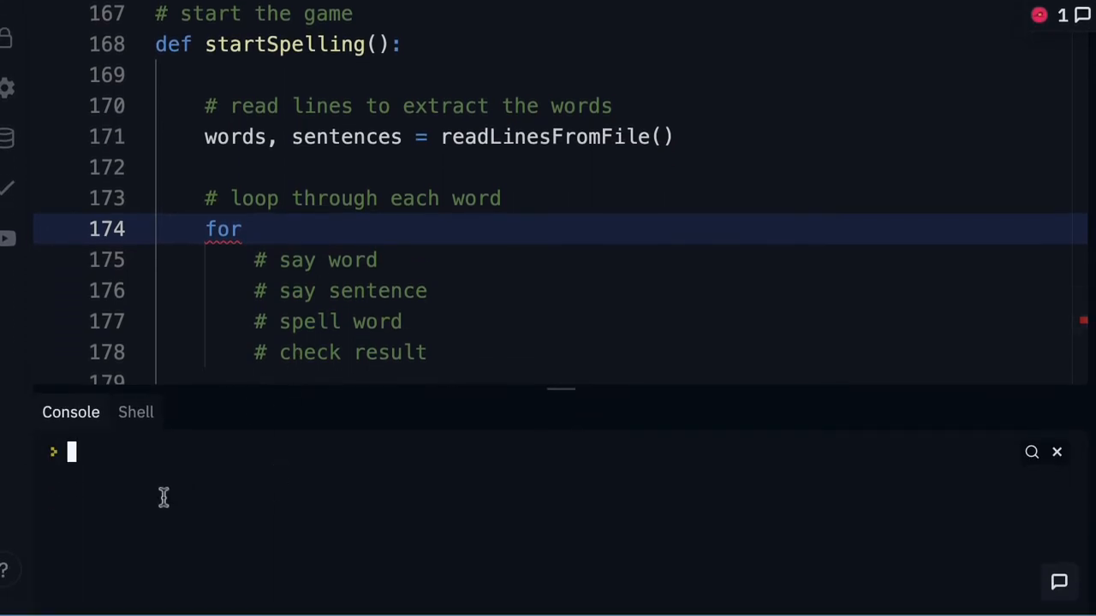
pyautogui.write('LINES')
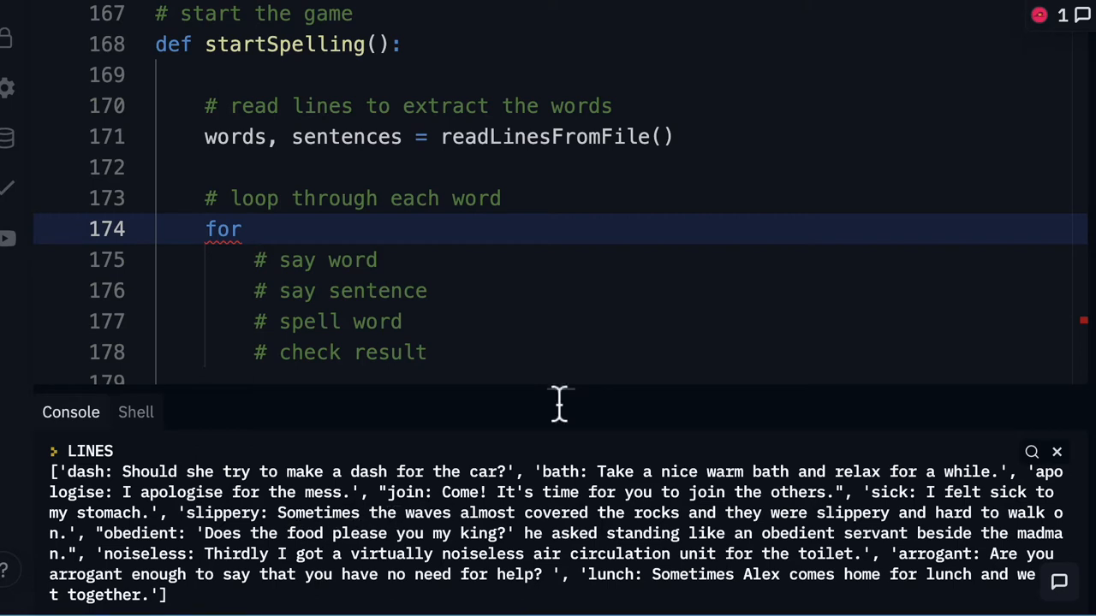
pyautogui.moveTo(248, 229)
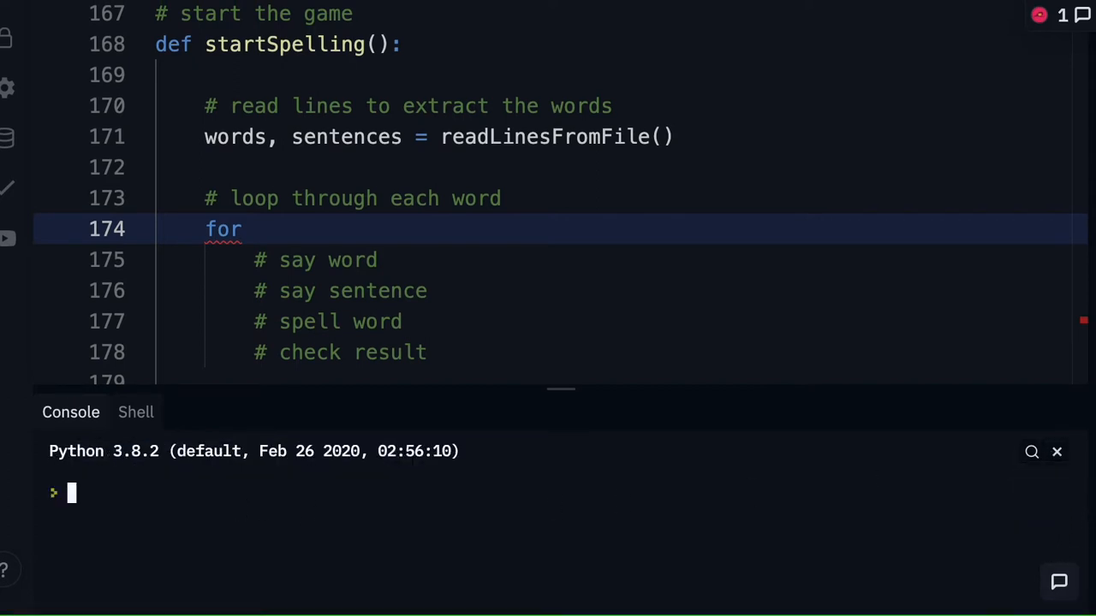
# Evaluate LINES[0], LINES[1] and LINES[-1] in the console.
pyautogui.write('LINES')
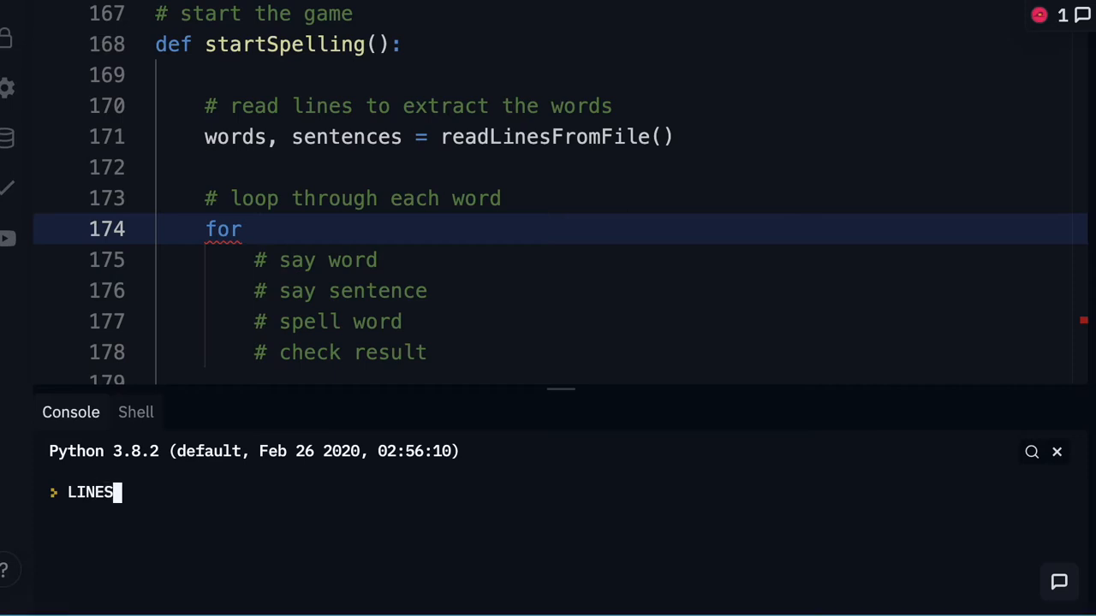
pyautogui.write('[]')
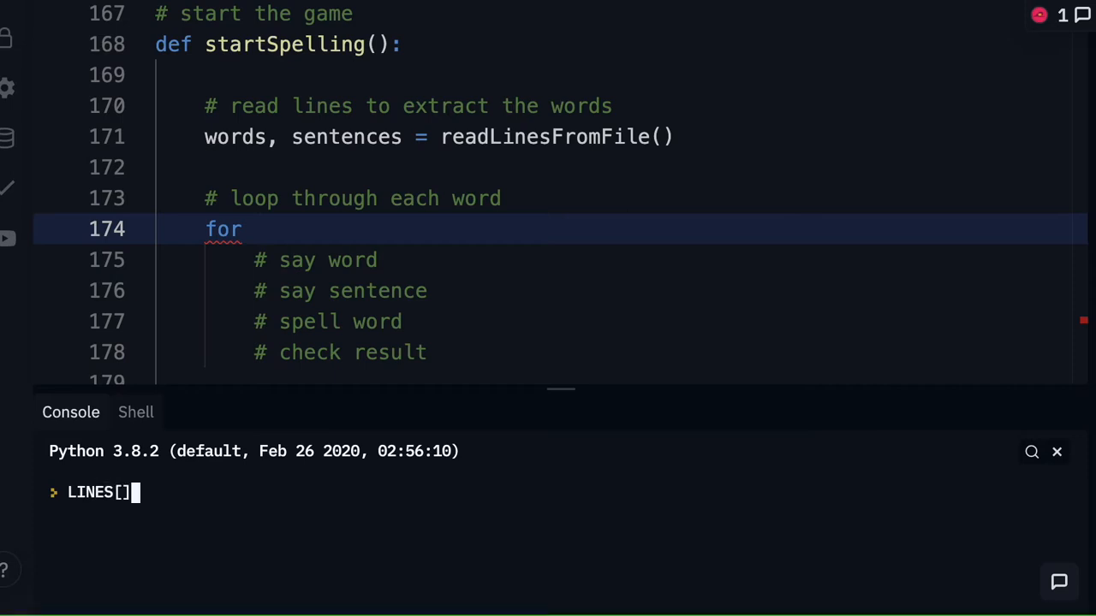
pyautogui.write('0')
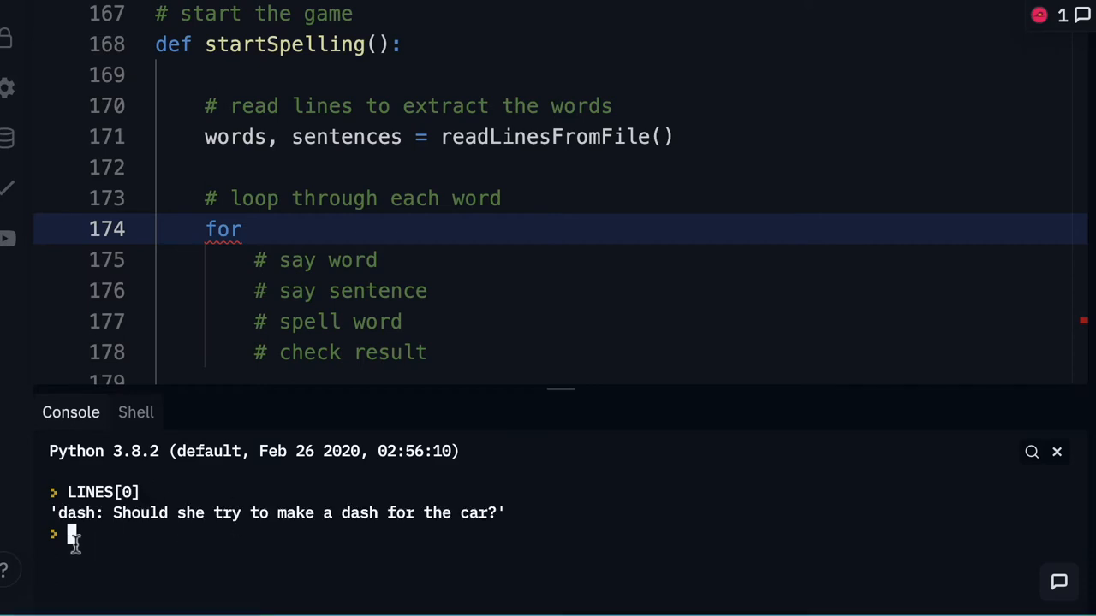
pyautogui.moveTo(345, 524)
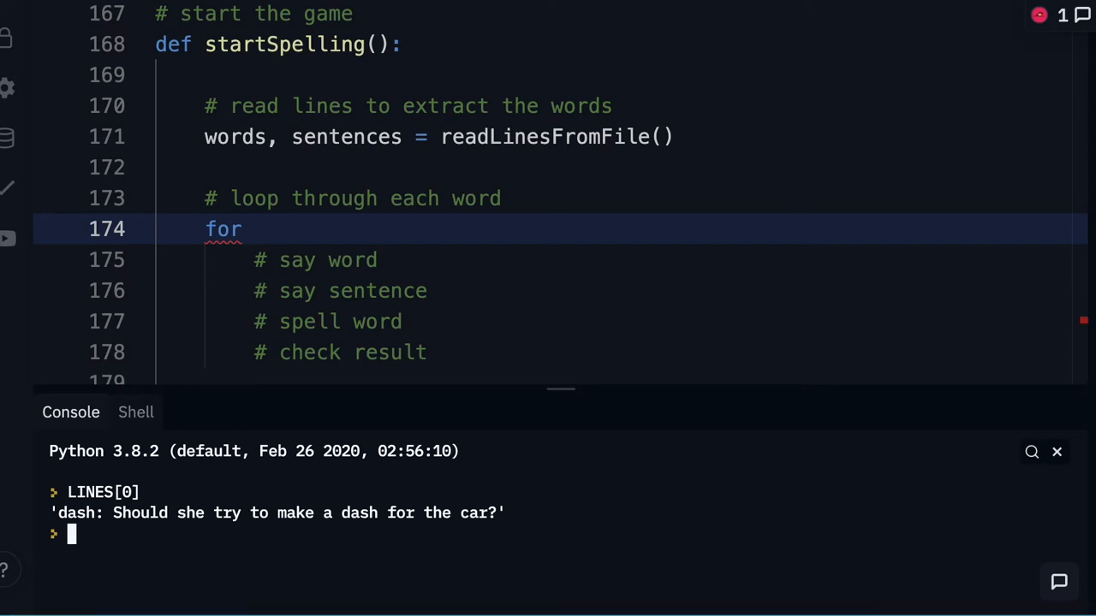
pyautogui.write('LINES[1]')
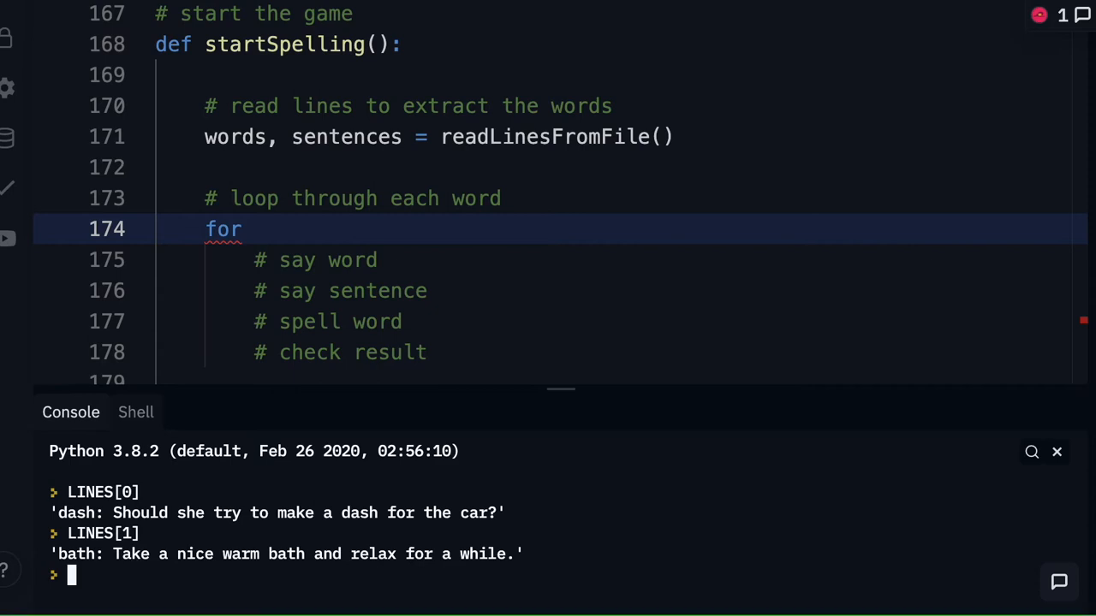
pyautogui.write('LINES[-]')
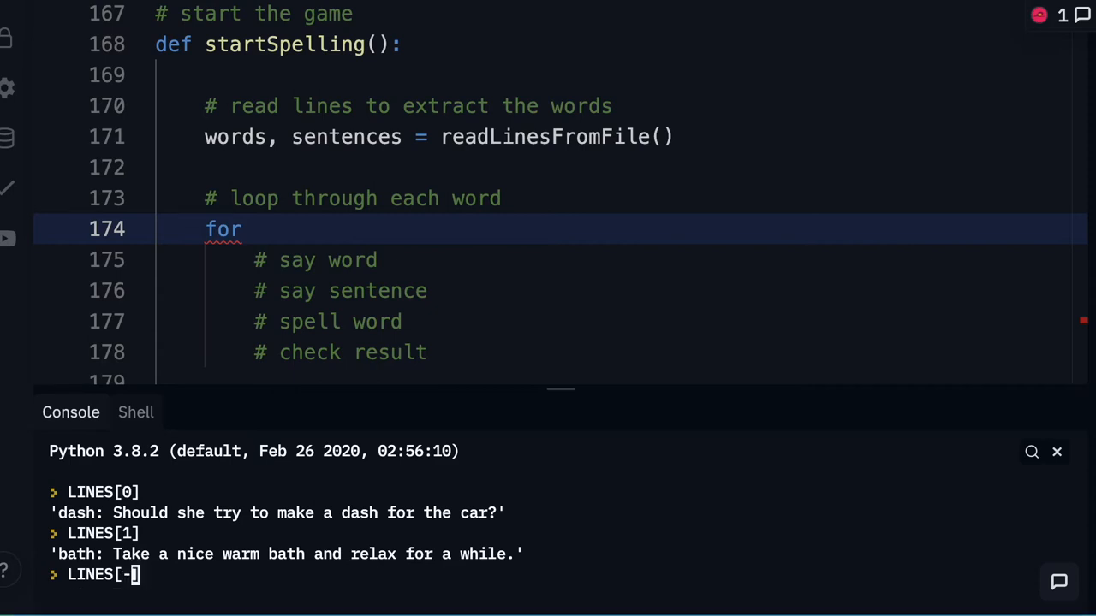
pyautogui.write('1')
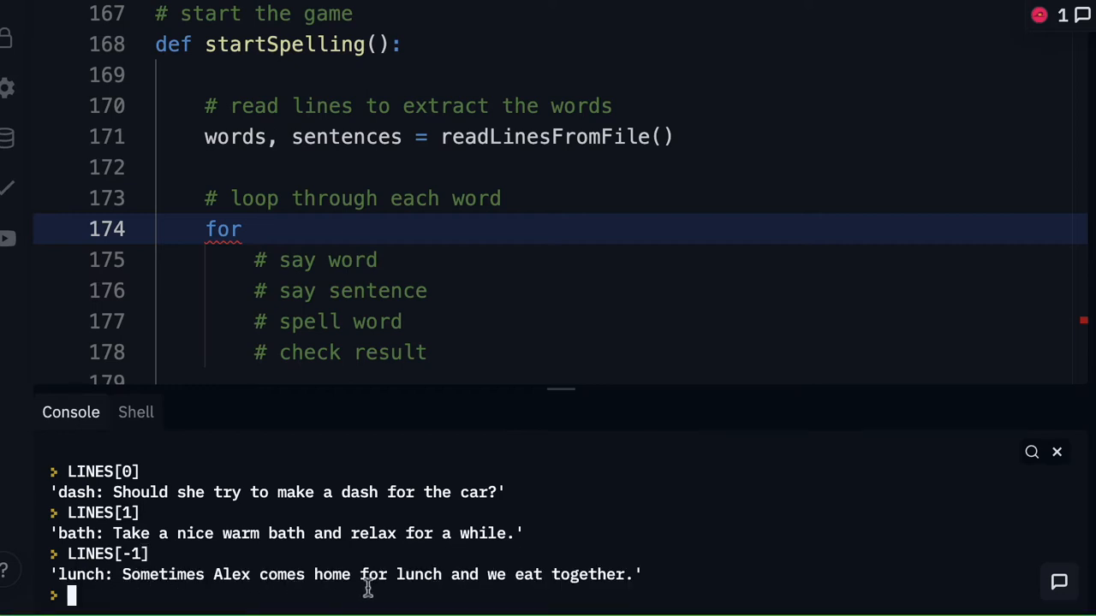
pyautogui.moveTo(214, 555)
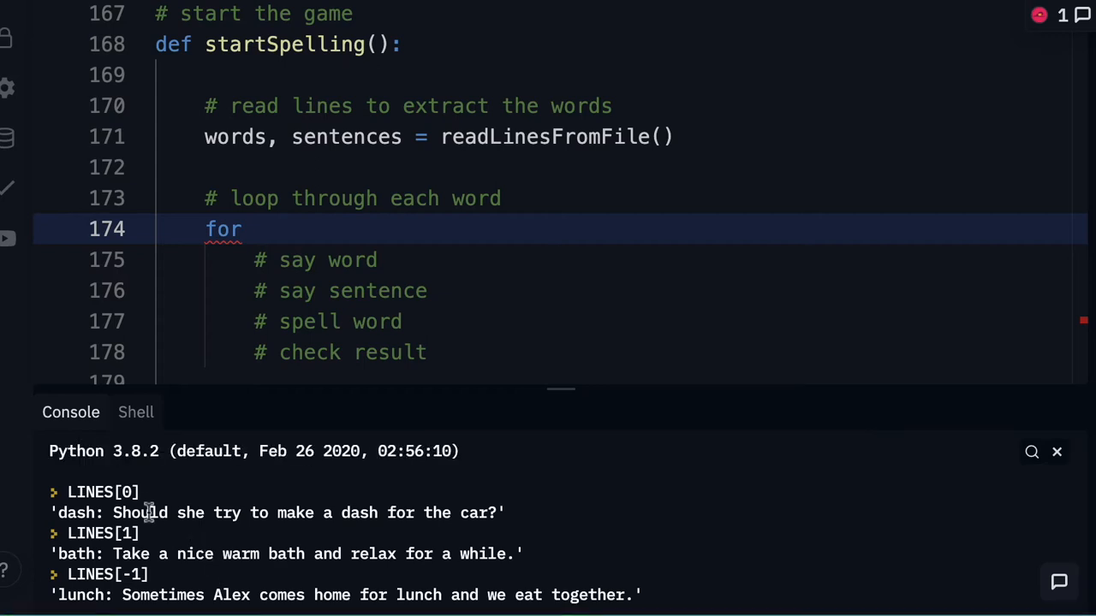
pyautogui.moveTo(149, 529)
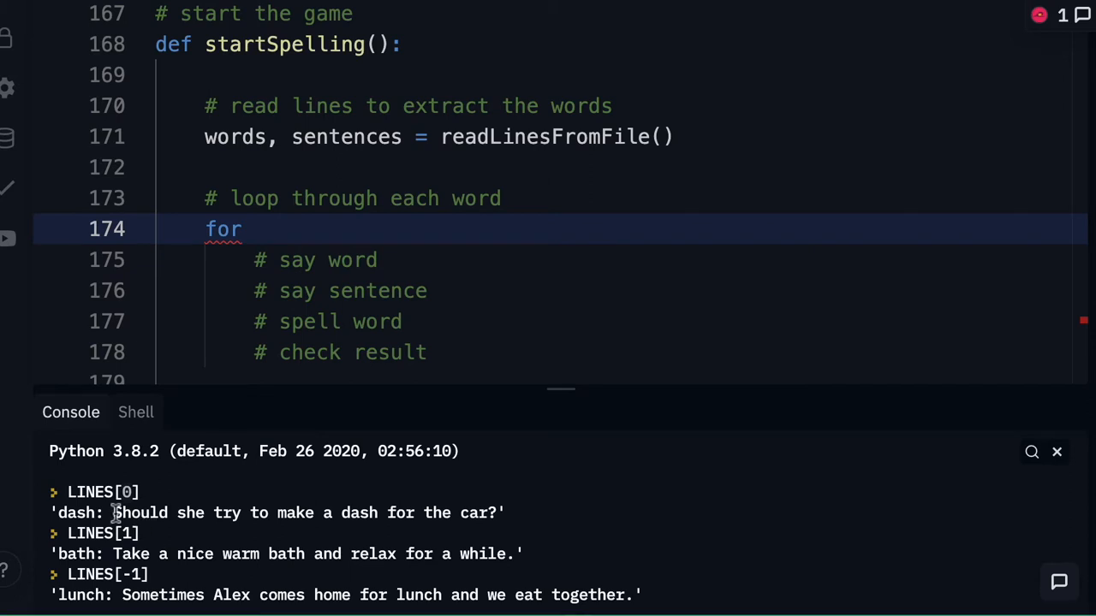
pyautogui.moveTo(153, 554)
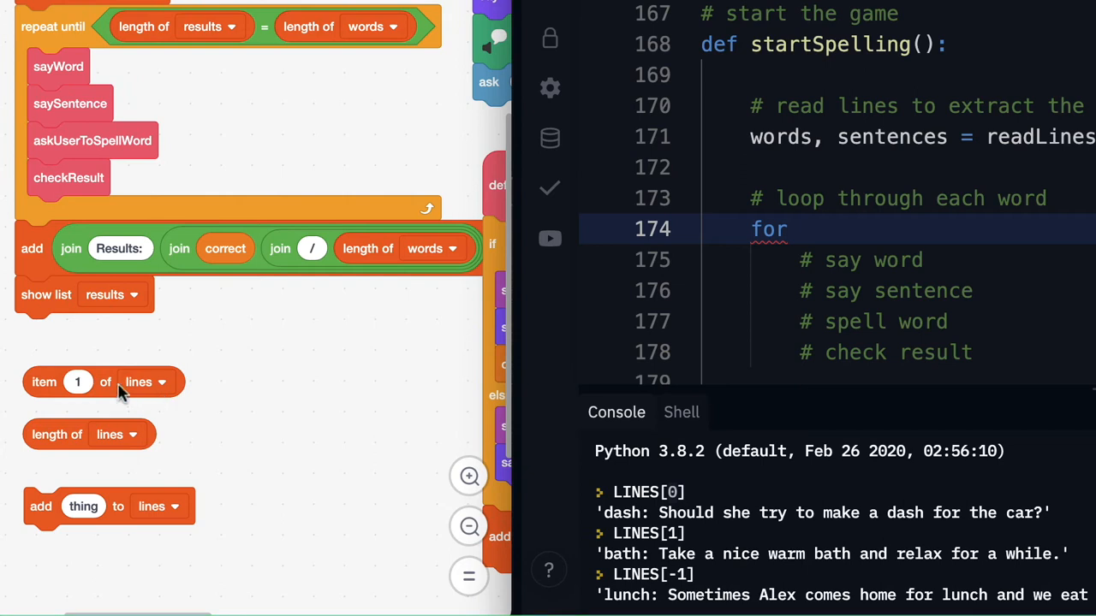
# Drag the Scratch 'item 1 of lines' block apart, then return to Replit's for loop line.
pyautogui.moveTo(102, 382); pyautogui.dragTo(214, 369)
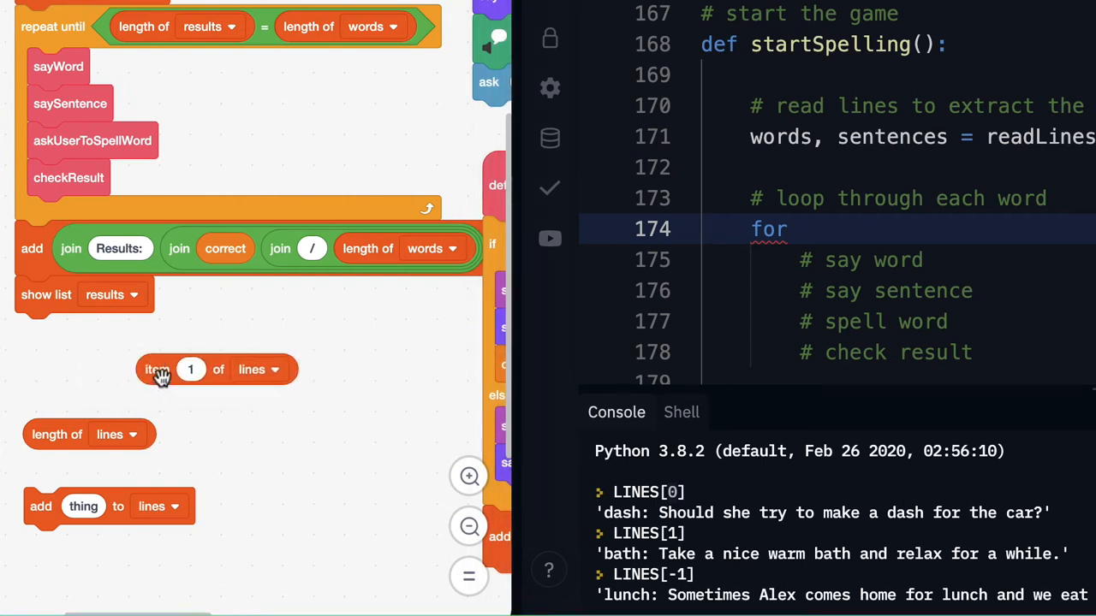
pyautogui.moveTo(268, 385)
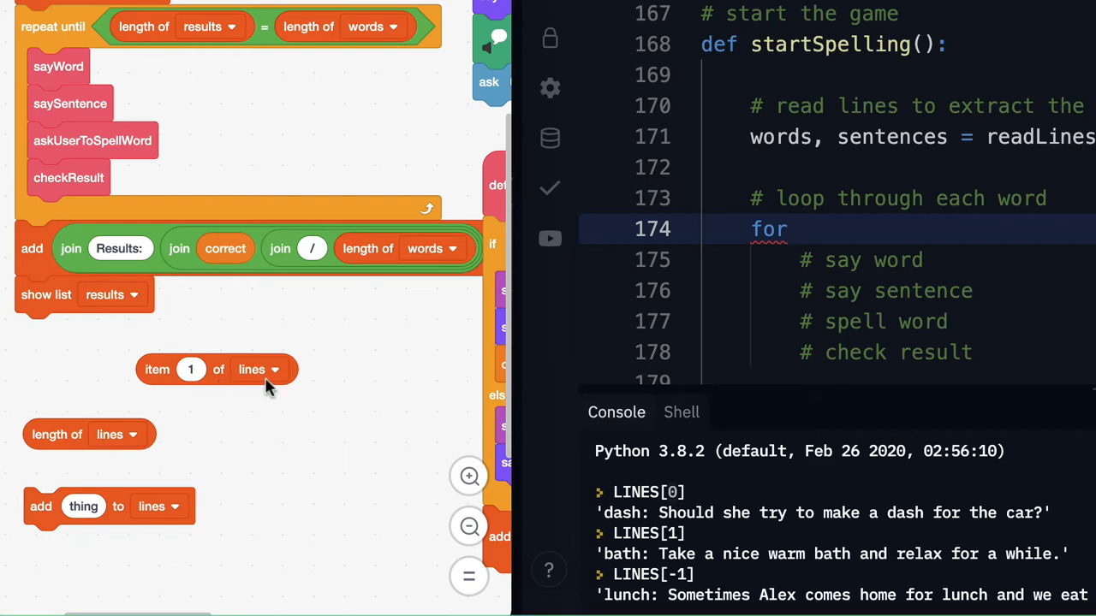
pyautogui.moveTo(682, 505)
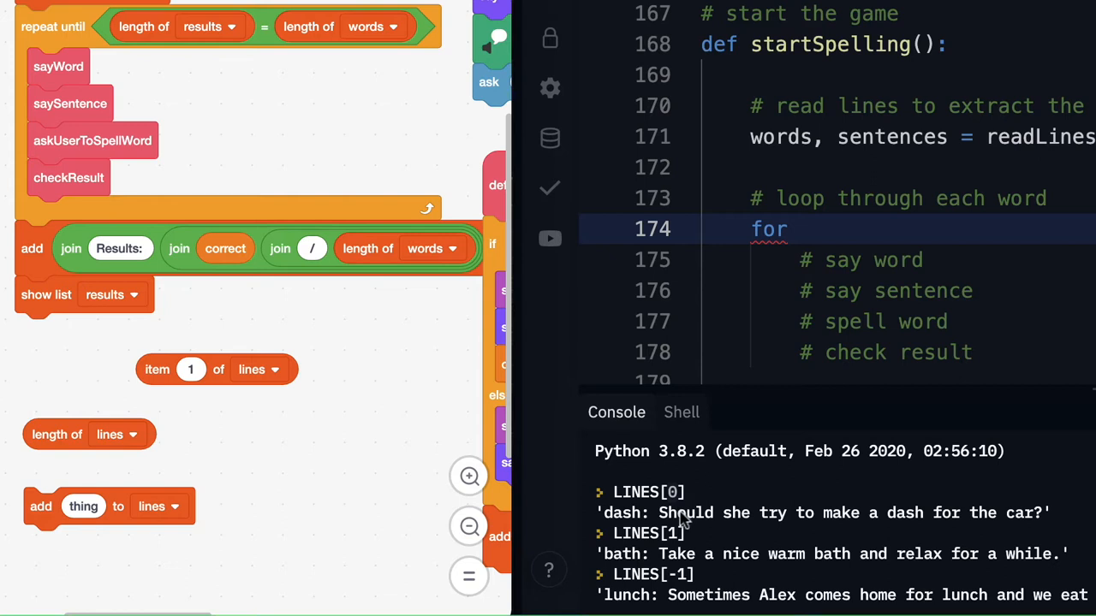
pyautogui.moveTo(191, 402)
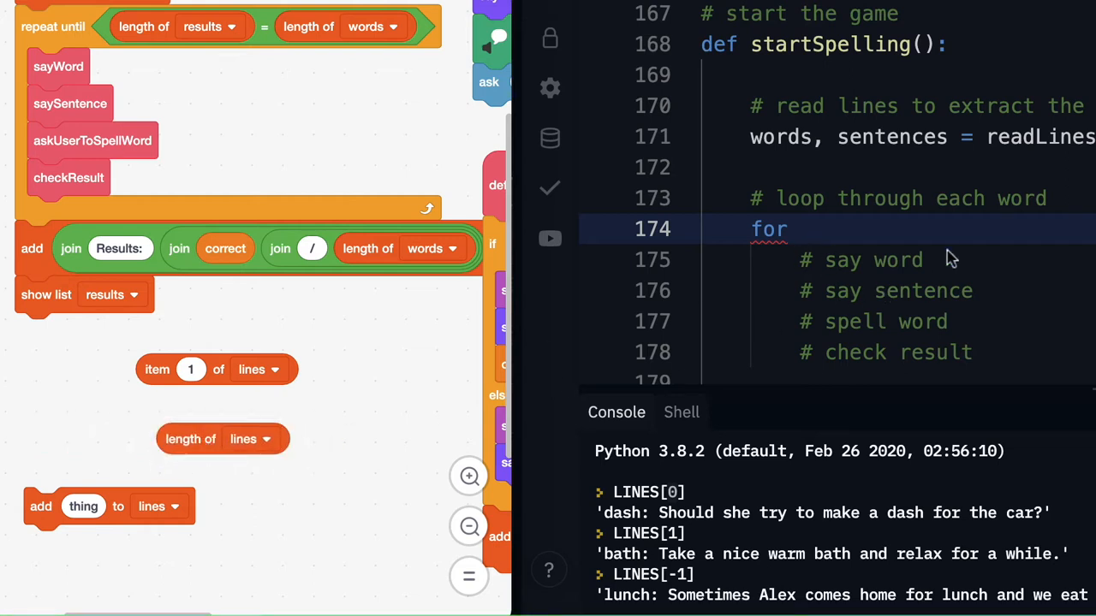
pyautogui.click(787, 228)
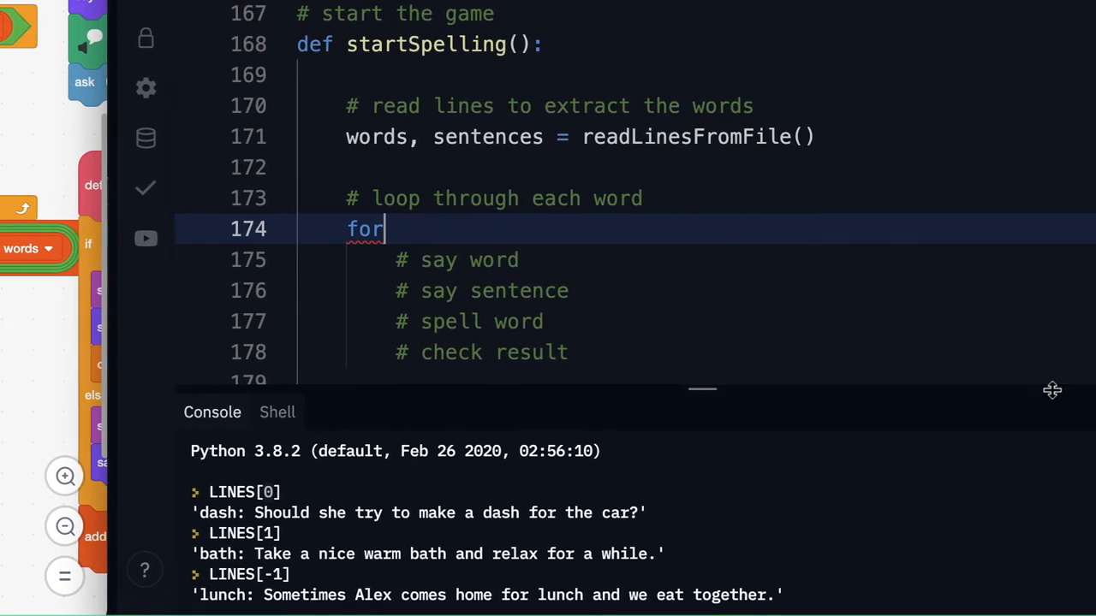
# Write the loop header on line 174 as 'for i range(len(words))'.
pyautogui.write('l')
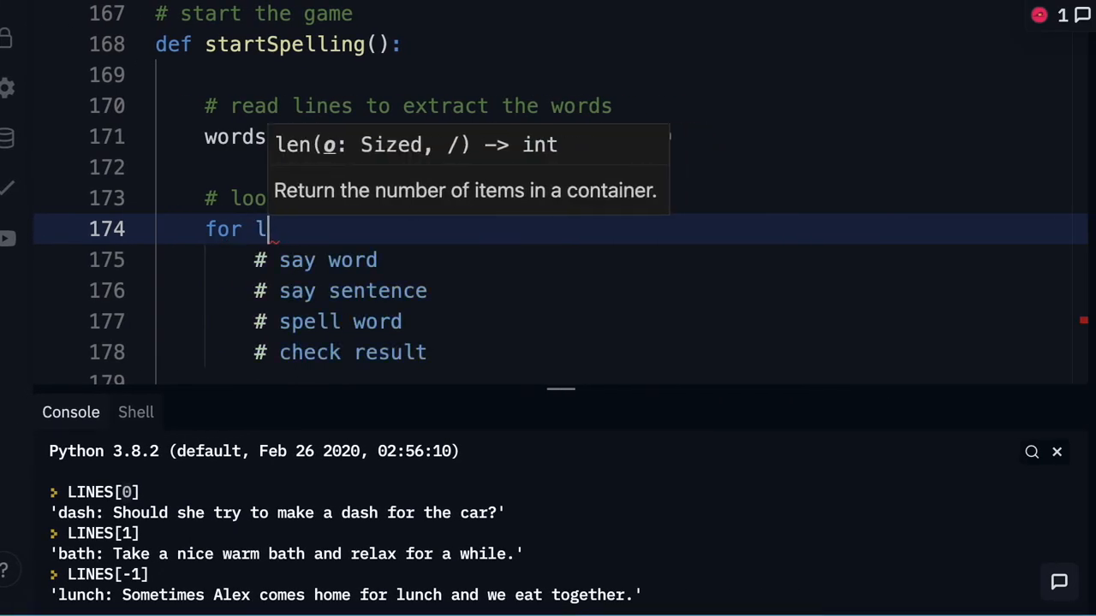
pyautogui.write('en')
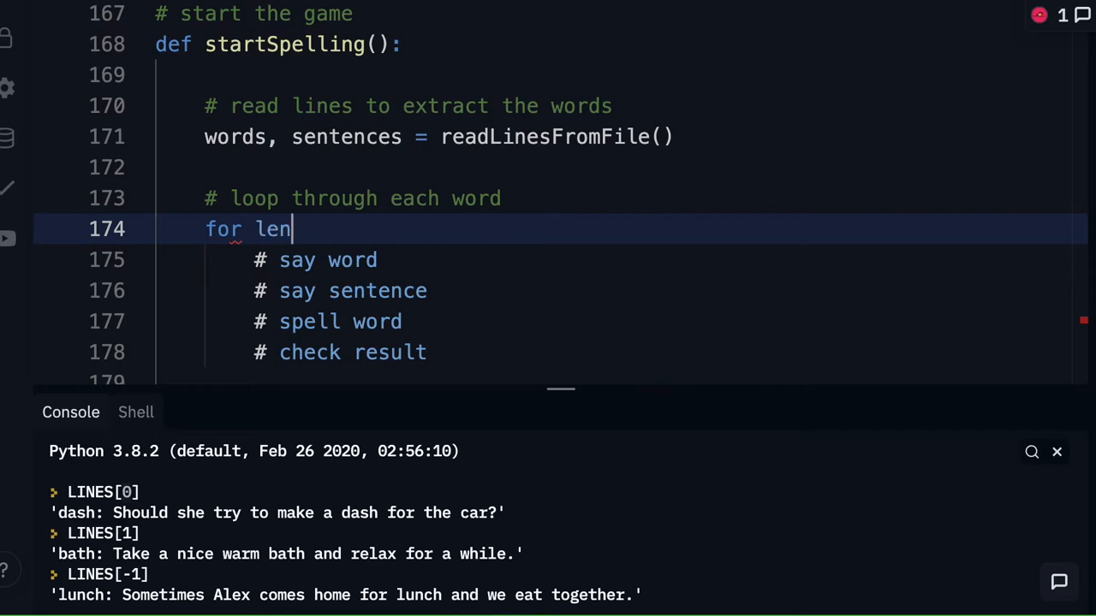
pyautogui.write('()')
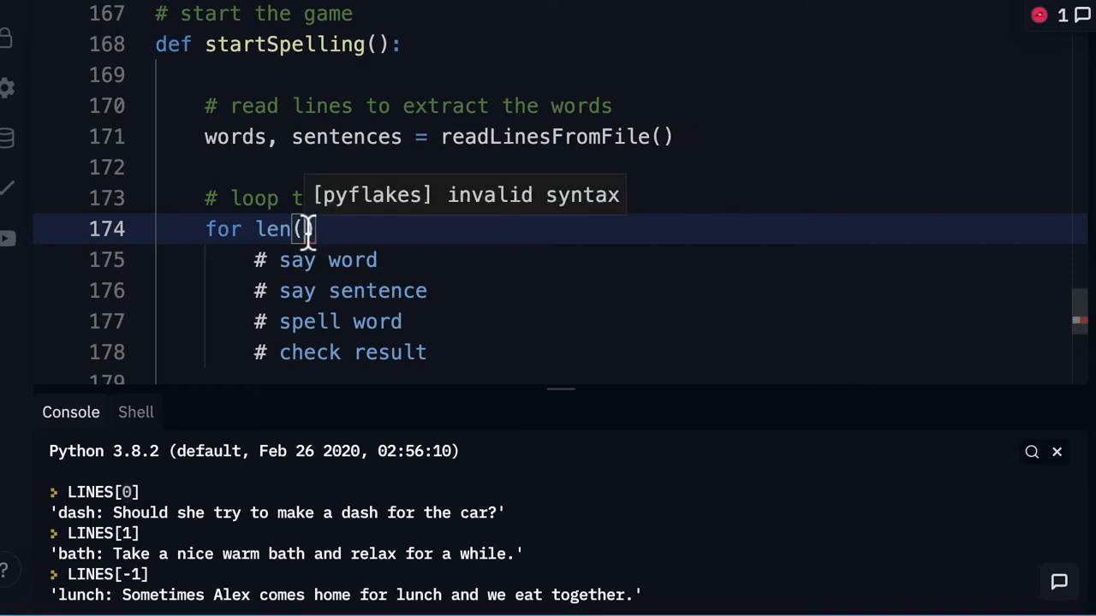
pyautogui.write('words')
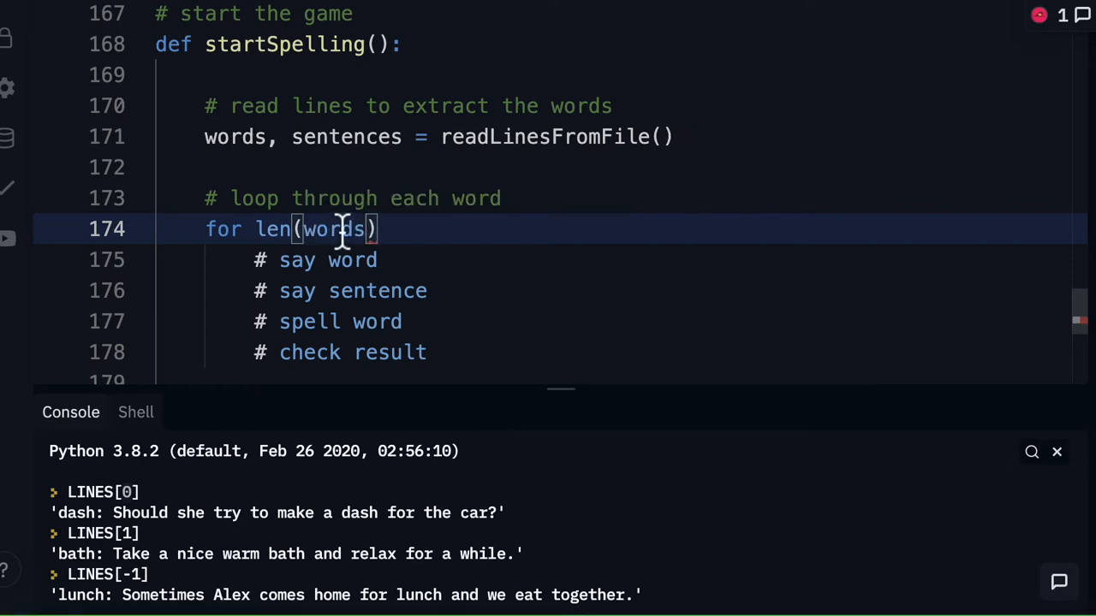
pyautogui.moveTo(312, 229)
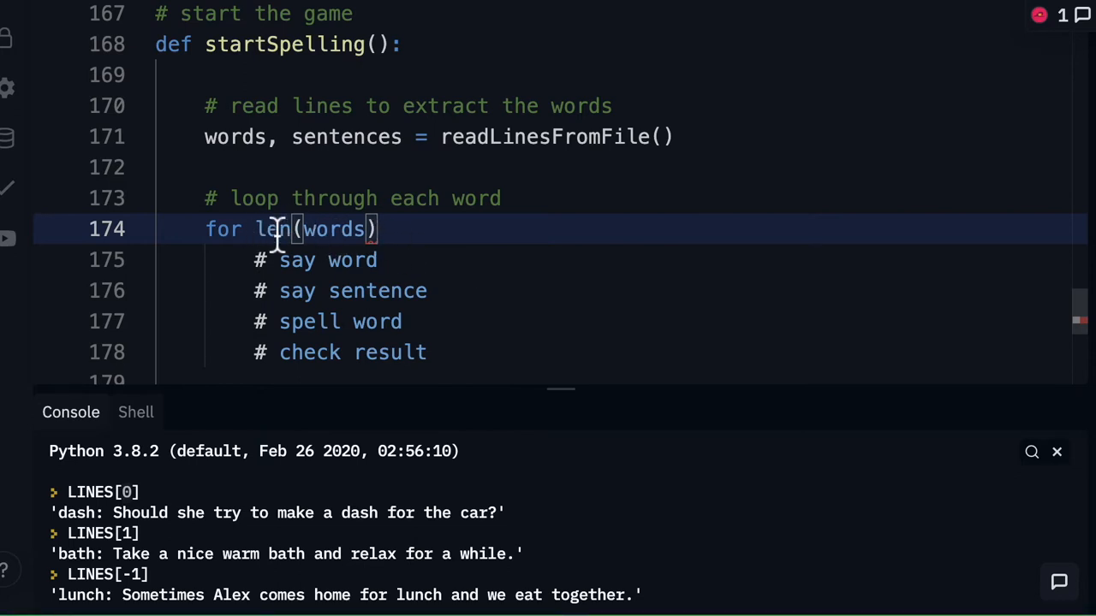
pyautogui.moveTo(252, 150)
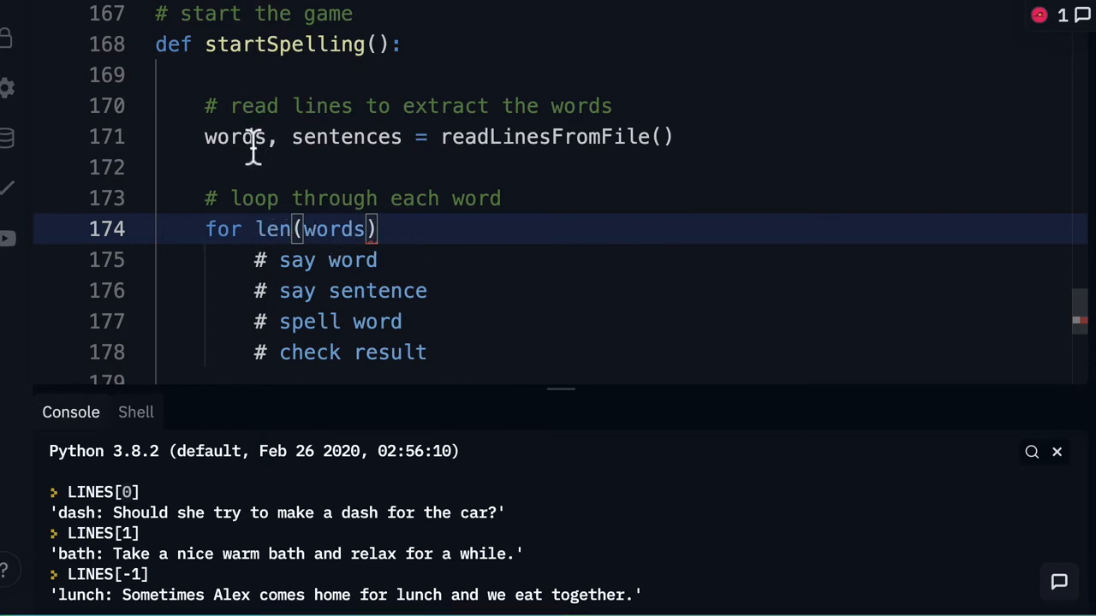
pyautogui.moveTo(265, 158)
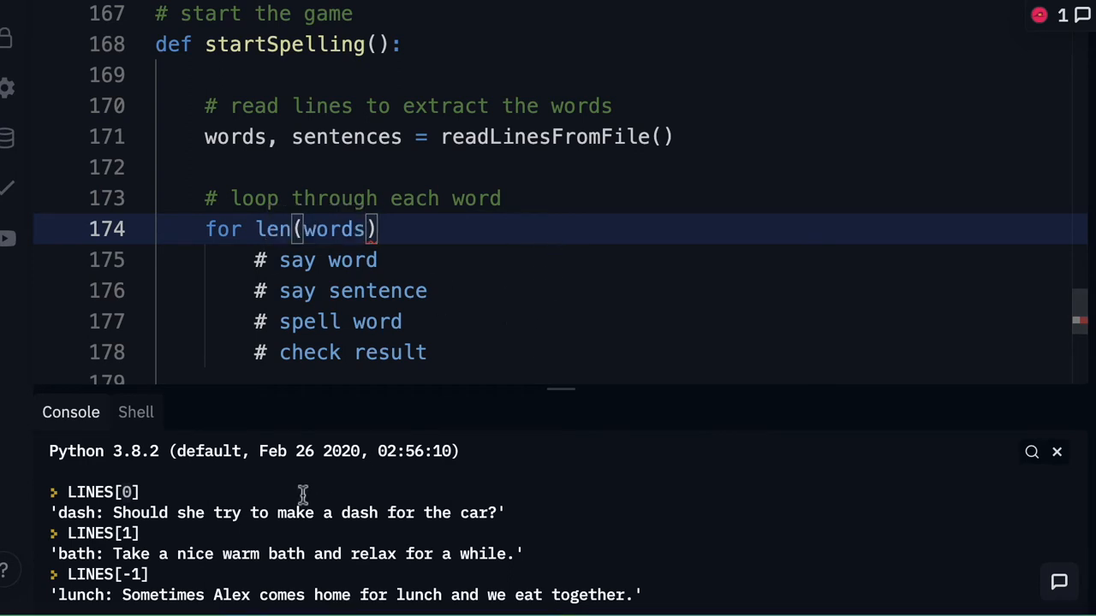
pyautogui.moveTo(171, 505)
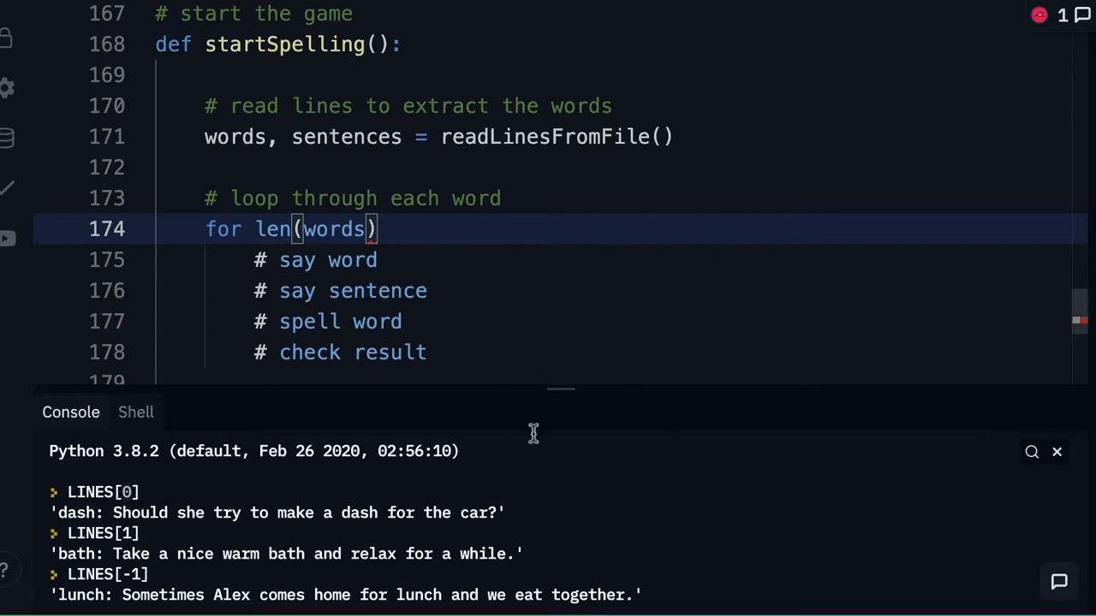
pyautogui.moveTo(555, 478)
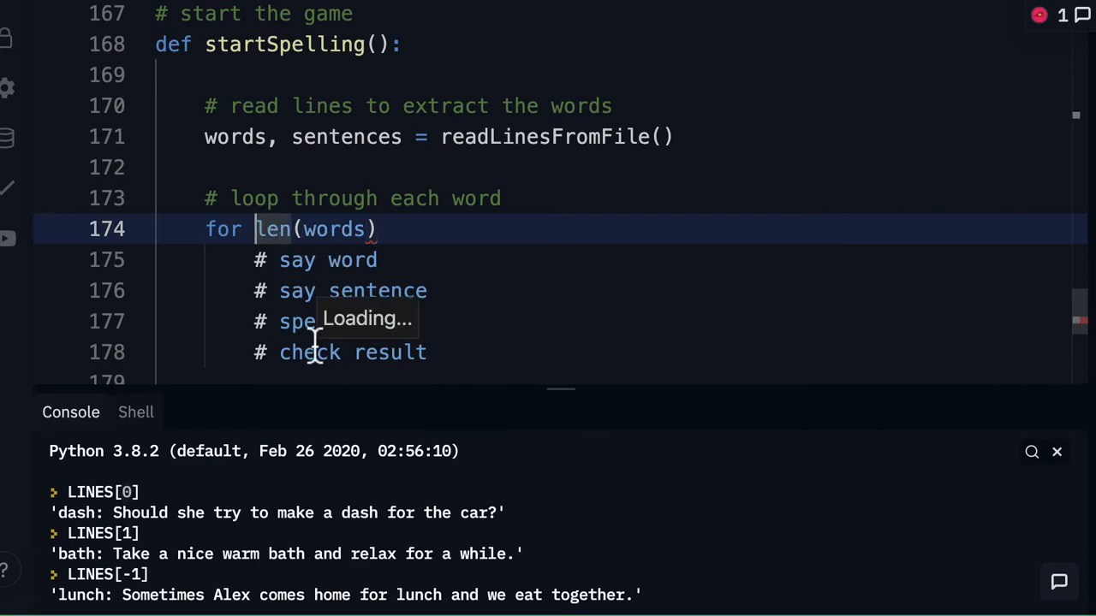
pyautogui.write('range(')
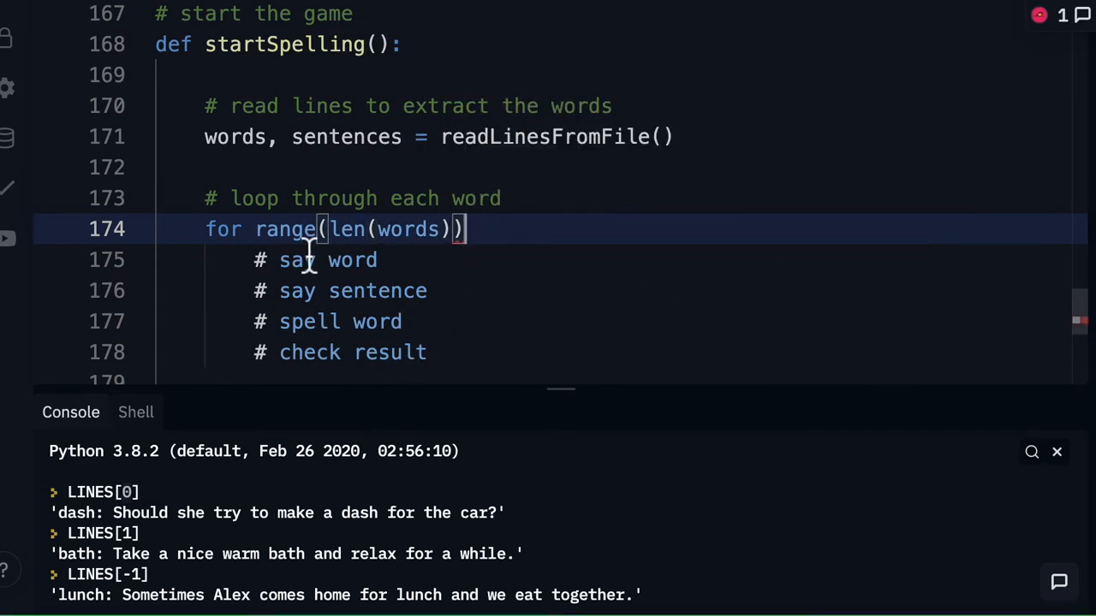
pyautogui.moveTo(494, 306)
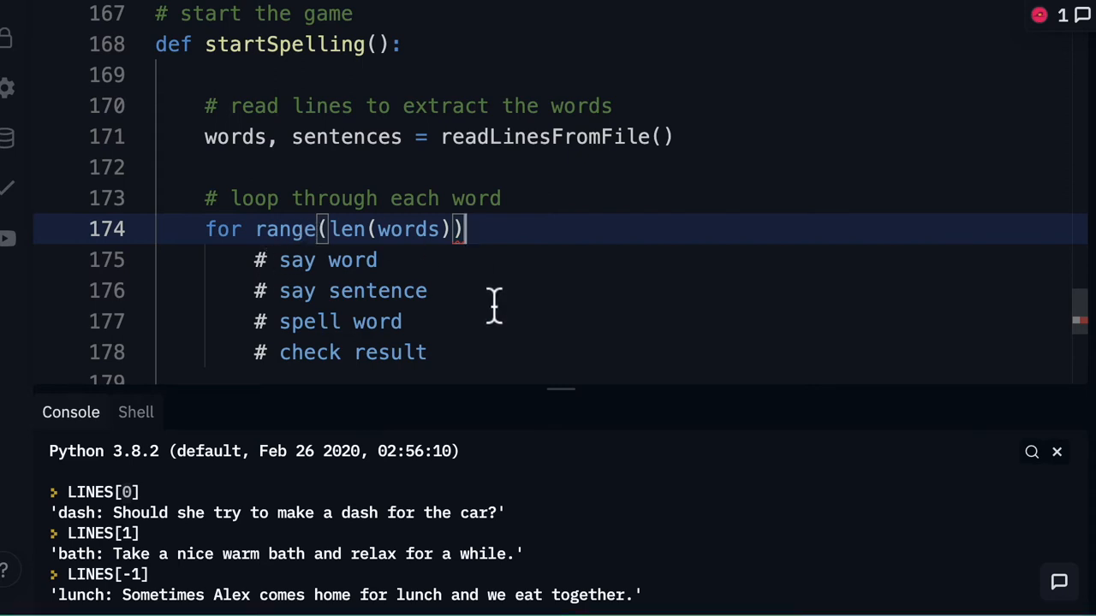
pyautogui.moveTo(278, 239)
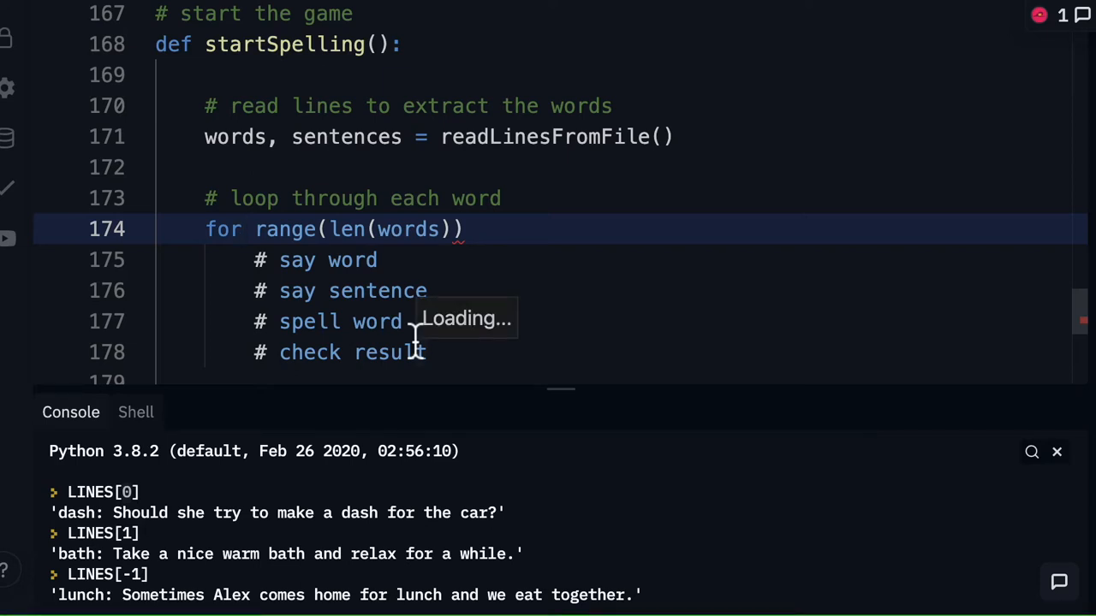
pyautogui.write('i')
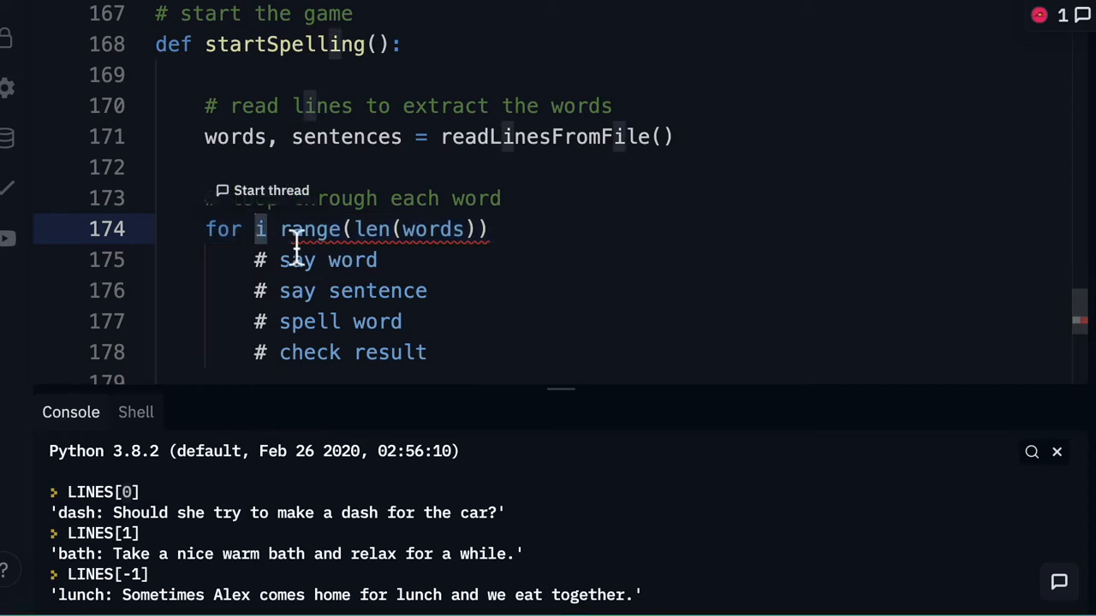
pyautogui.moveTo(308, 228)
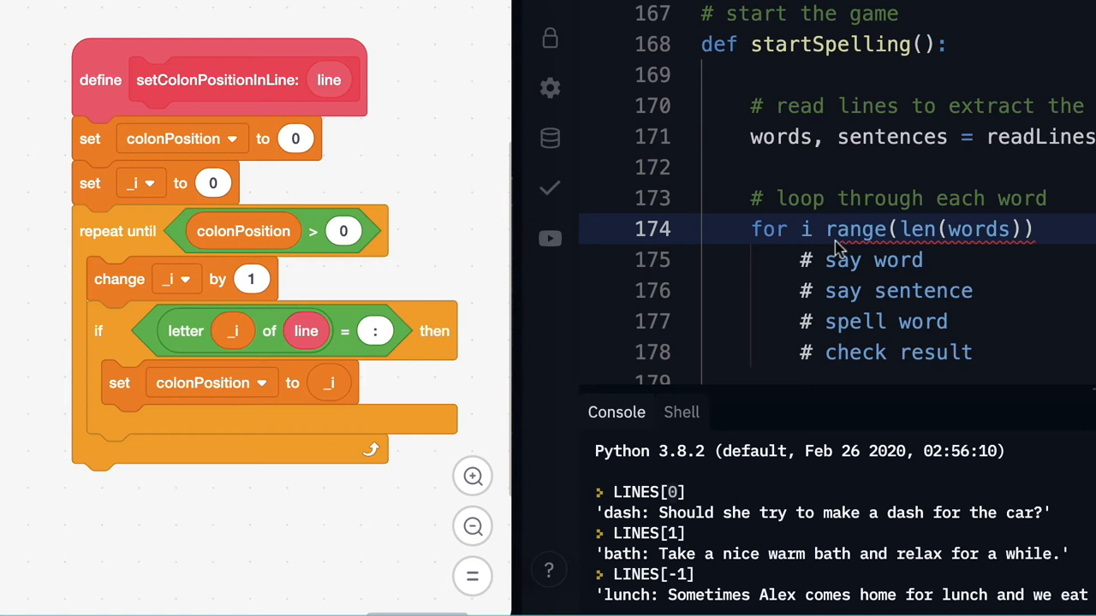
pyautogui.moveTo(898, 252)
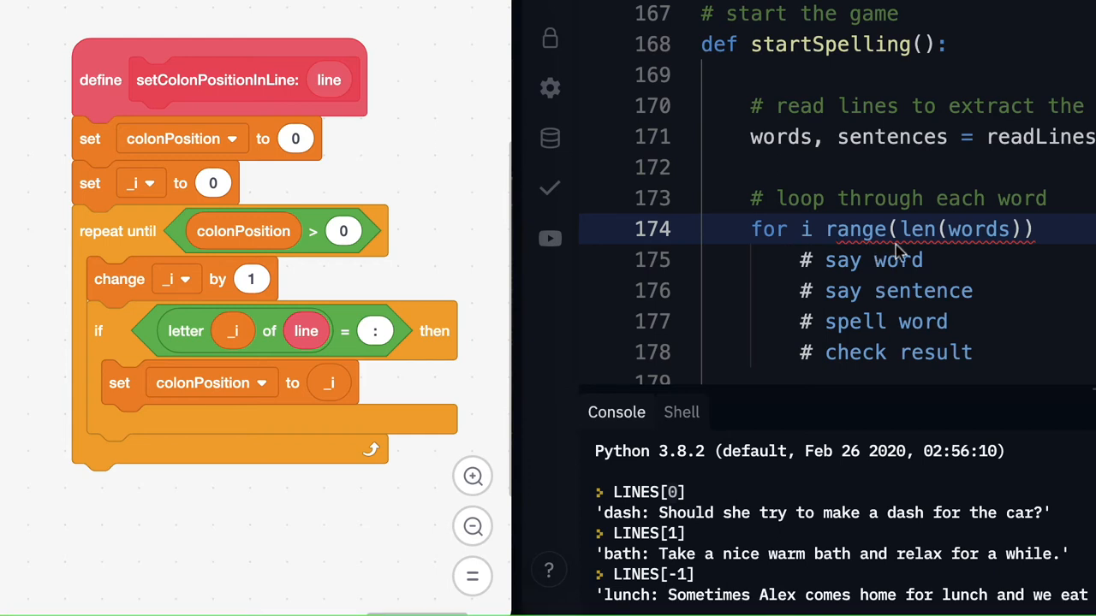
pyautogui.moveTo(985, 253)
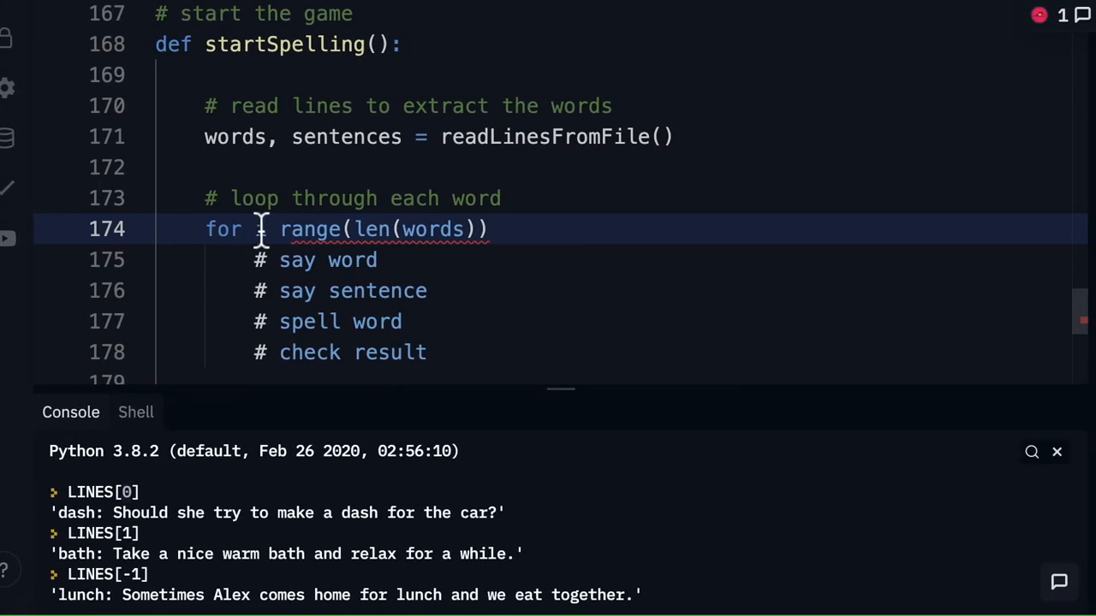
# Complete the header as 'for i in range(len(words)):' and add print(i) in the body.
pyautogui.write('i in')
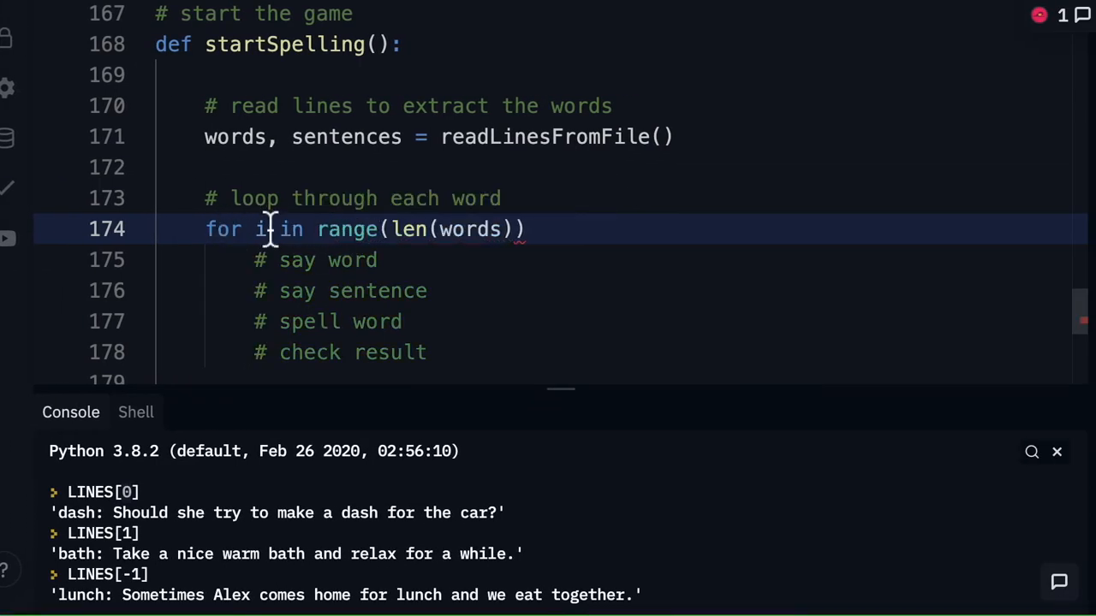
pyautogui.write(':')
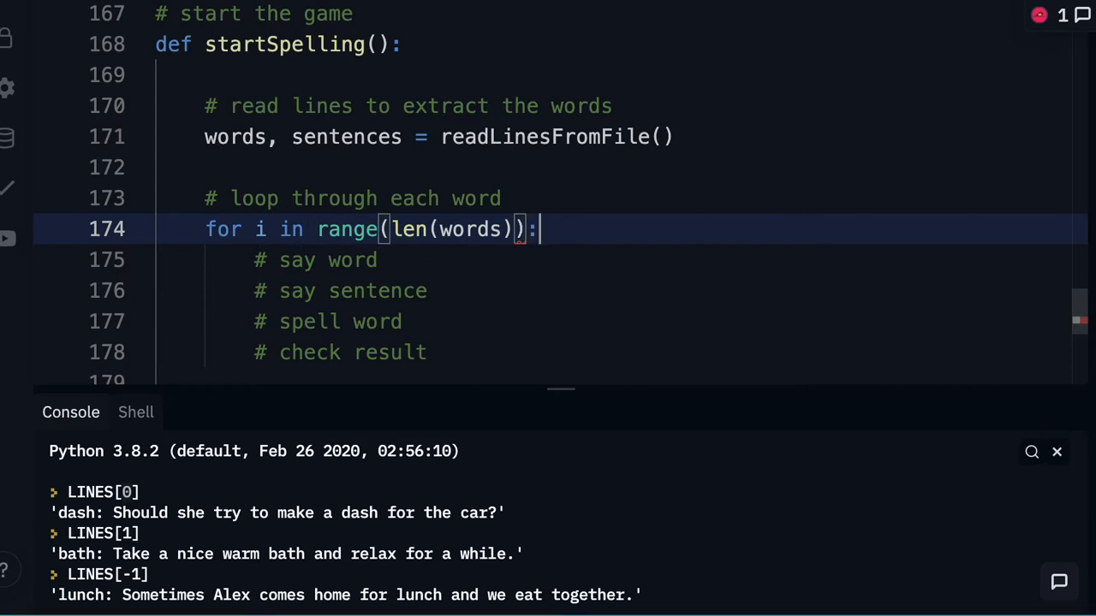
pyautogui.write('pr')
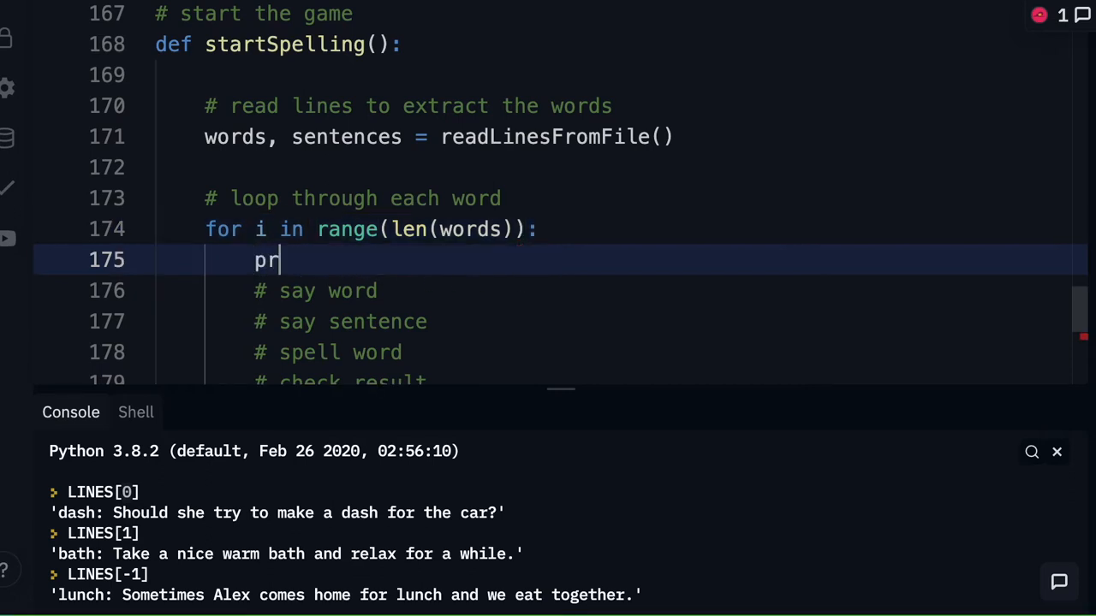
pyautogui.write('int(i)')
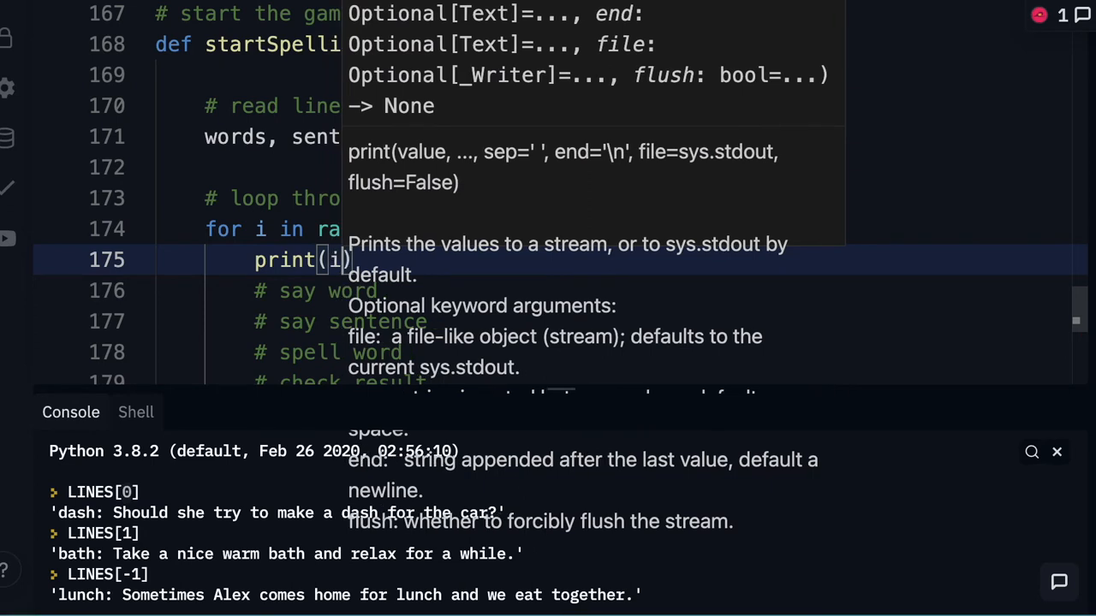
pyautogui.moveTo(569, 249)
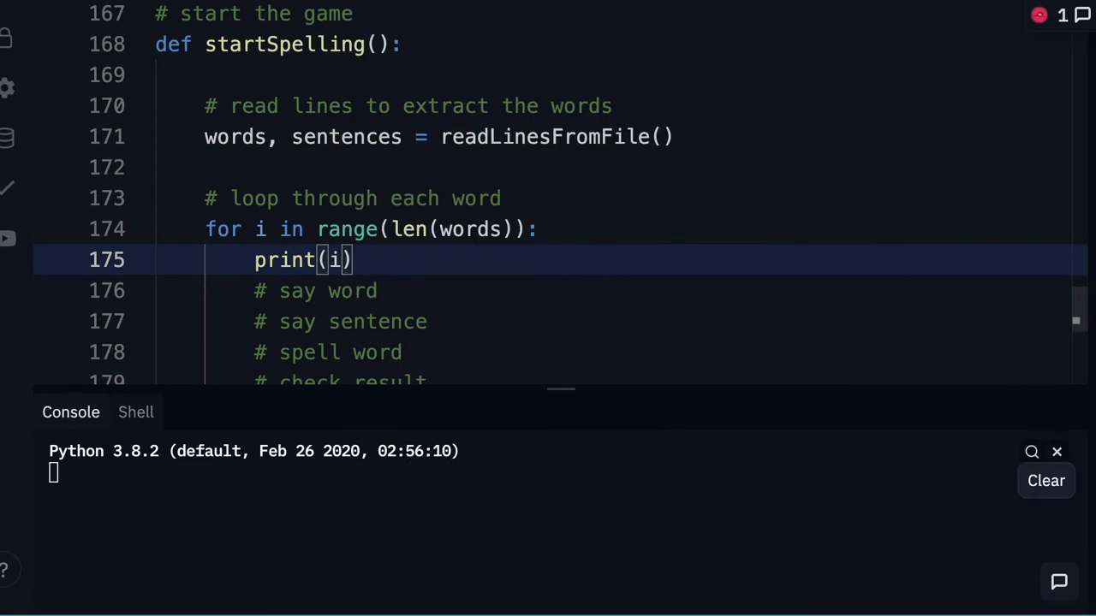
# Run startSpelling() in the console, printing indices 0 through 9.
pyautogui.write('startSpelling(')
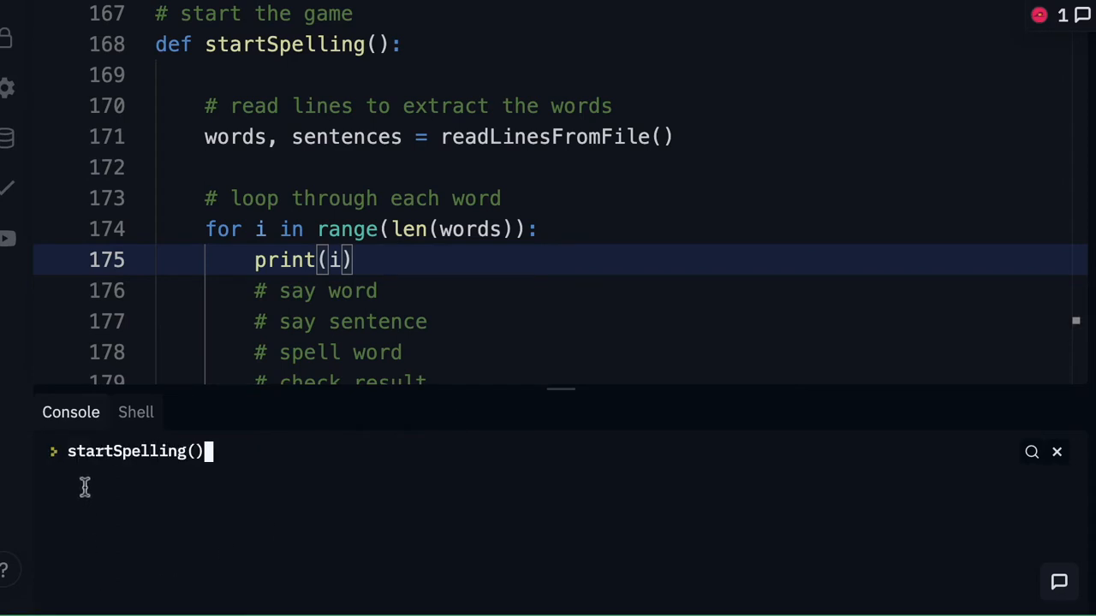
pyautogui.press('enter')
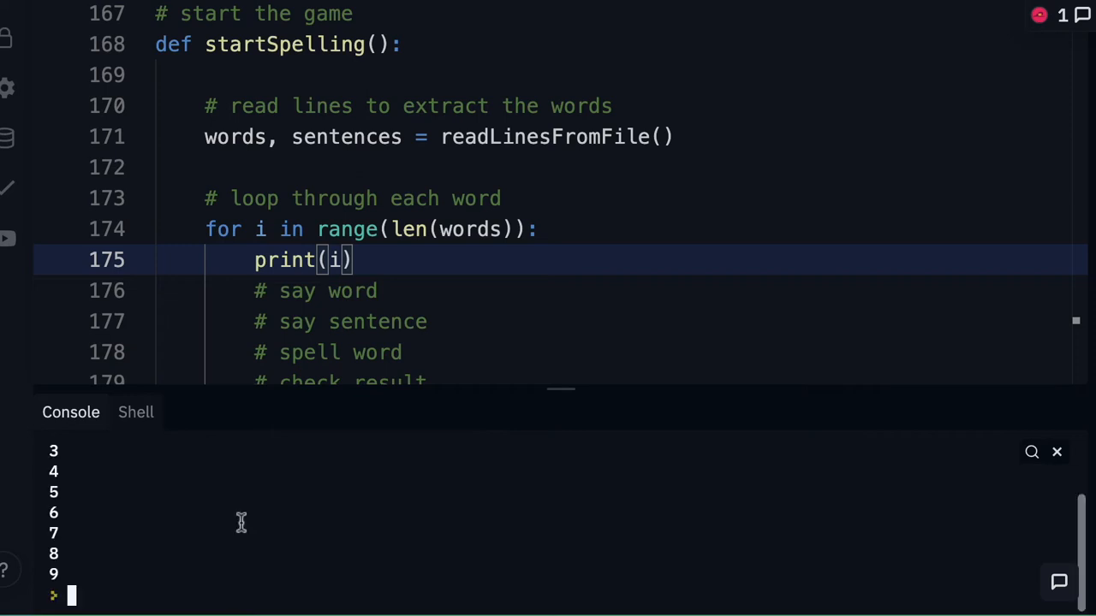
pyautogui.write('startSpelling()')
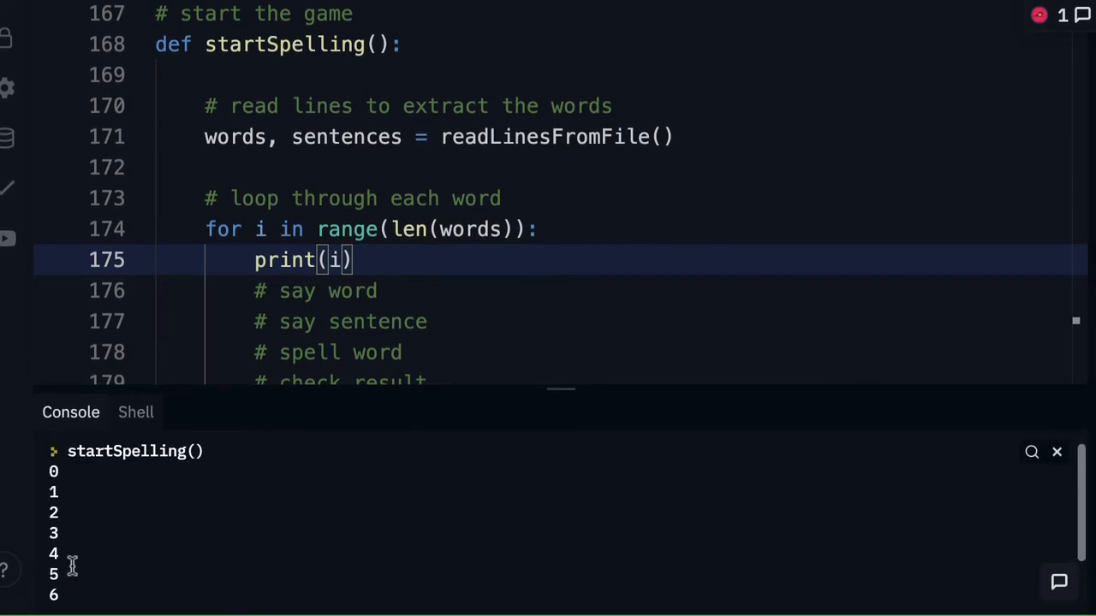
pyautogui.scroll(-3)
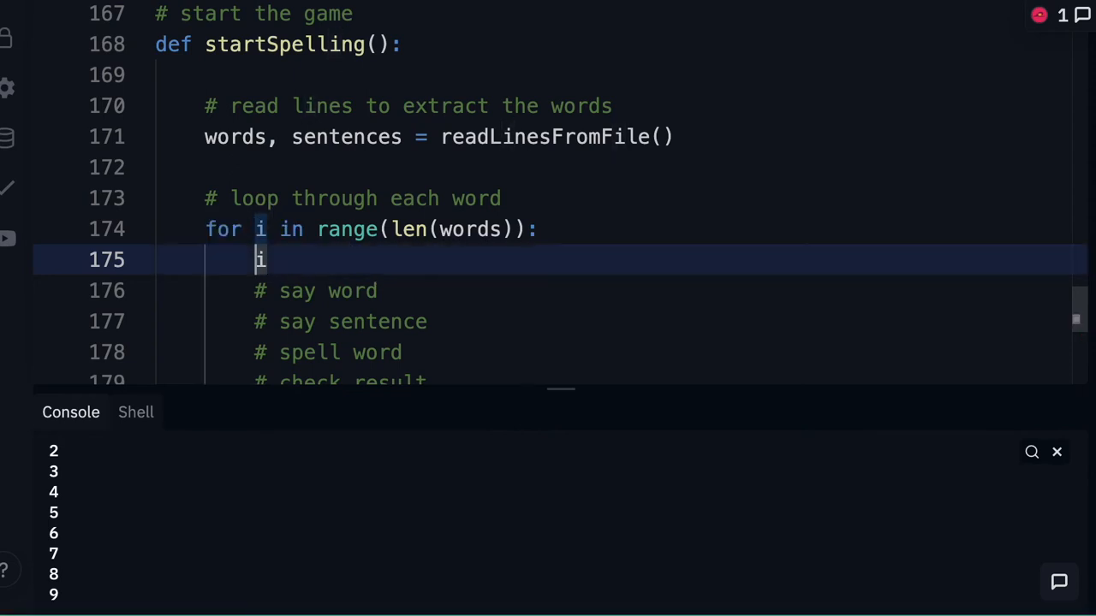
# Write 'word = words[i]' and 'sentence = sentences[i]' as the loop body's first two lines.
pyautogui.write('wor')
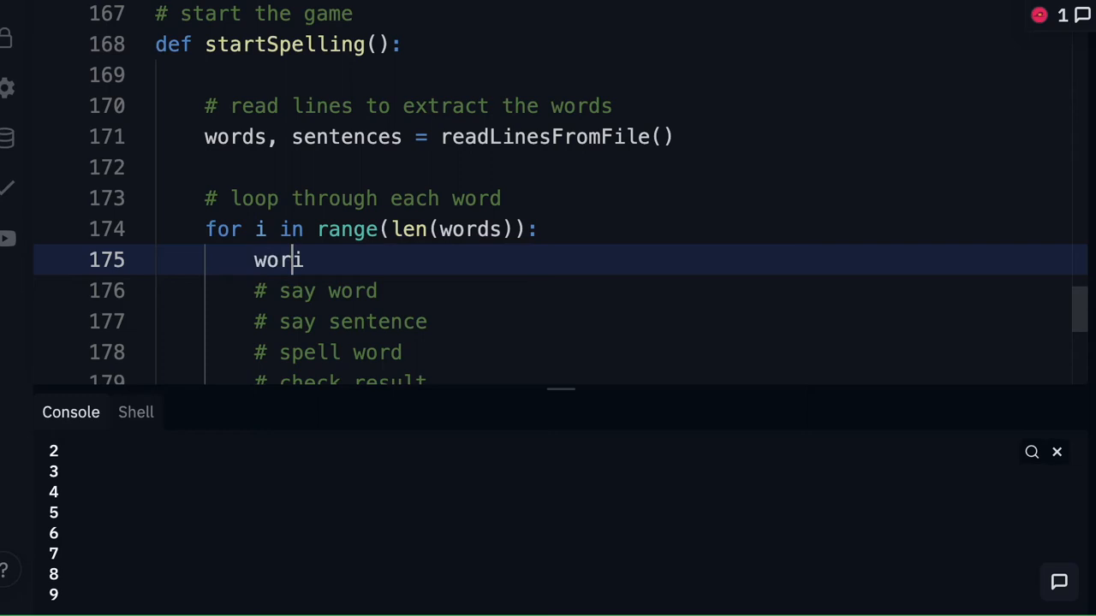
pyautogui.write('d = w')
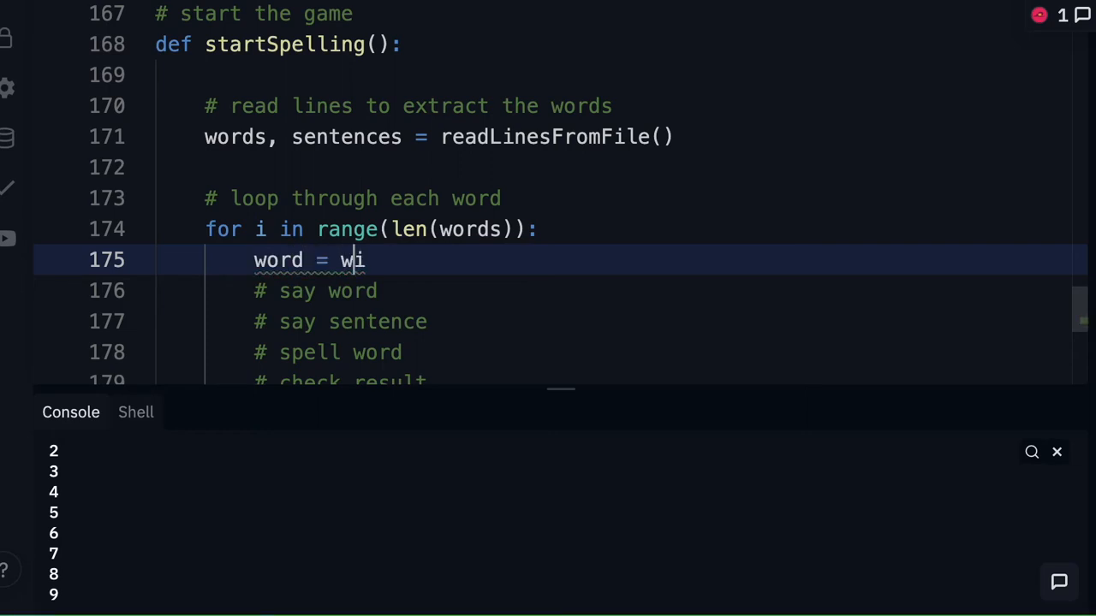
pyautogui.write('ords[')
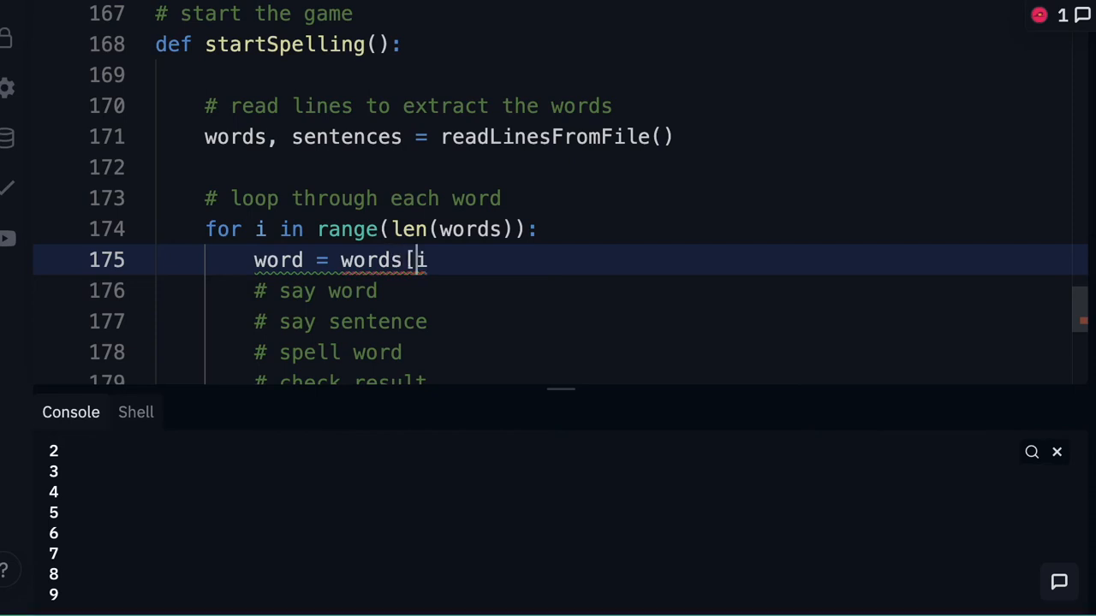
pyautogui.write(']')
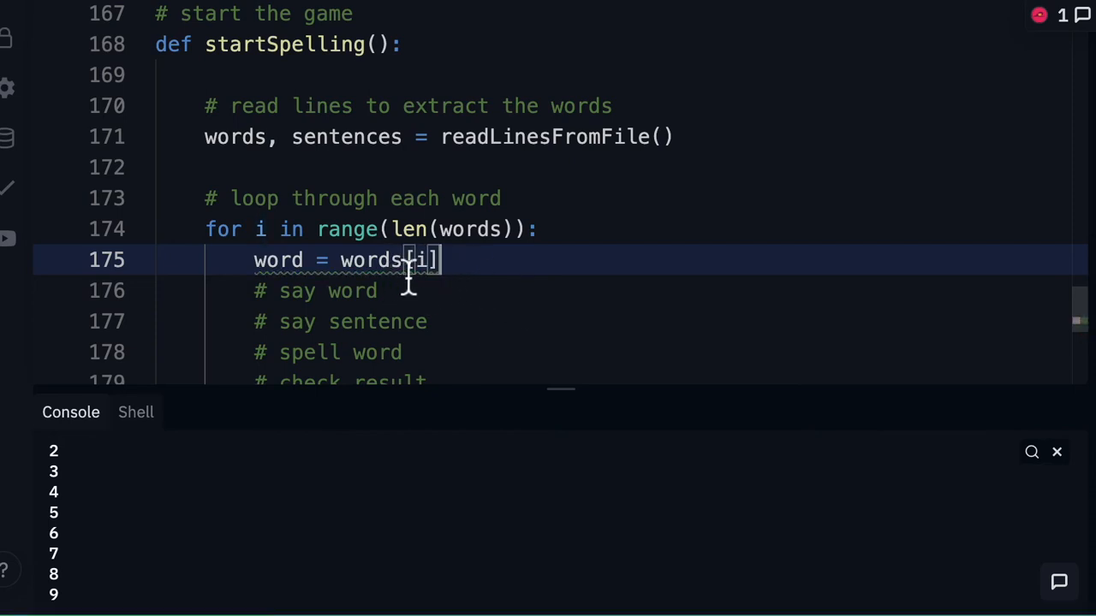
pyautogui.moveTo(449, 260)
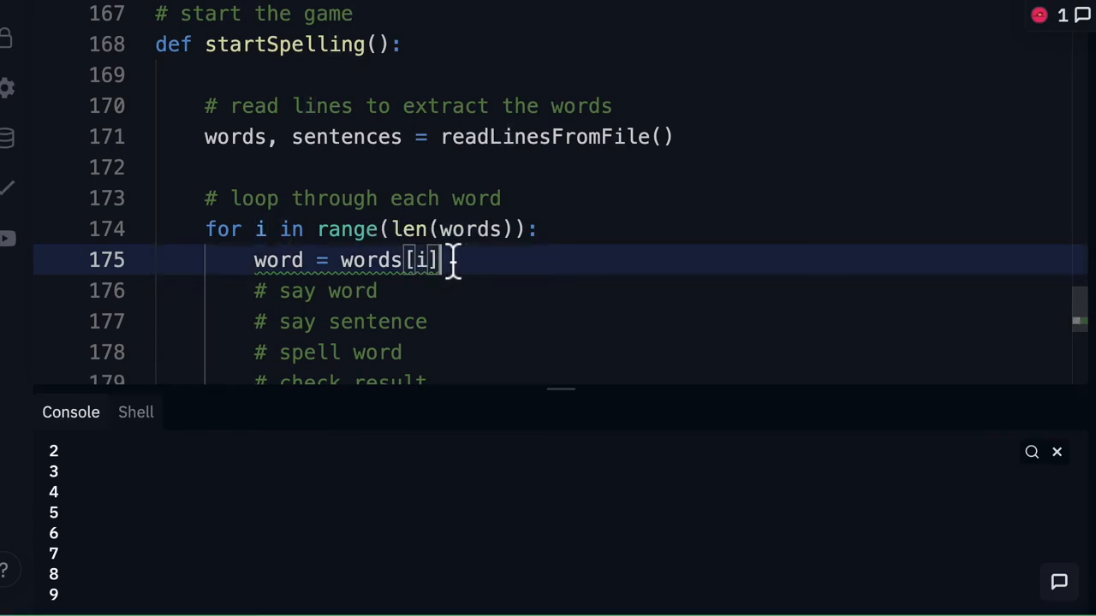
pyautogui.write('sen')
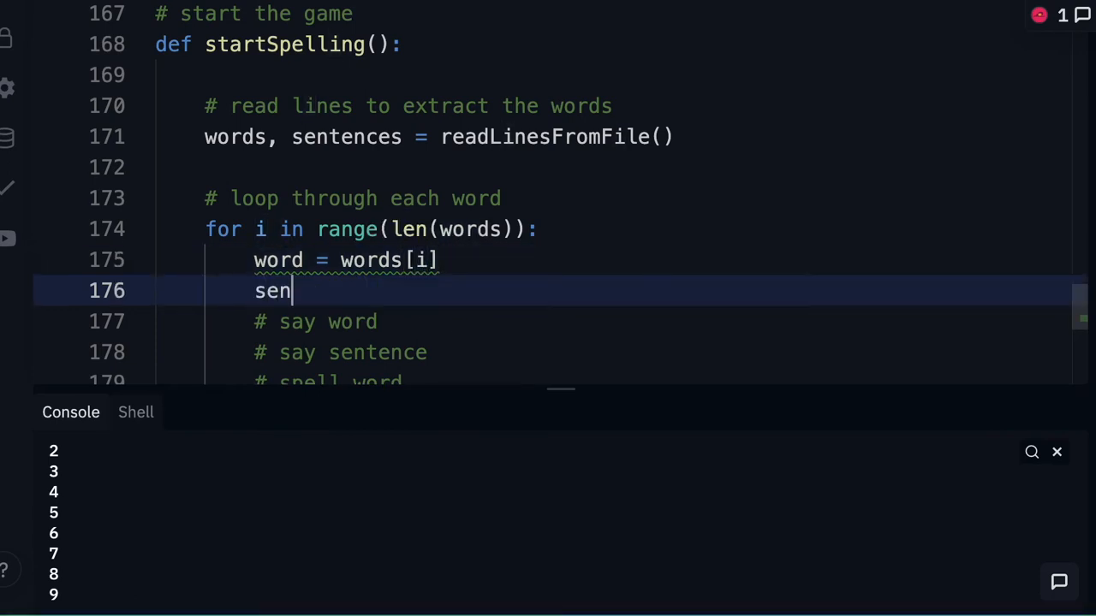
pyautogui.write('tence = sentences[i]')
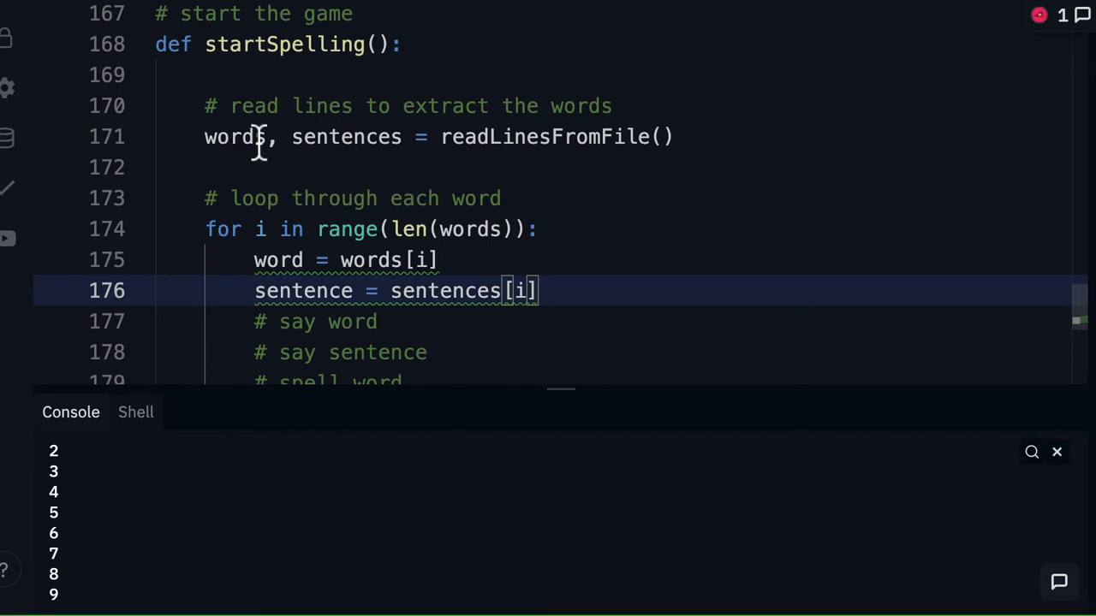
pyautogui.moveTo(629, 159)
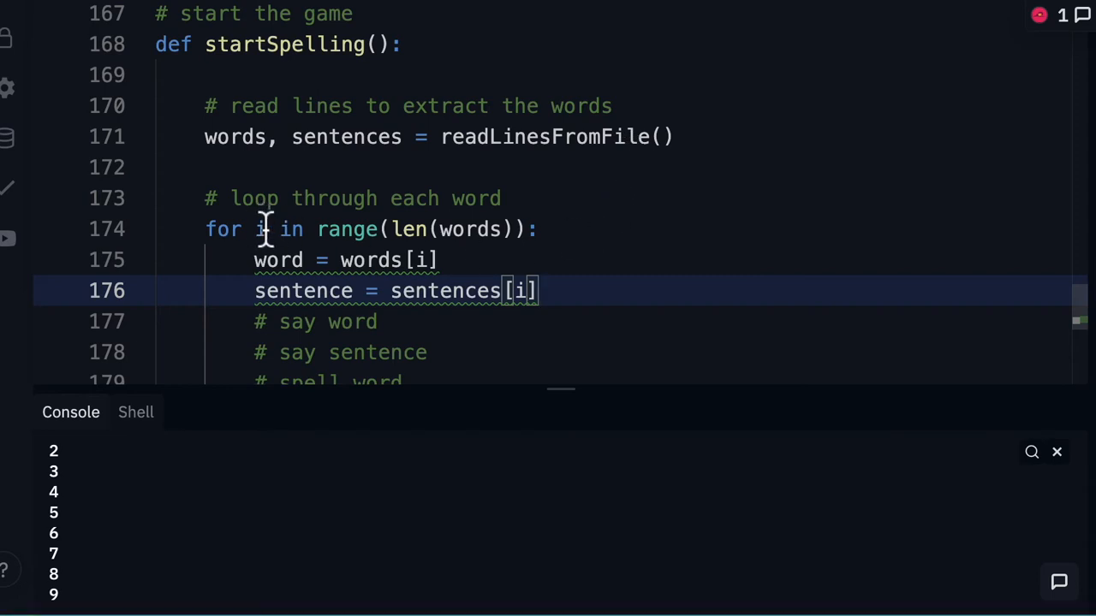
pyautogui.moveTo(407, 259)
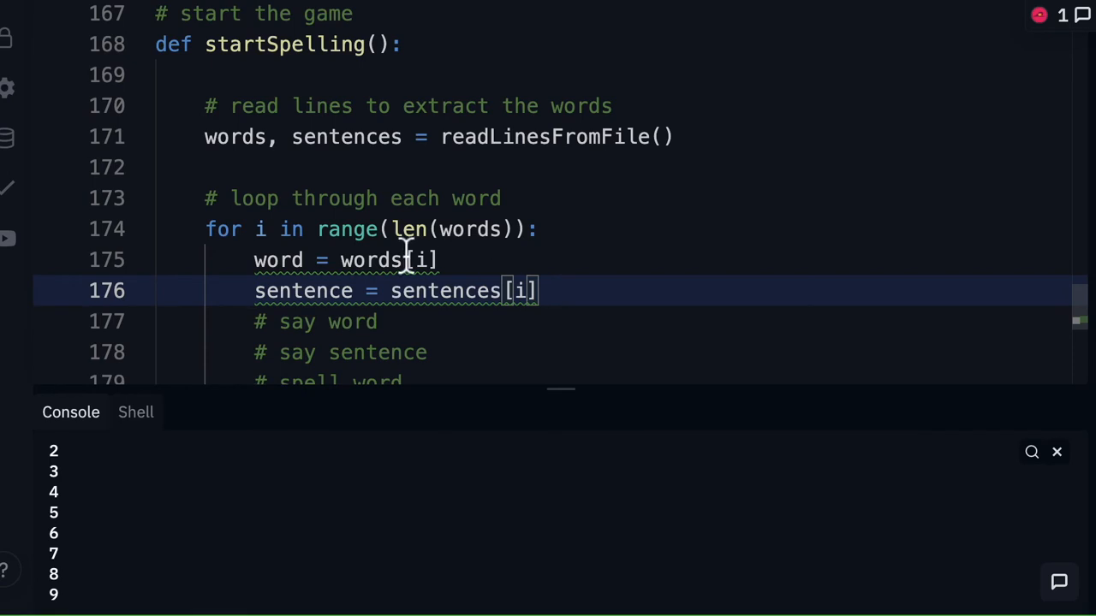
pyautogui.moveTo(261, 240)
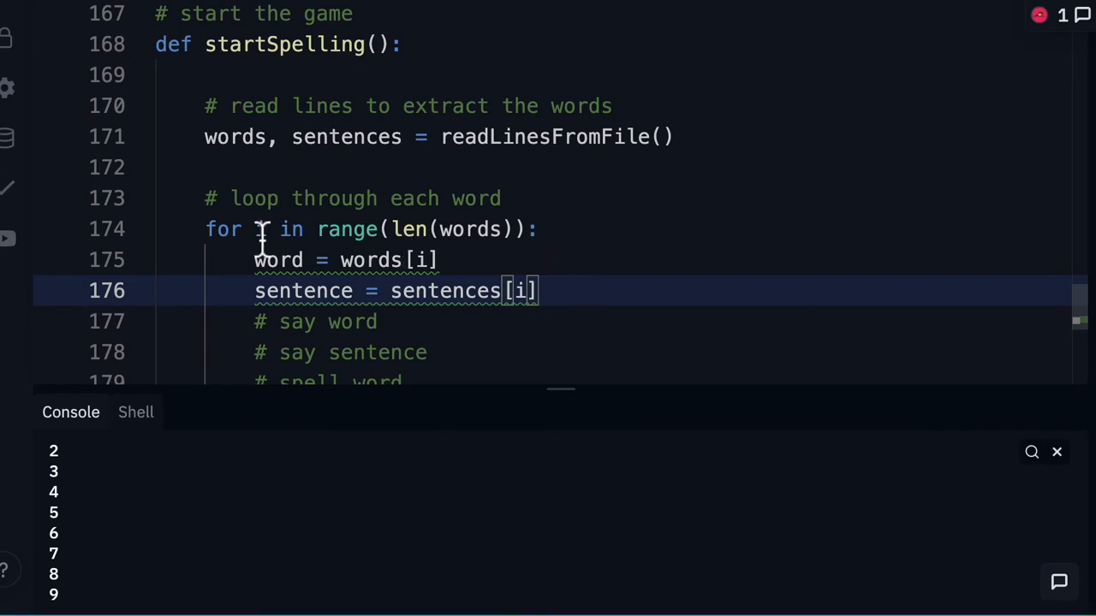
pyautogui.moveTo(473, 260)
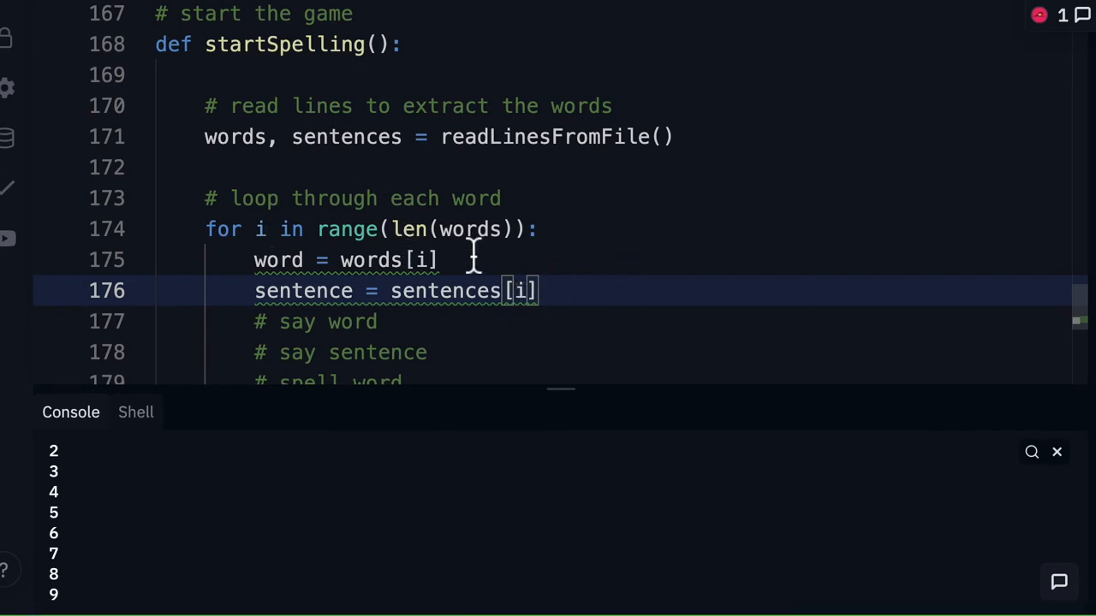
pyautogui.moveTo(734, 249)
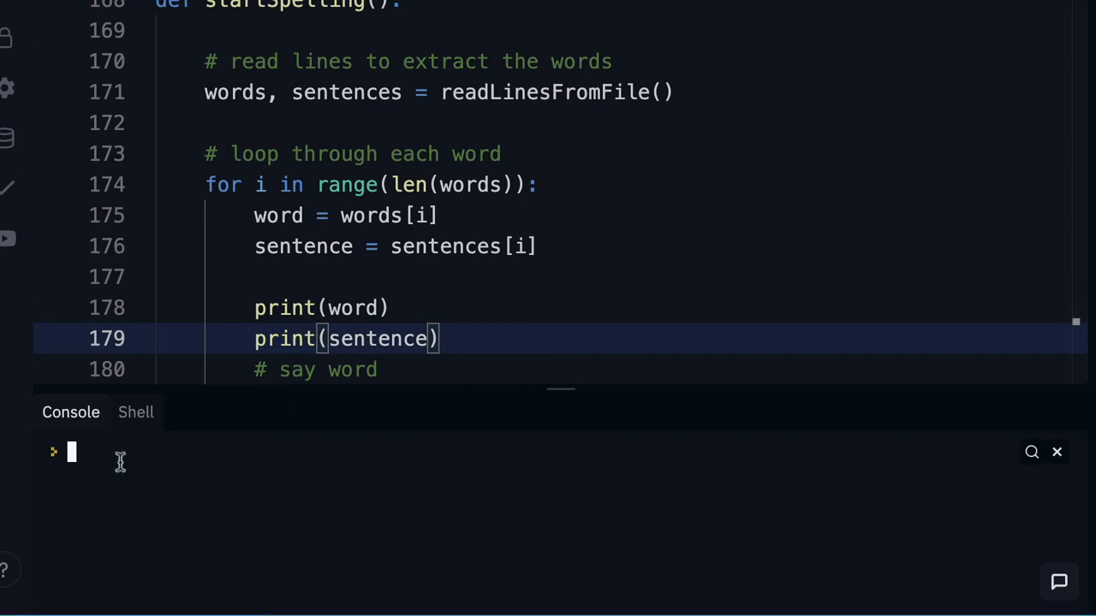
# Call startSpelling() in the Console to list dash, bath and their sentences.
pyautogui.write('startSpell')
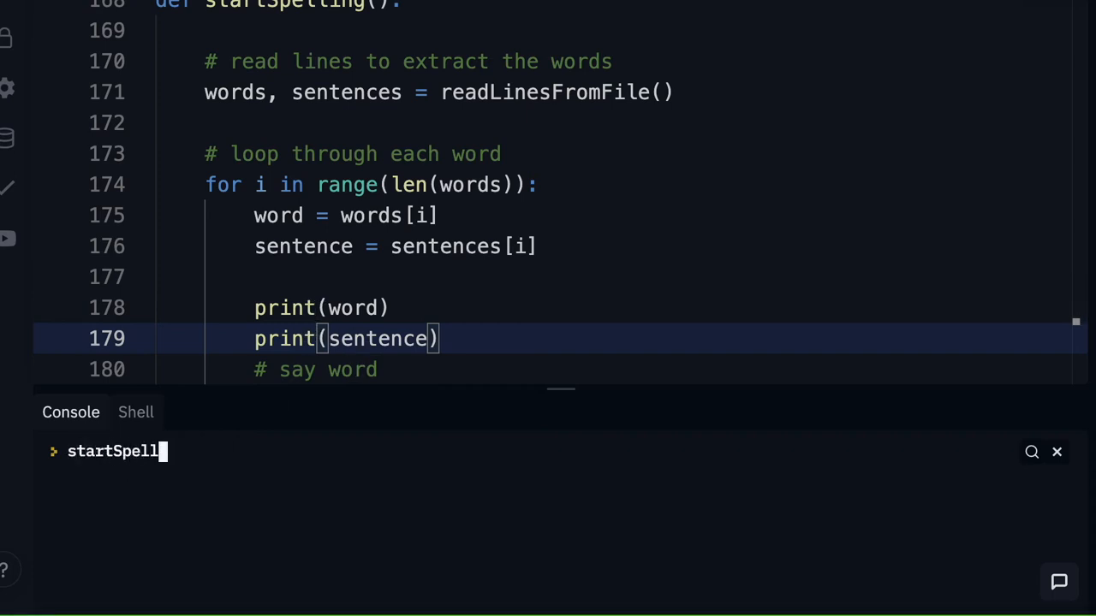
pyautogui.write('ing()')
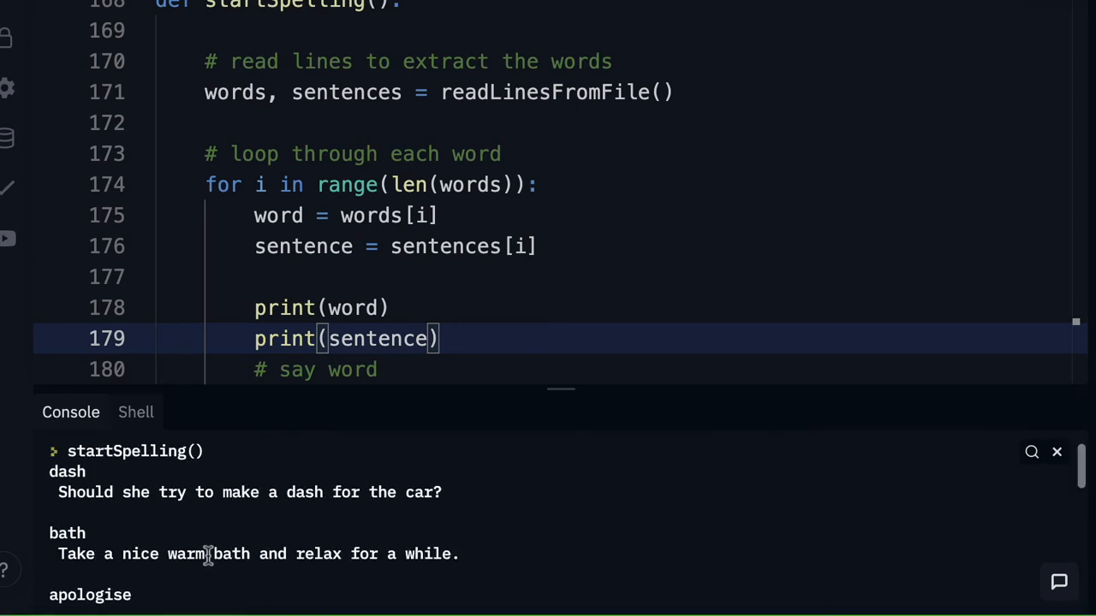
pyautogui.moveTo(206, 495)
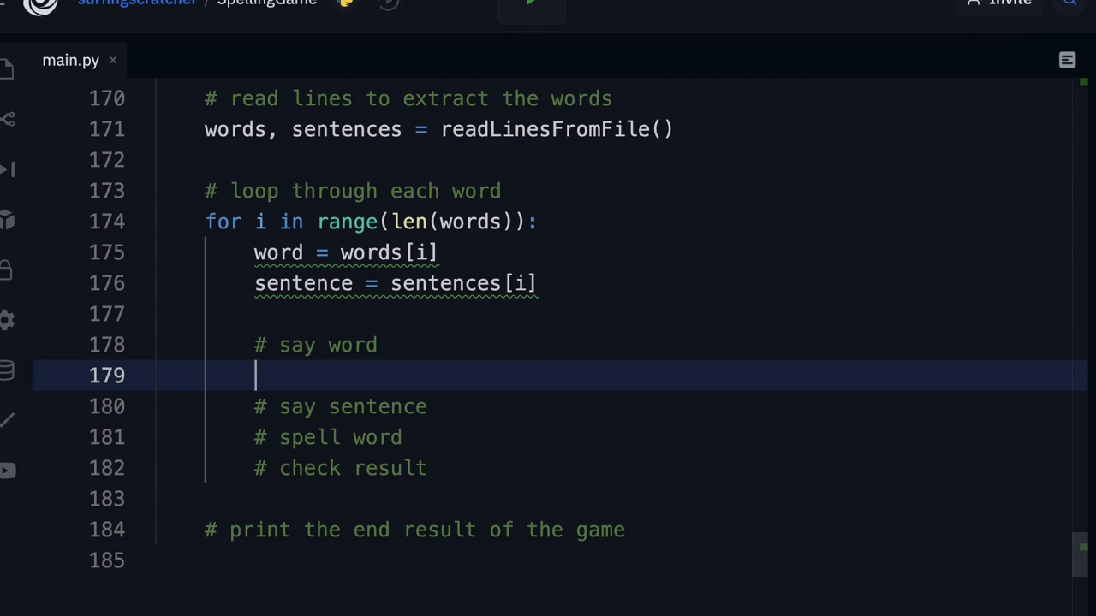
# Replace the loop's test prints with sayWord(word) and saySentence(sentence) calls.
pyautogui.write('sayWor')
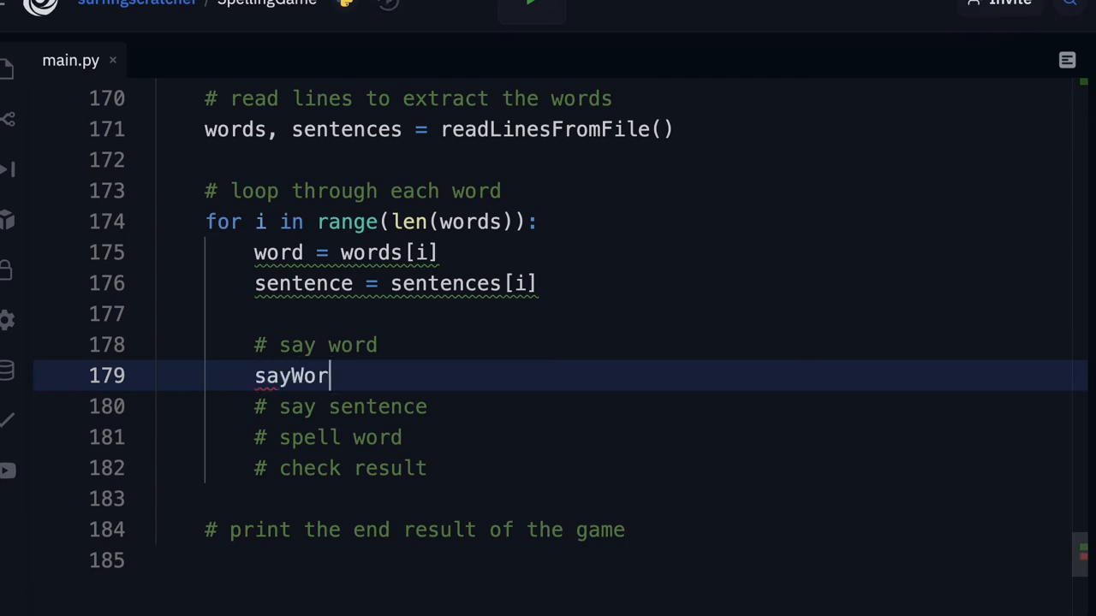
pyautogui.write('d(word')
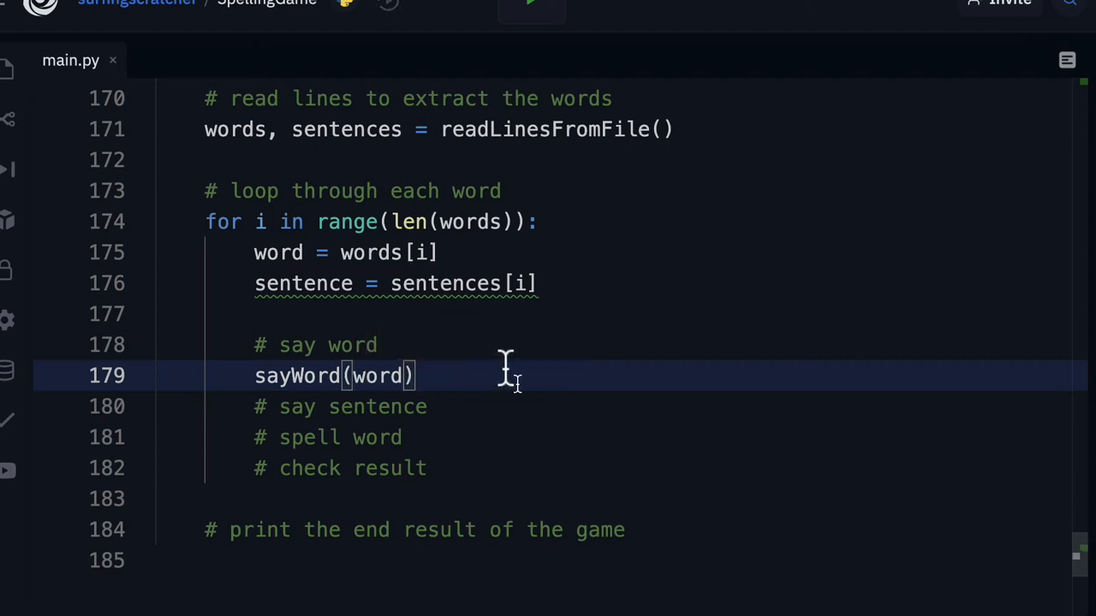
pyautogui.click(291, 252)
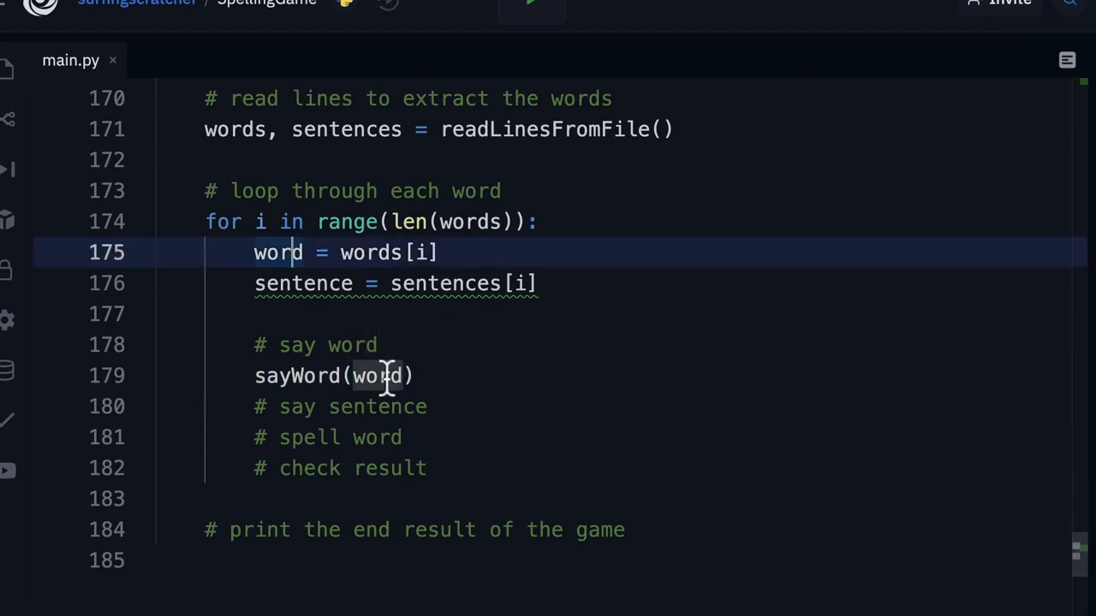
pyautogui.click(383, 375)
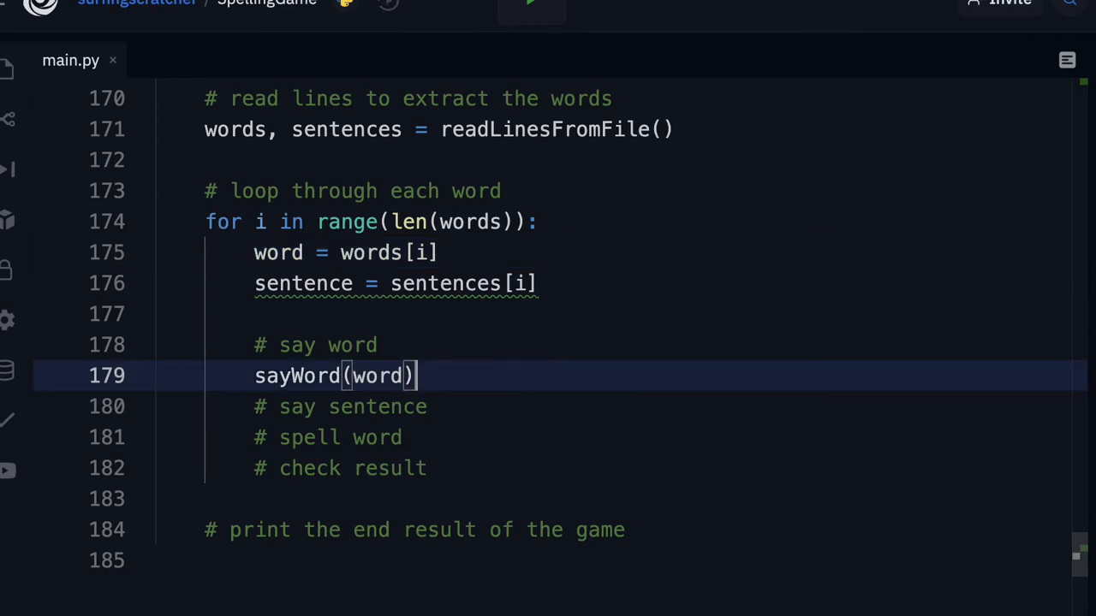
pyautogui.write('saySe')
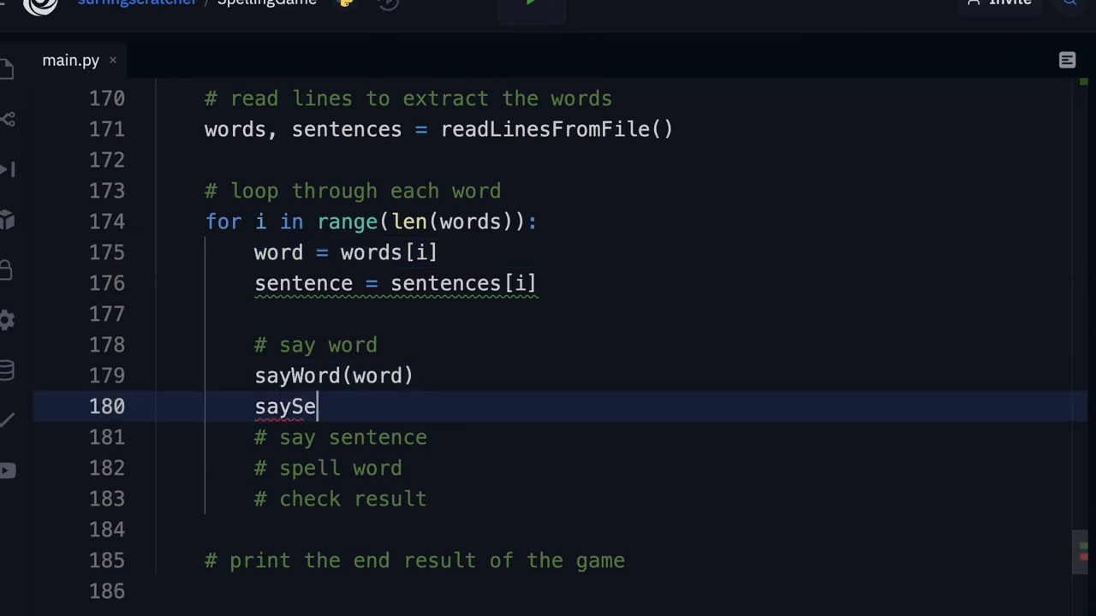
pyautogui.write('ntence()')
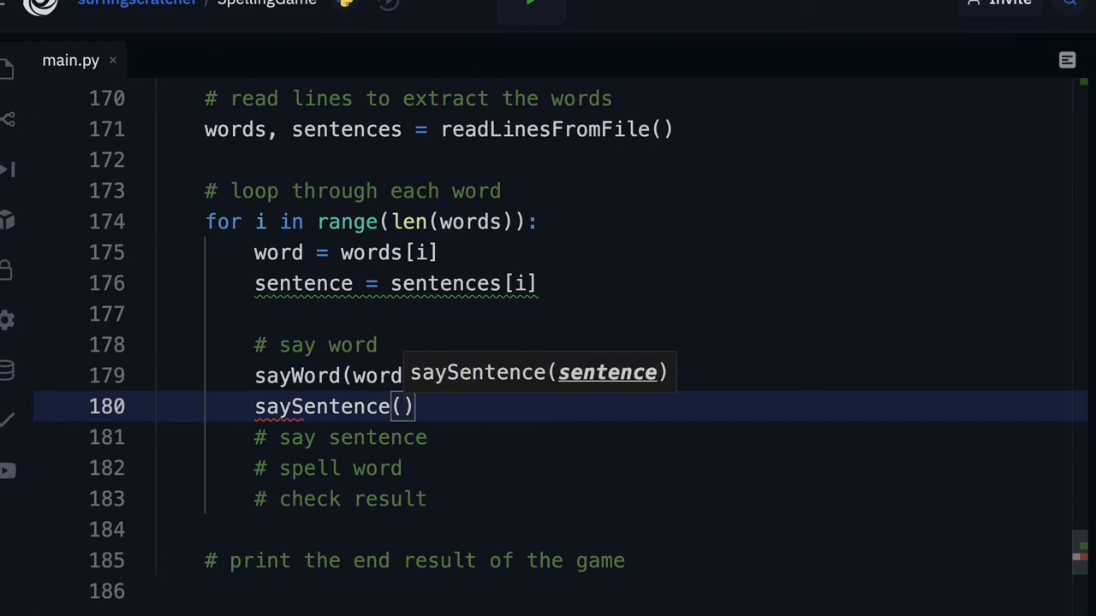
pyautogui.write('sentence')
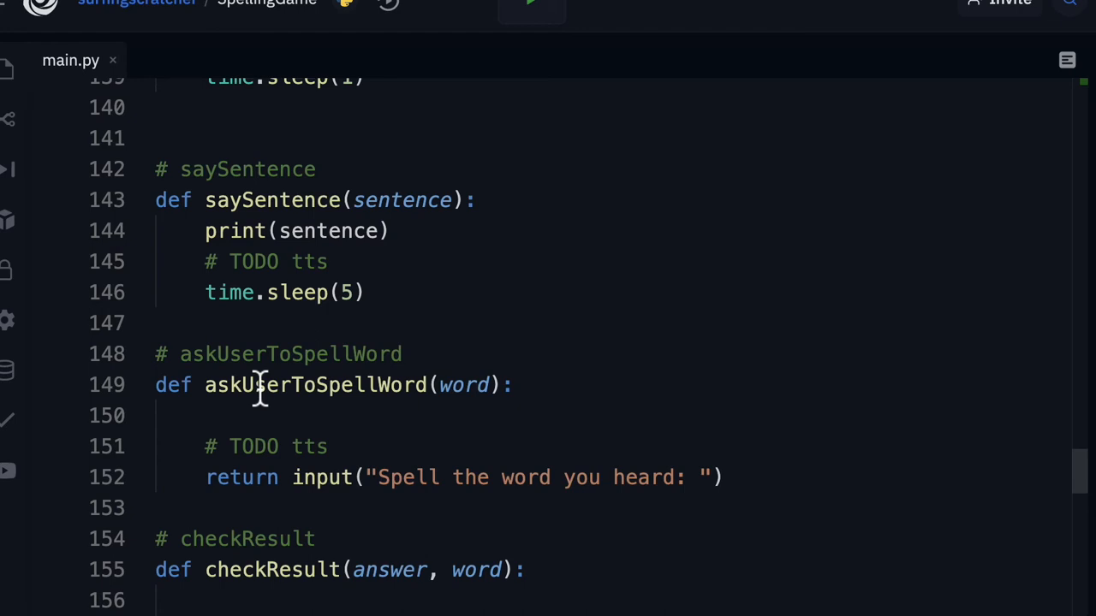
# Select the askUserToSpellWord function name to check what it expects.
pyautogui.doubleClick(318, 385)
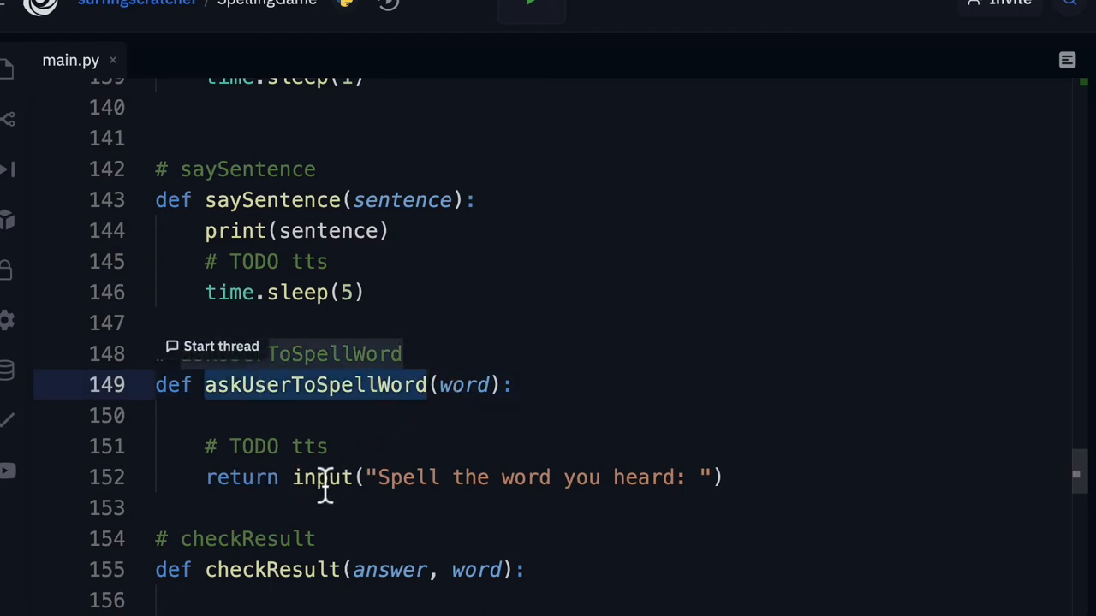
pyautogui.moveTo(270, 478)
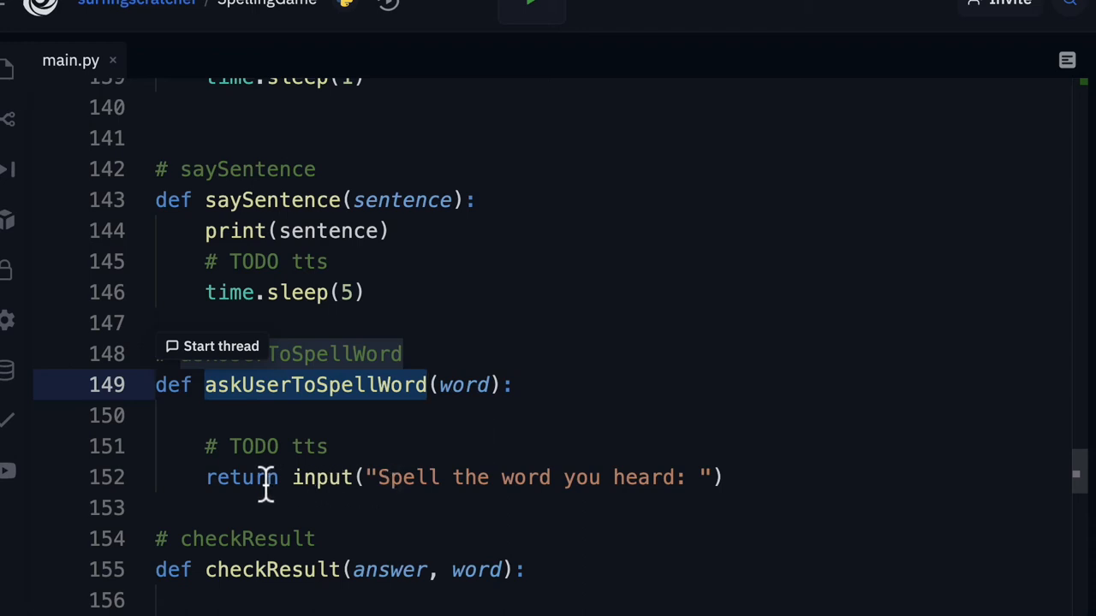
pyautogui.moveTo(351, 478)
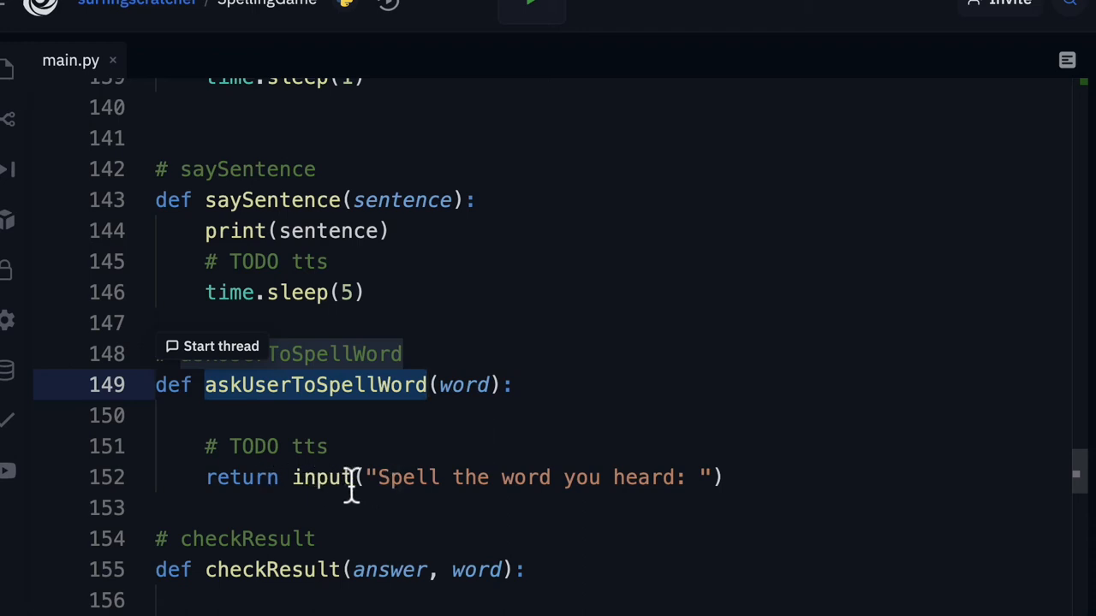
pyautogui.moveTo(689, 477)
pyautogui.write('an')
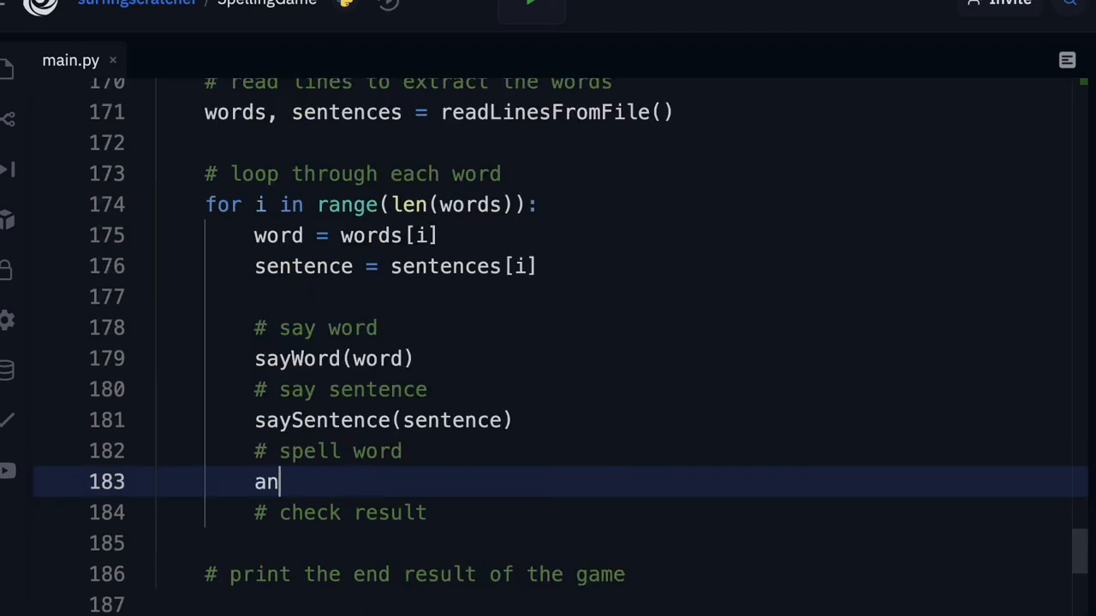
# Store askUserToSpellWord(word) in answer and call checkResult(answer, word).
pyautogui.write('swer =')
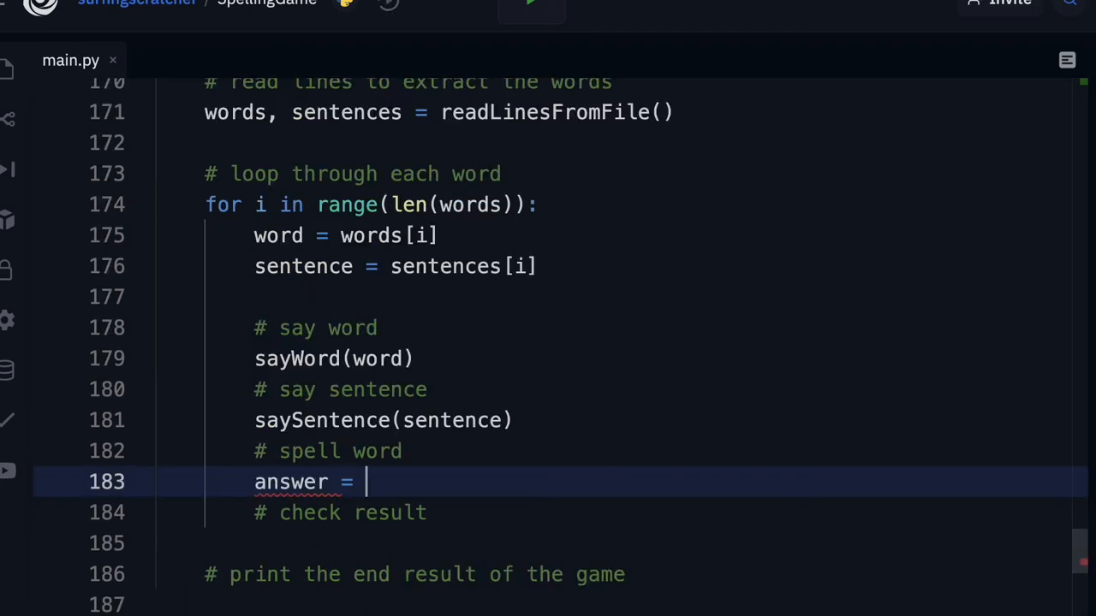
pyautogui.write('askUserToSpellWord(word)')
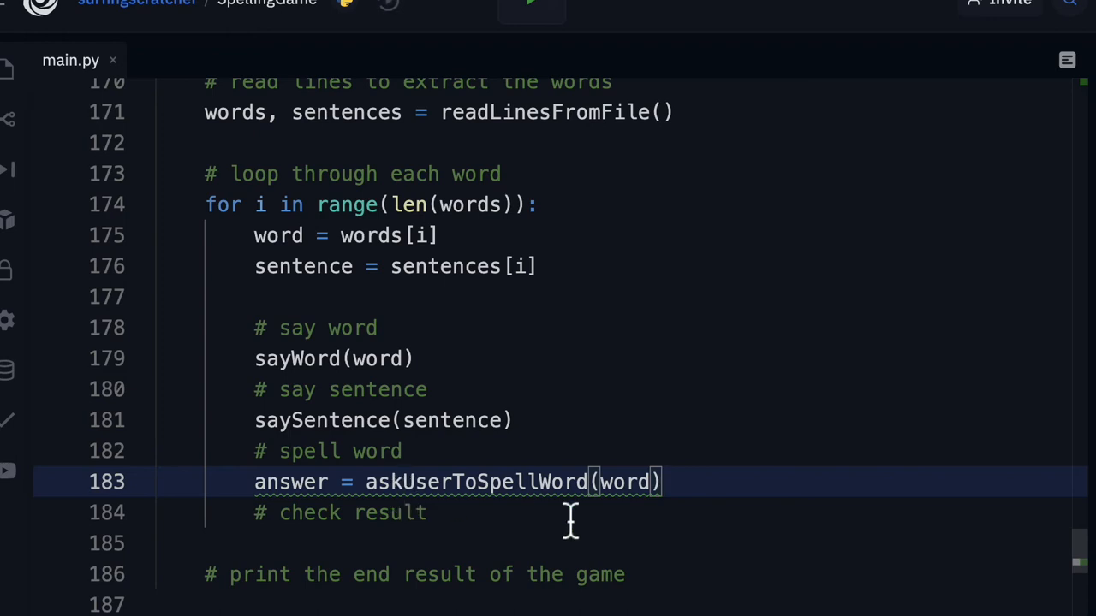
pyautogui.write('checkResult')
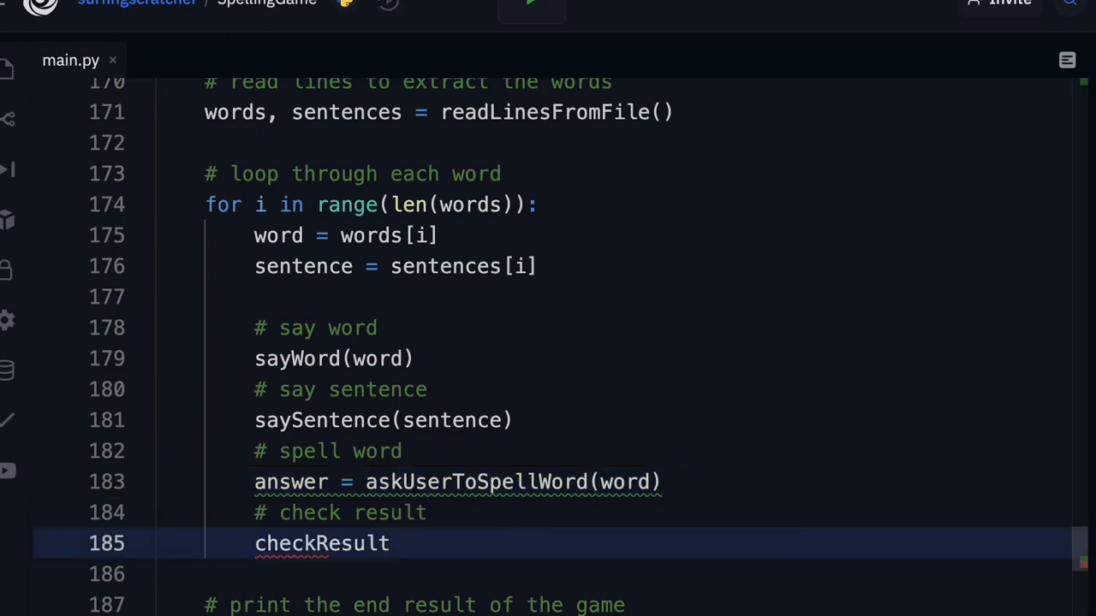
pyautogui.write('()')
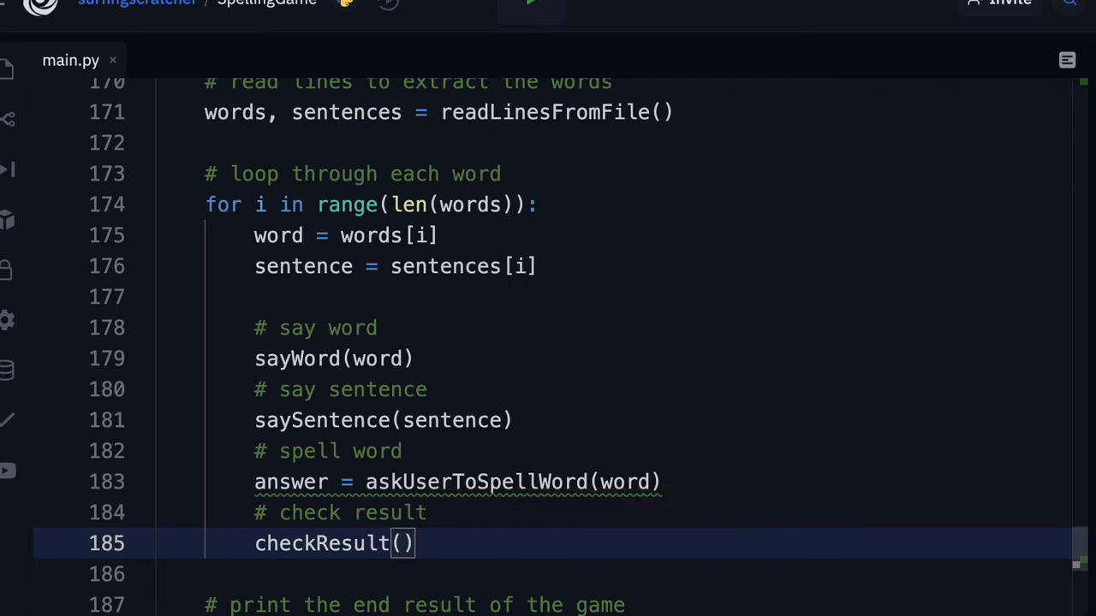
pyautogui.write('answer, wor')
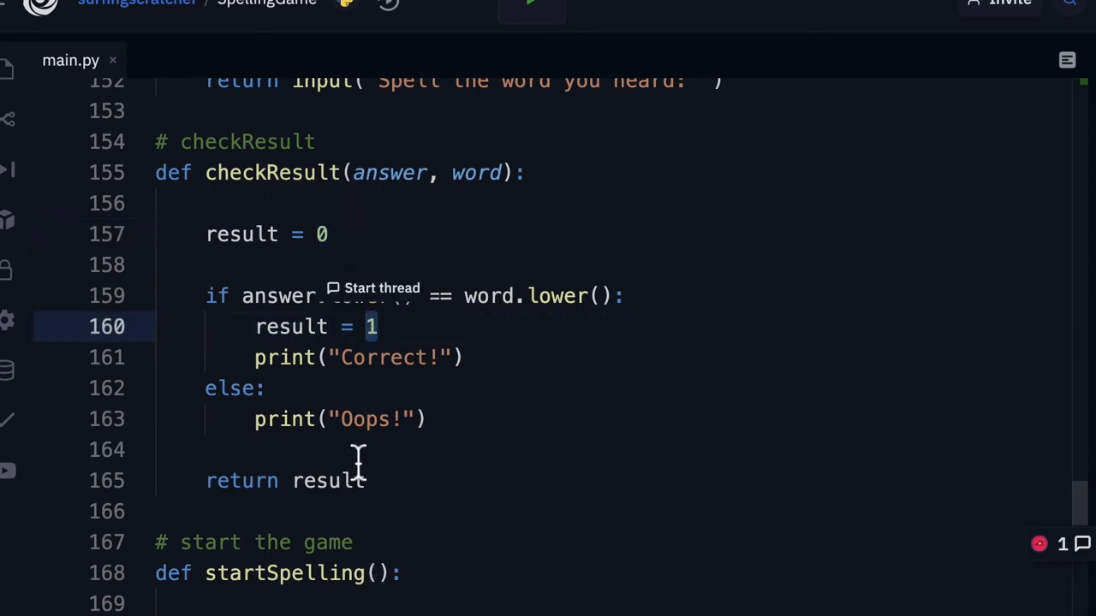
pyautogui.moveTo(405, 451)
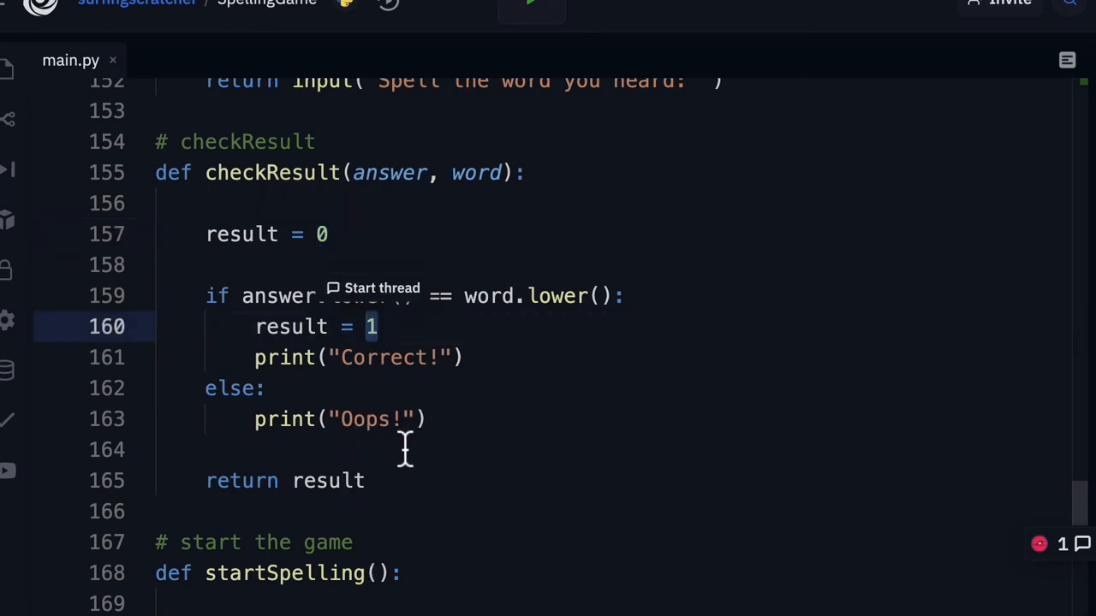
pyautogui.scroll(-3)
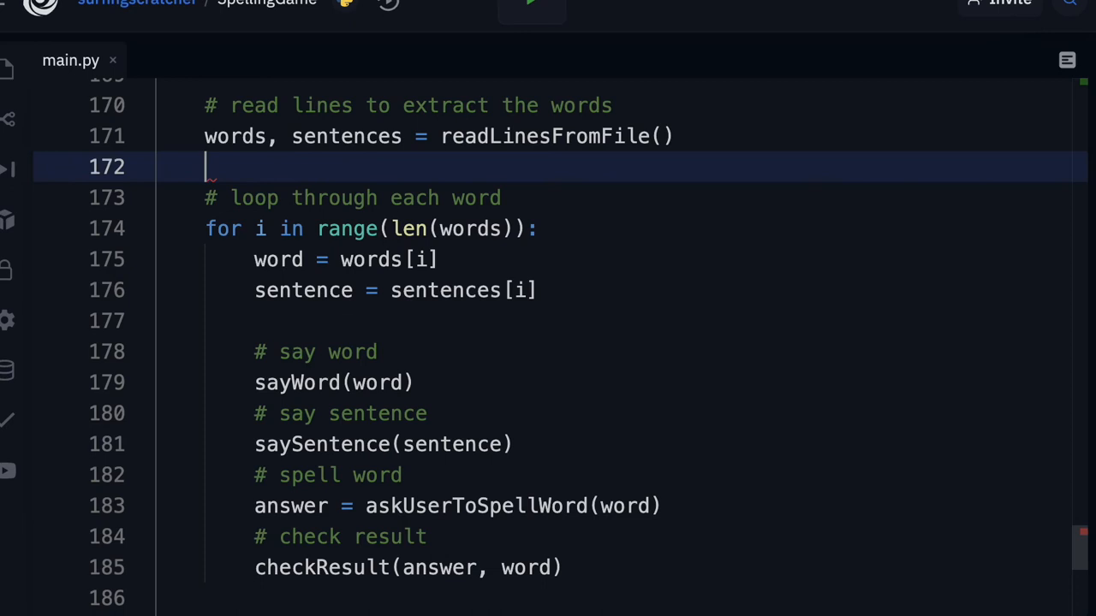
# Add score = [] just before the word loop.
pyautogui.write('score = []')
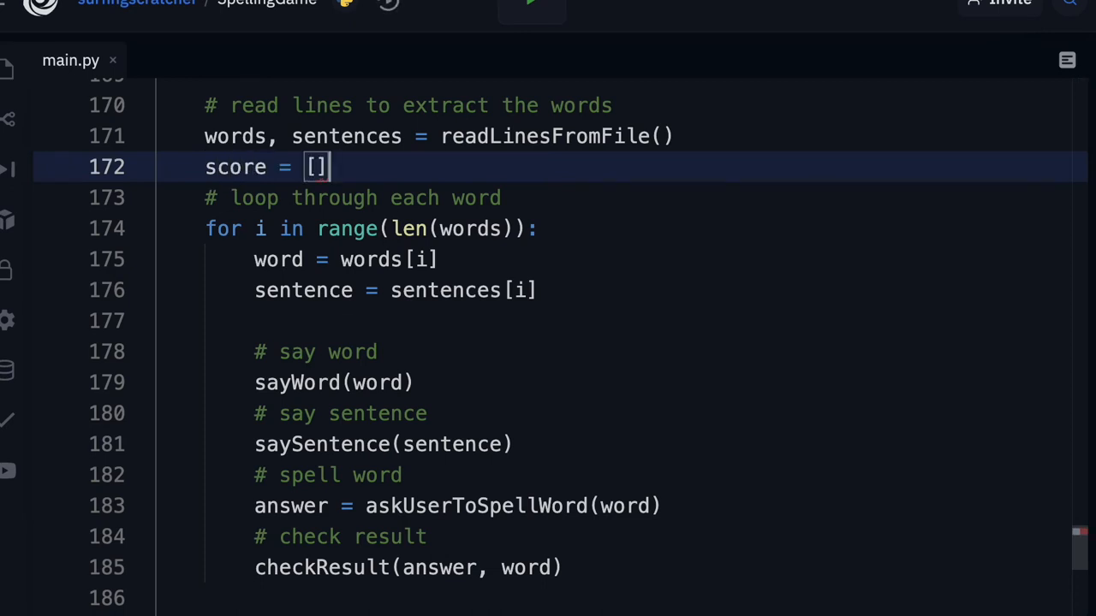
pyautogui.moveTo(556, 321)
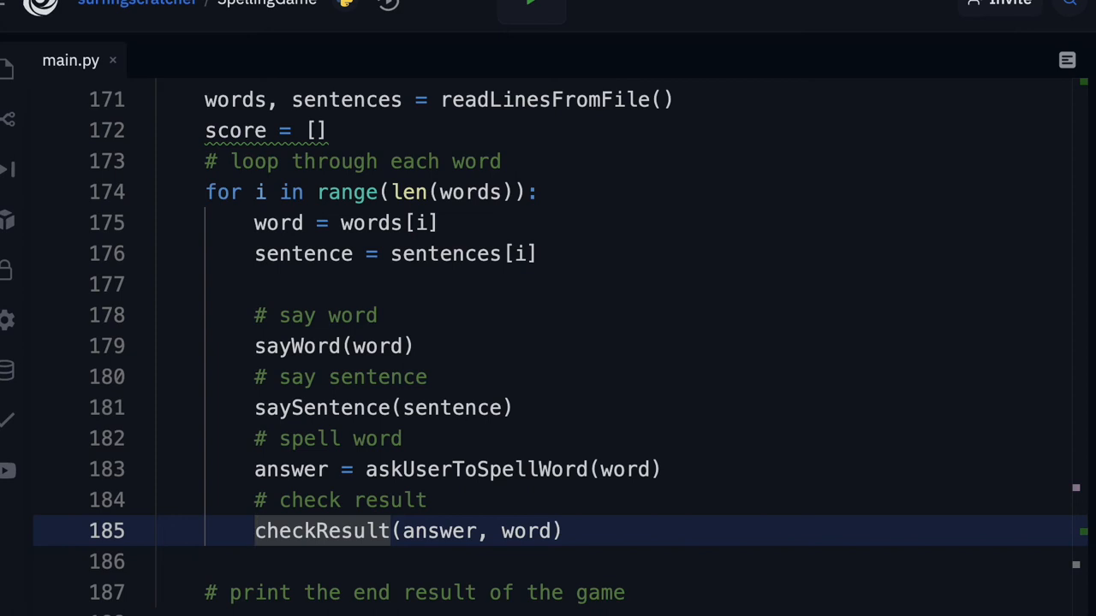
pyautogui.moveTo(287, 249)
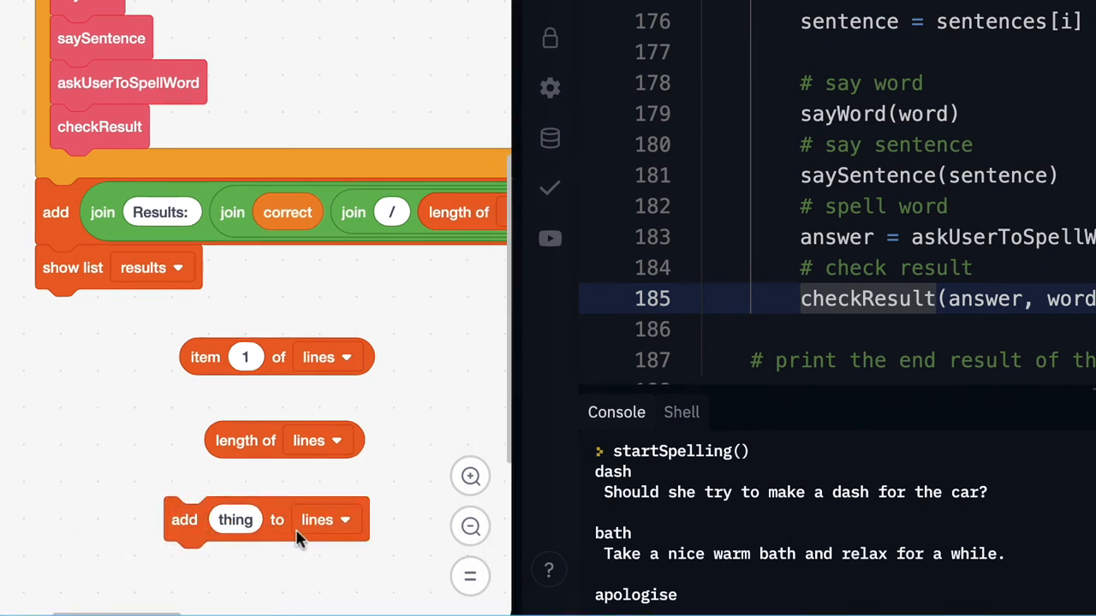
pyautogui.moveTo(784, 154)
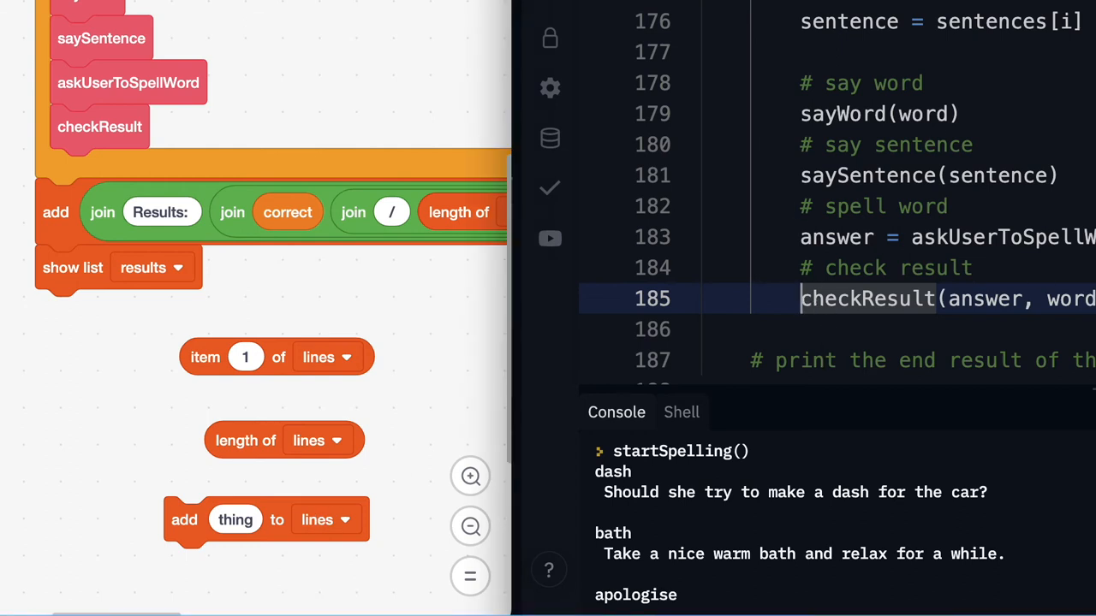
pyautogui.moveTo(775, 351)
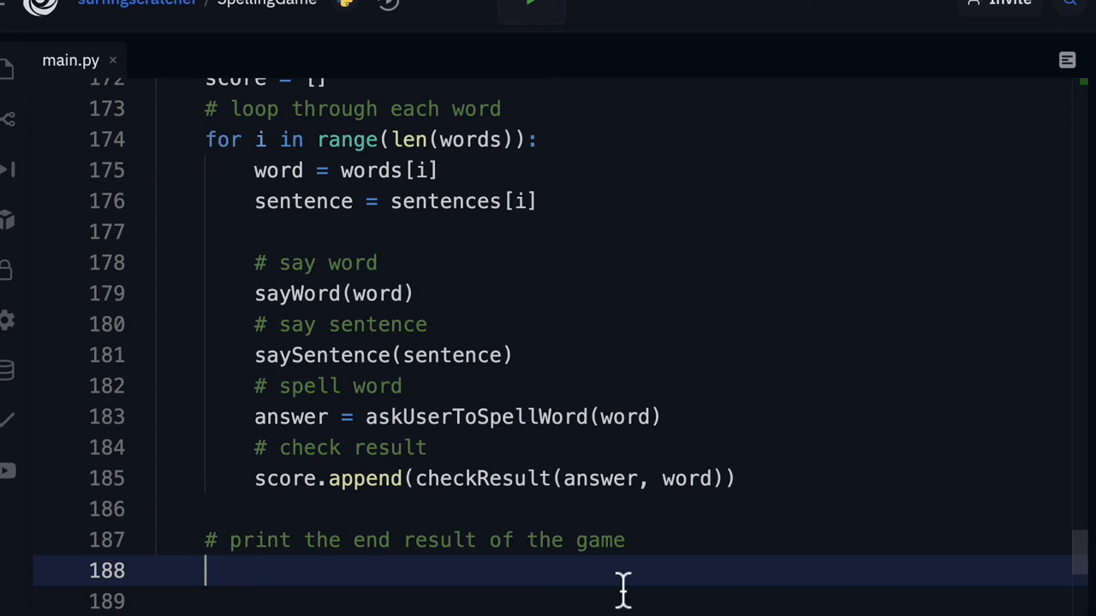
# After the loop, print f"You spelt {sum(score)} / {len(words)}".
pyautogui.write('print()')
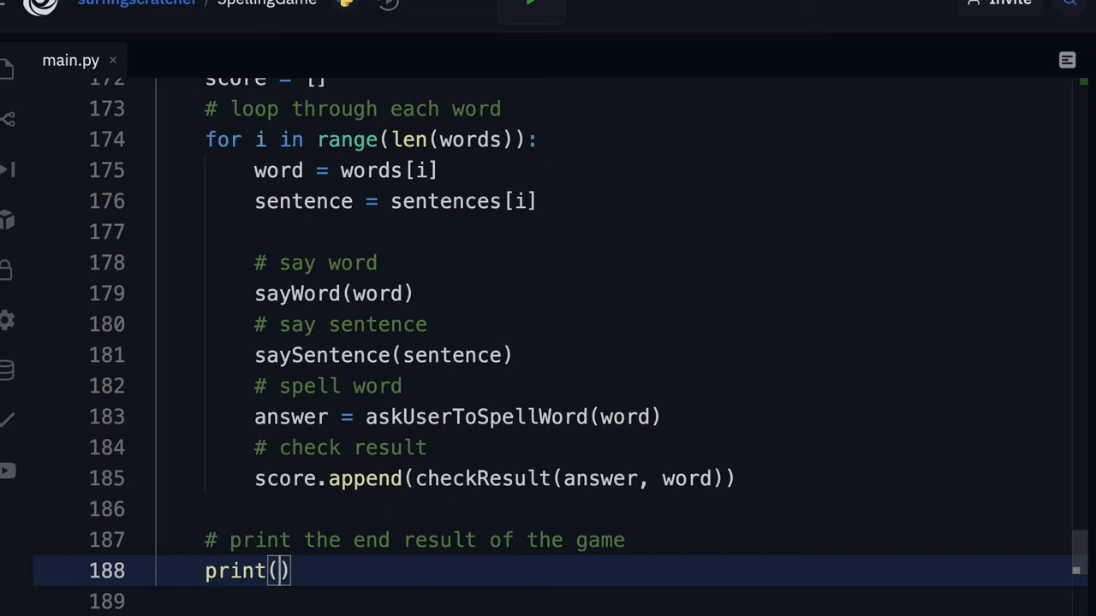
pyautogui.write('f""')
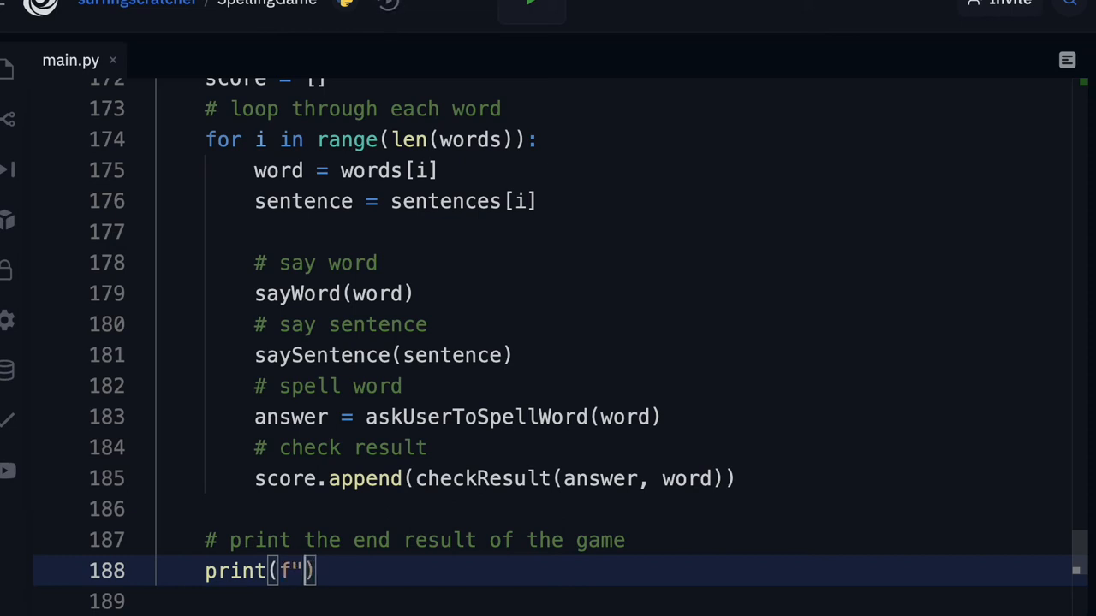
pyautogui.write('You spelt "')
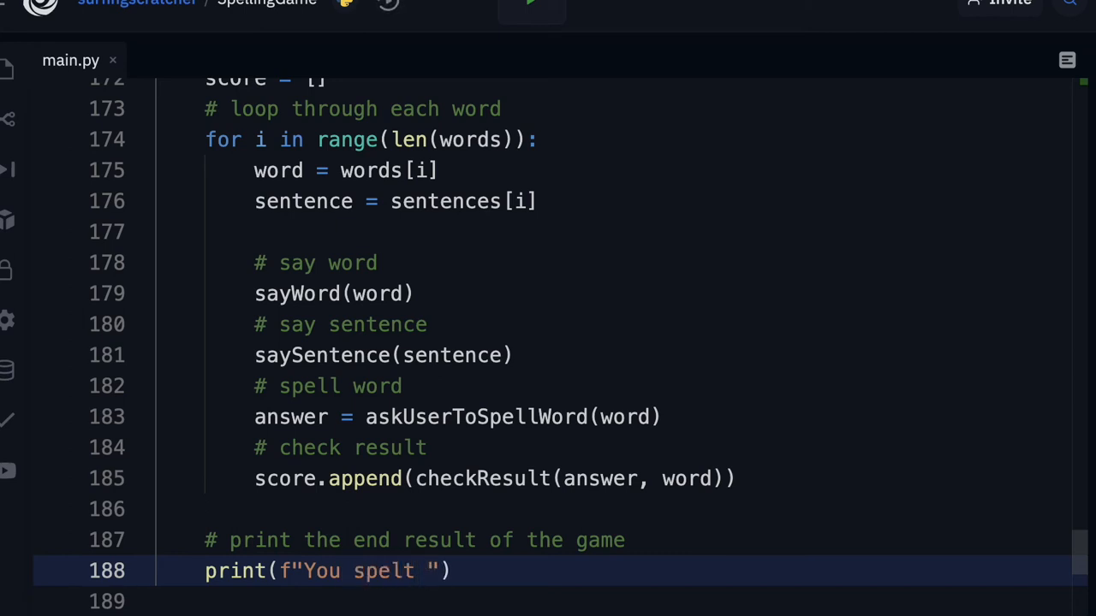
pyautogui.write('{}')
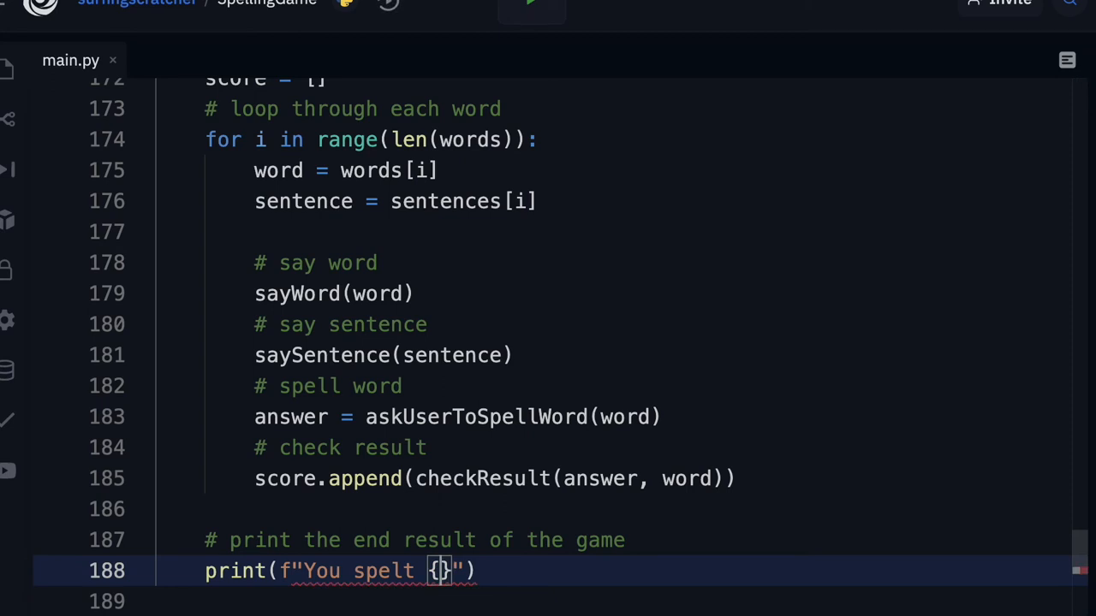
pyautogui.write('s')
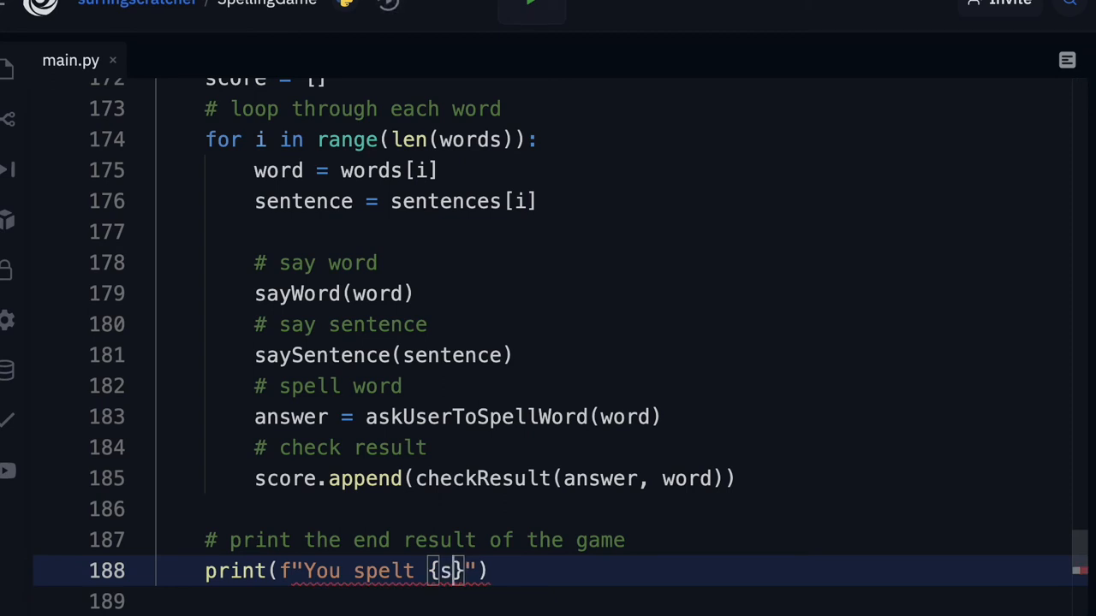
pyautogui.write('um()')
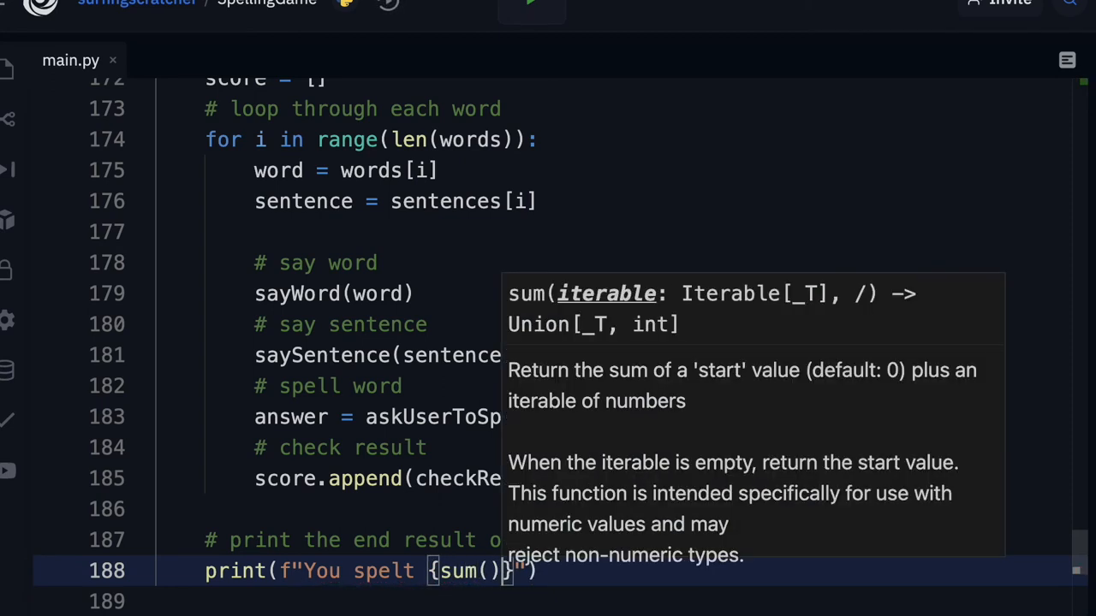
pyautogui.write('score')
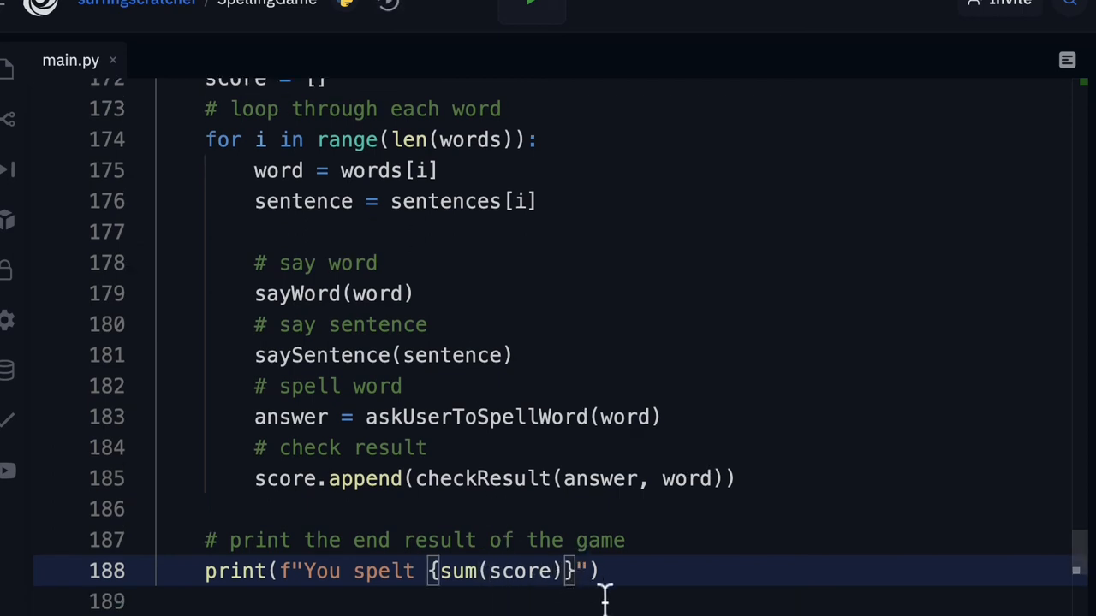
pyautogui.write('/')
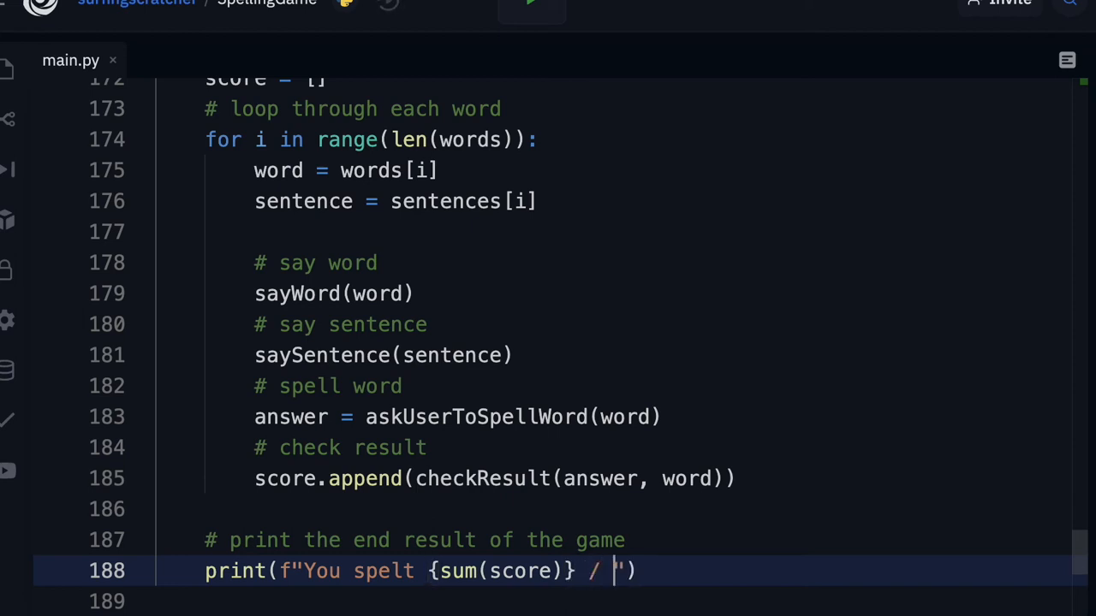
pyautogui.write('{}')
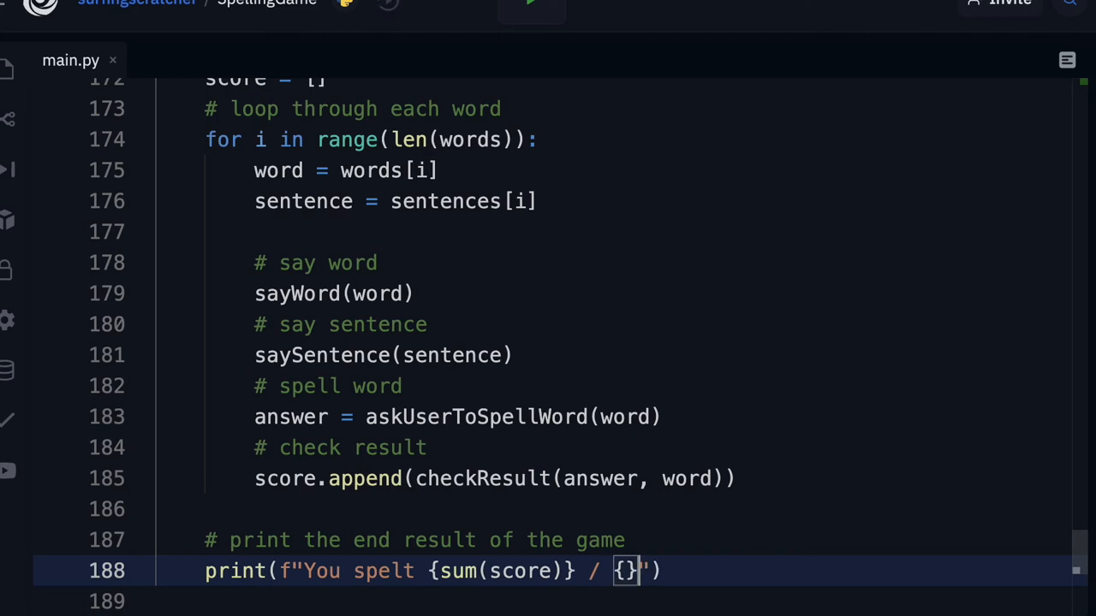
pyautogui.write('len')
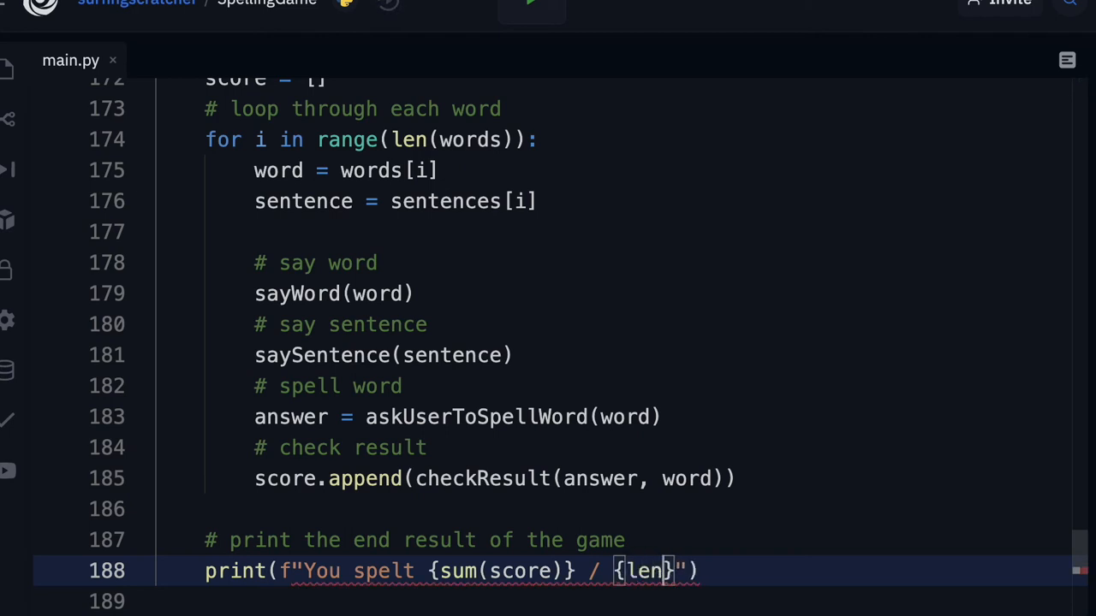
pyautogui.write('(words')
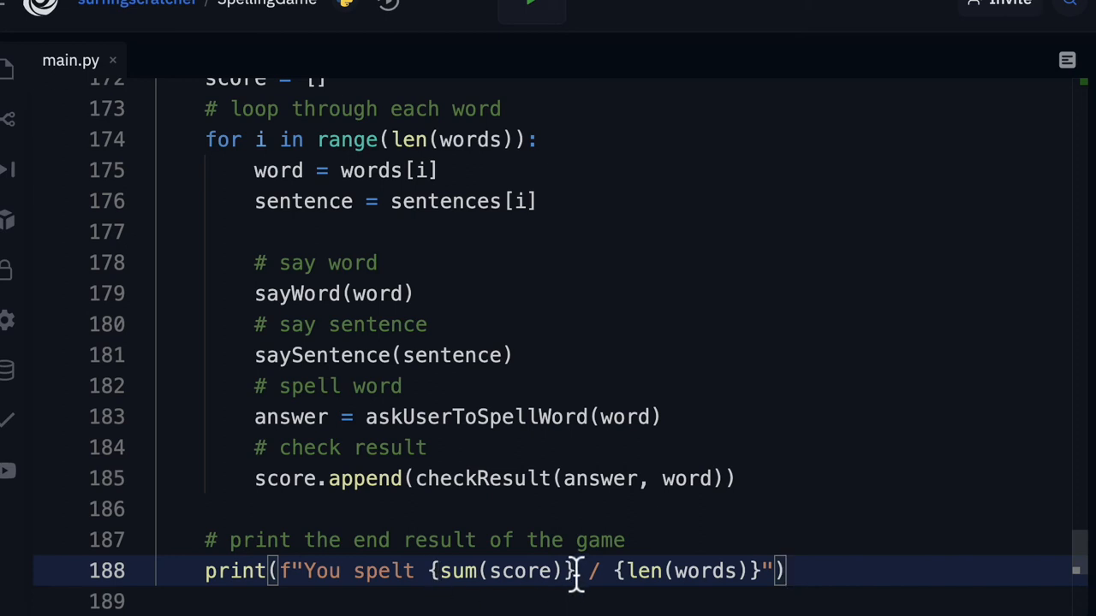
pyautogui.moveTo(505, 571)
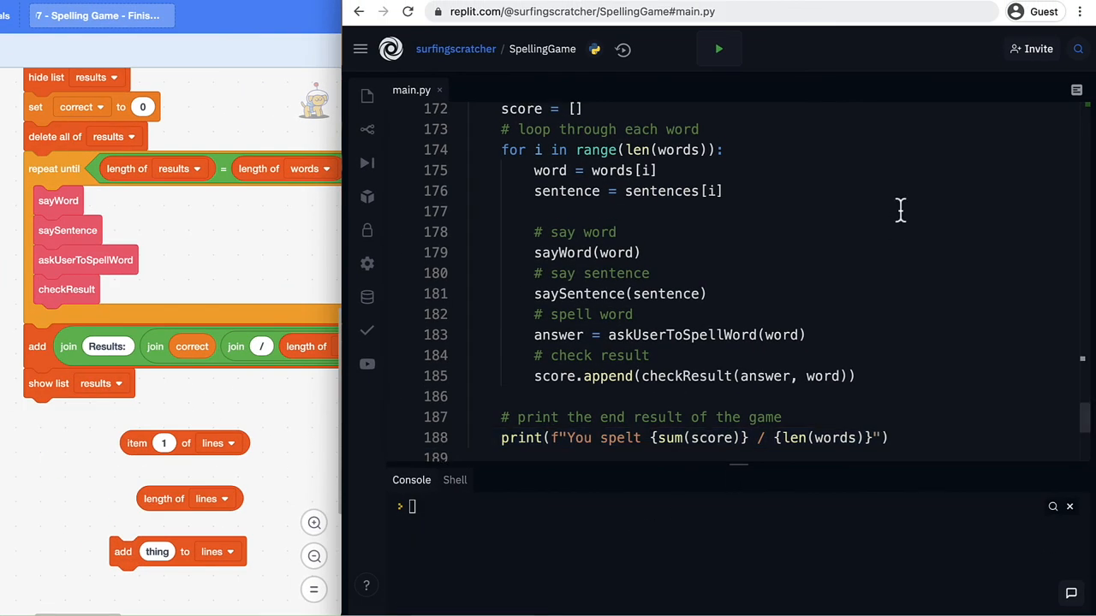
pyautogui.moveTo(845, 232)
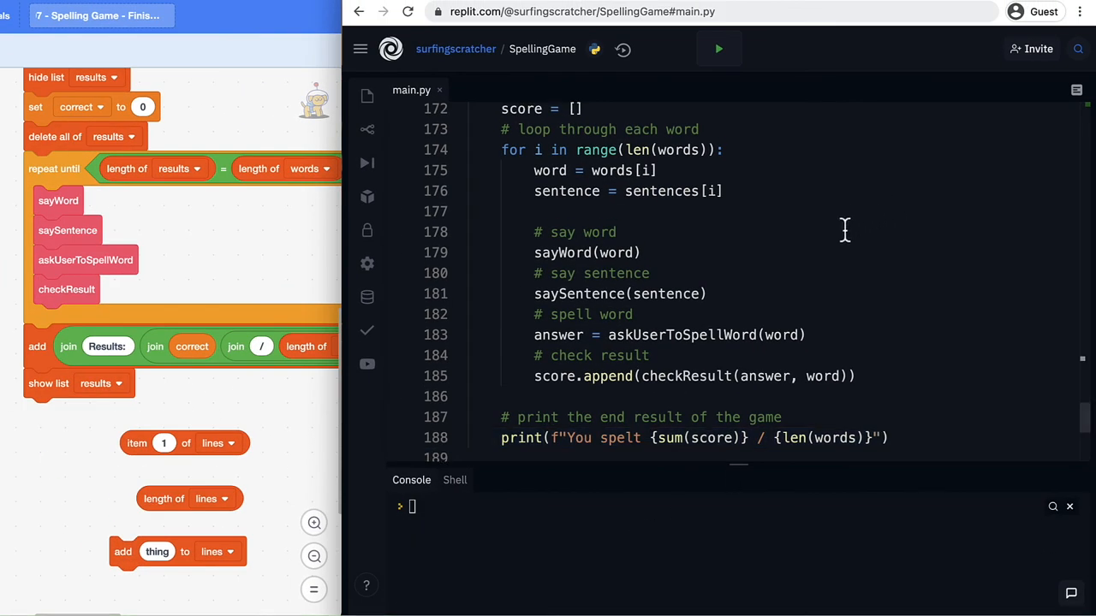
pyautogui.moveTo(717, 49)
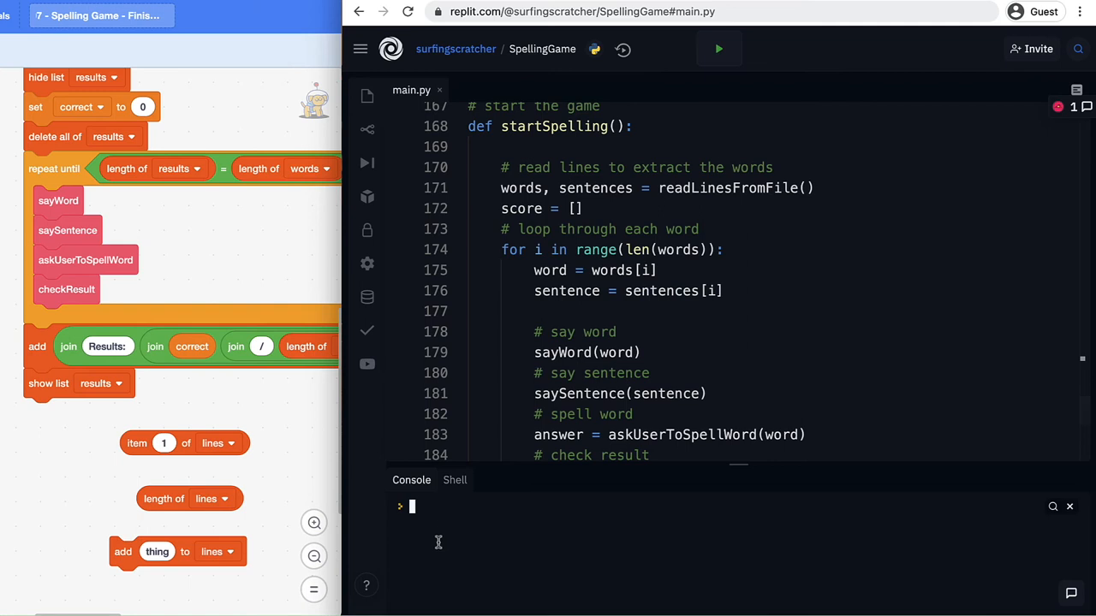
# Run startSpelling() in the Console and spell dash correctly to reach bath.
pyautogui.write('startSpelling()')
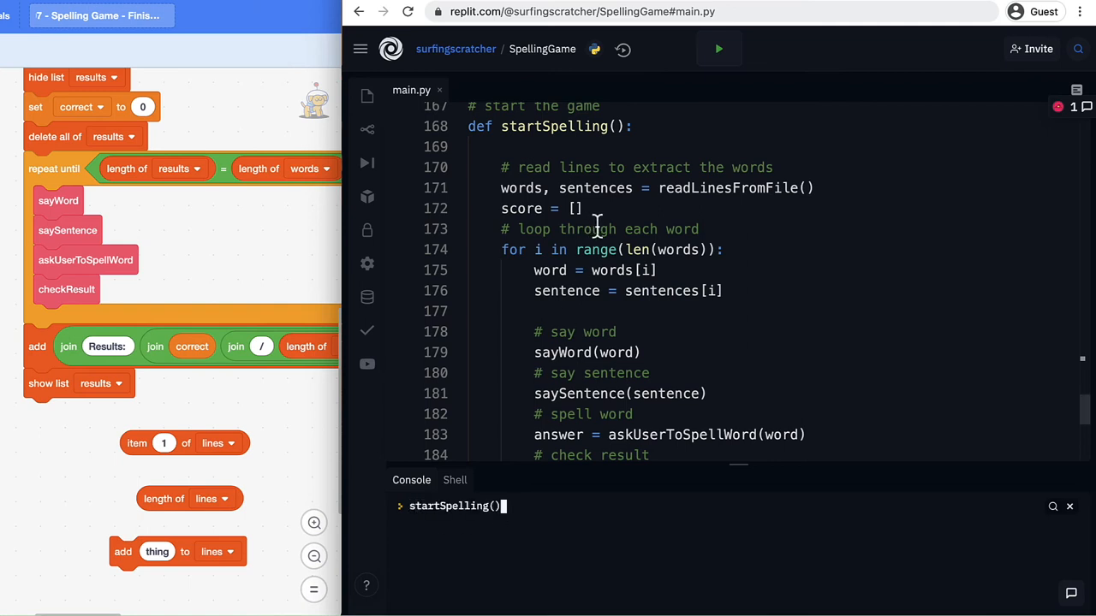
pyautogui.moveTo(562, 209)
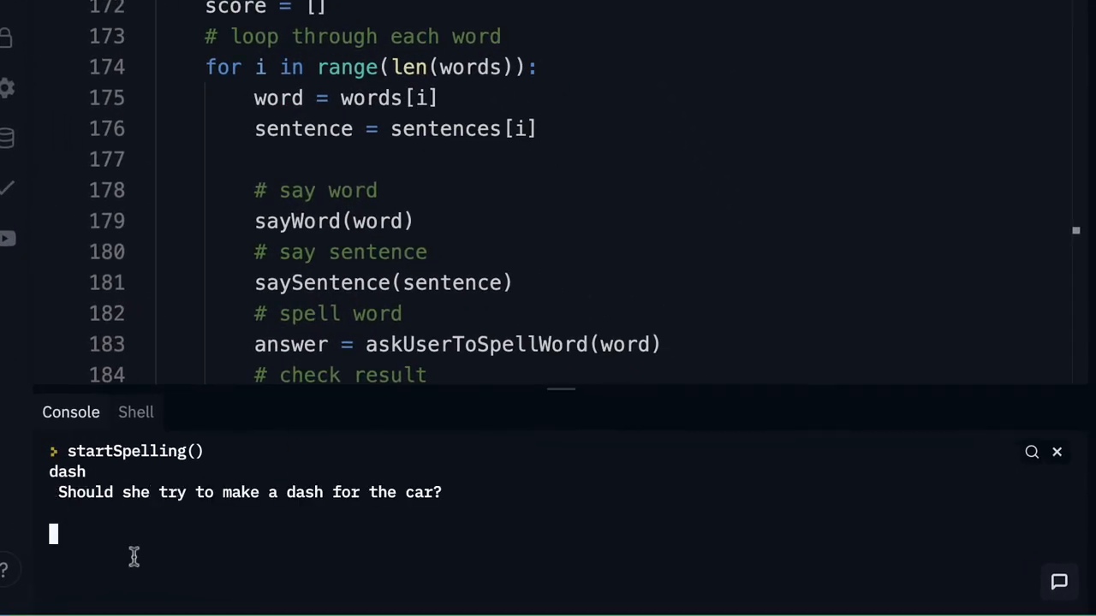
pyautogui.moveTo(274, 505)
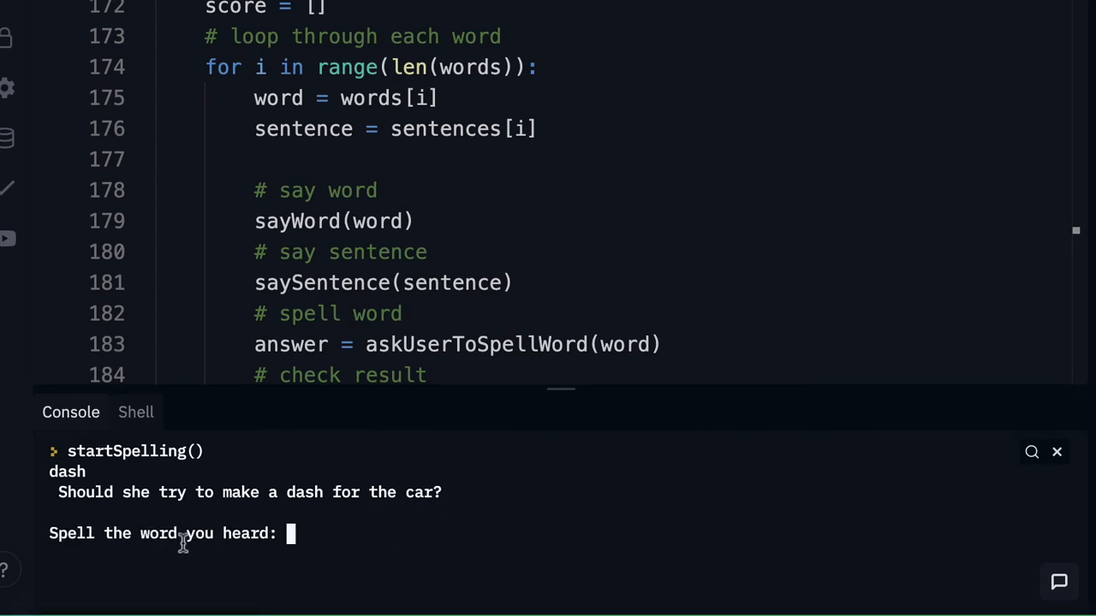
pyautogui.moveTo(334, 541)
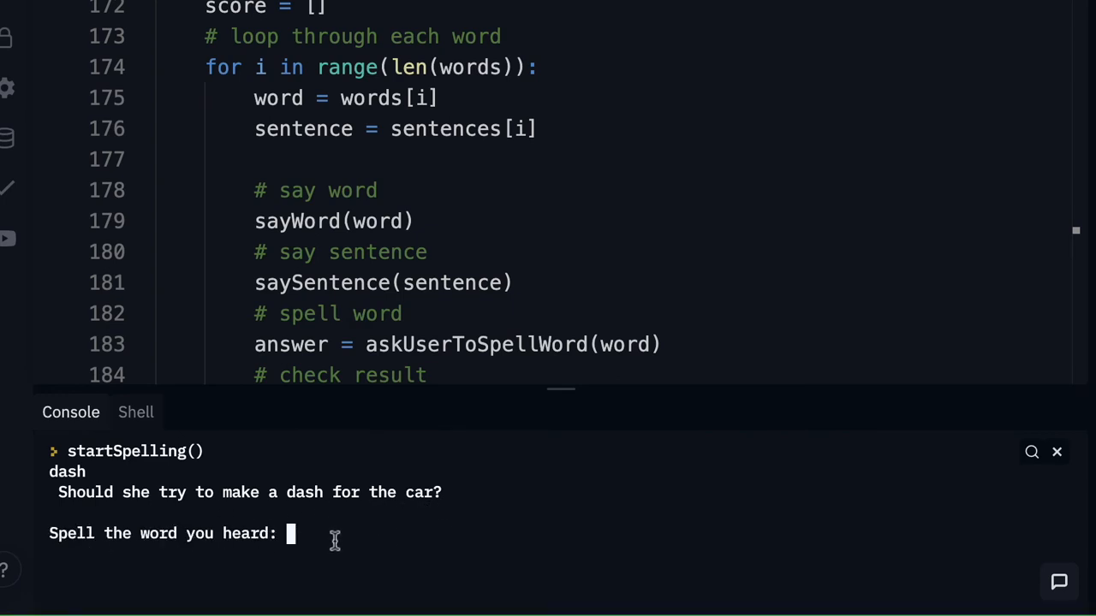
pyautogui.write('dash')
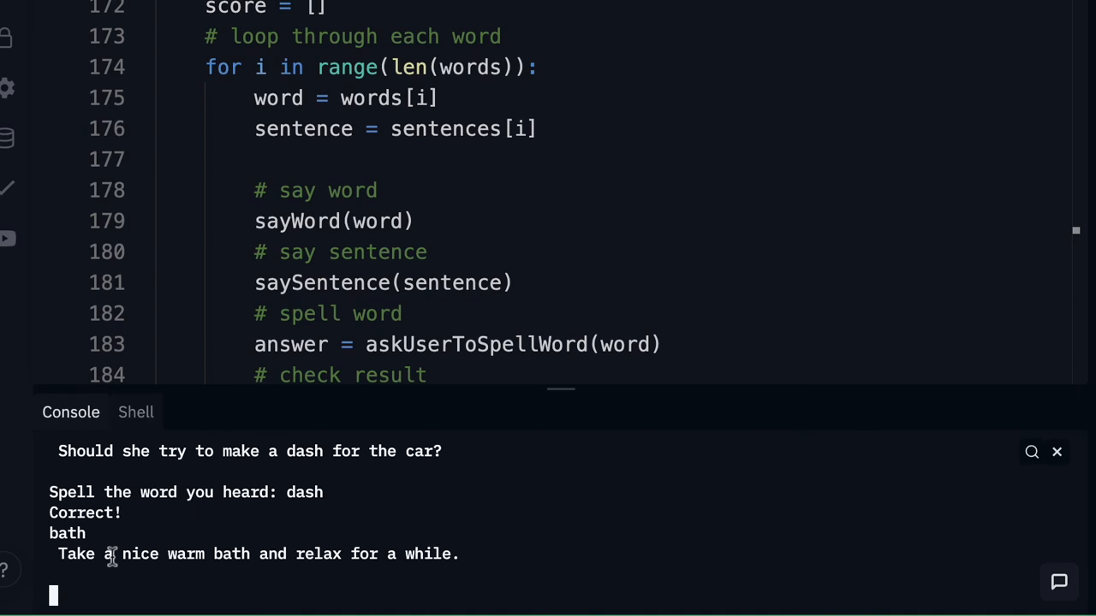
pyautogui.moveTo(265, 565)
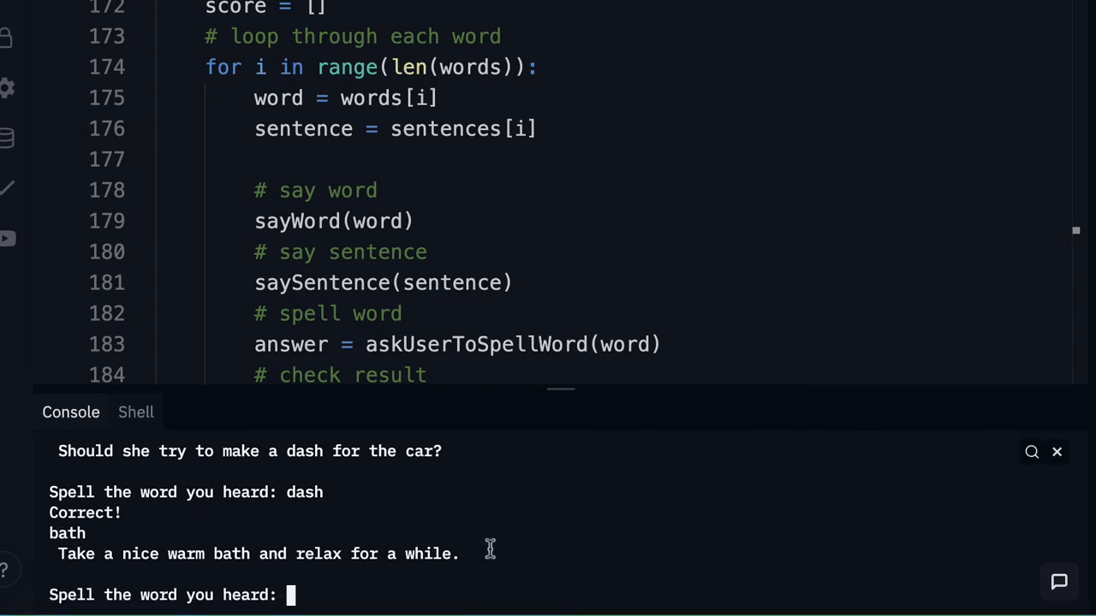
pyautogui.moveTo(263, 539)
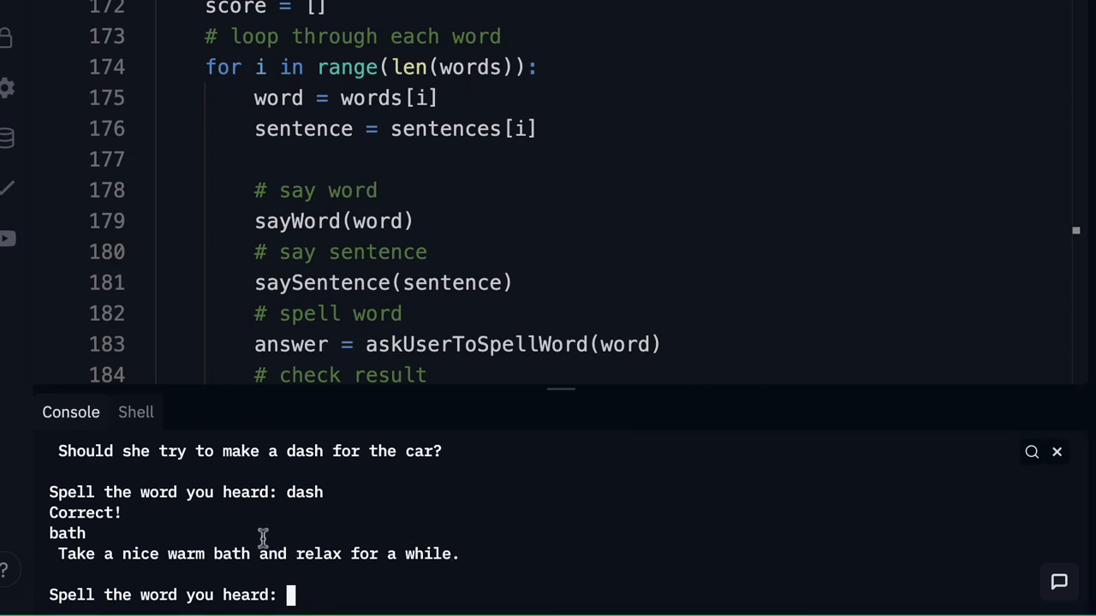
pyautogui.moveTo(86, 541)
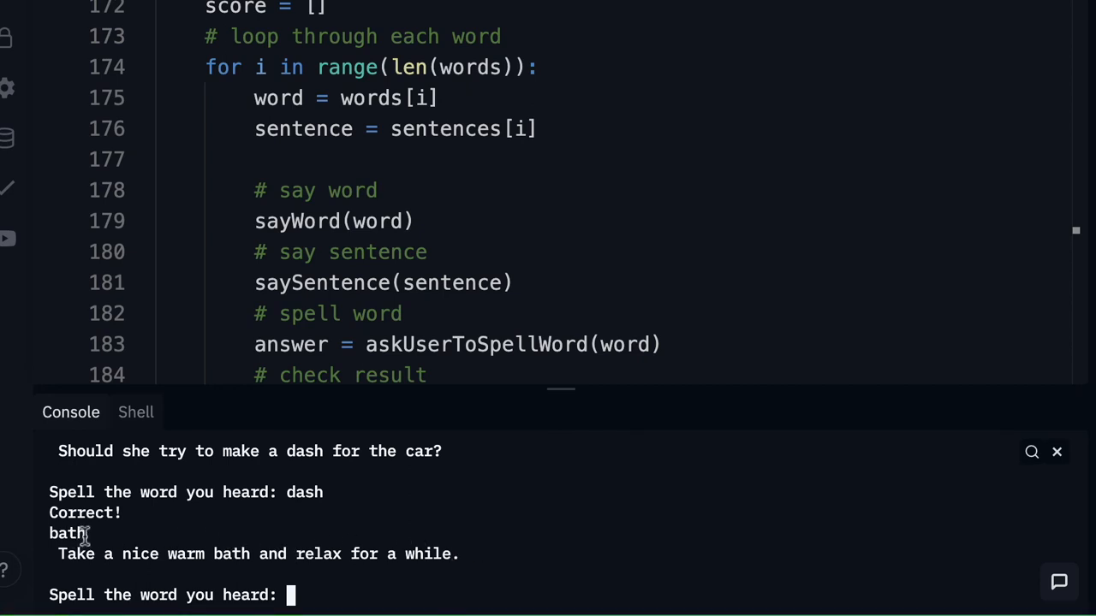
pyautogui.moveTo(150, 561)
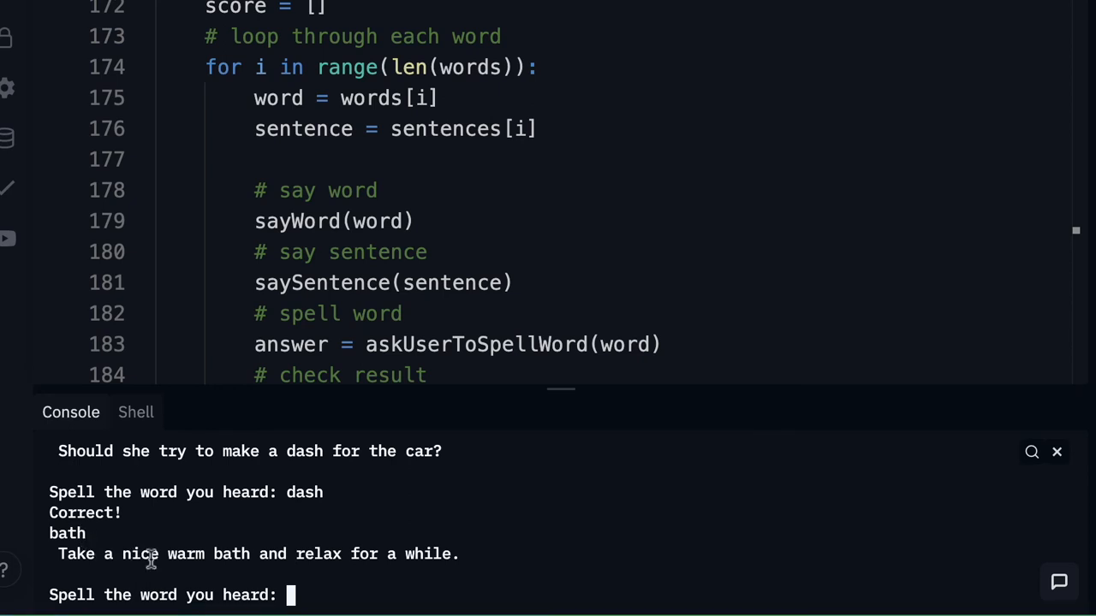
pyautogui.moveTo(159, 572)
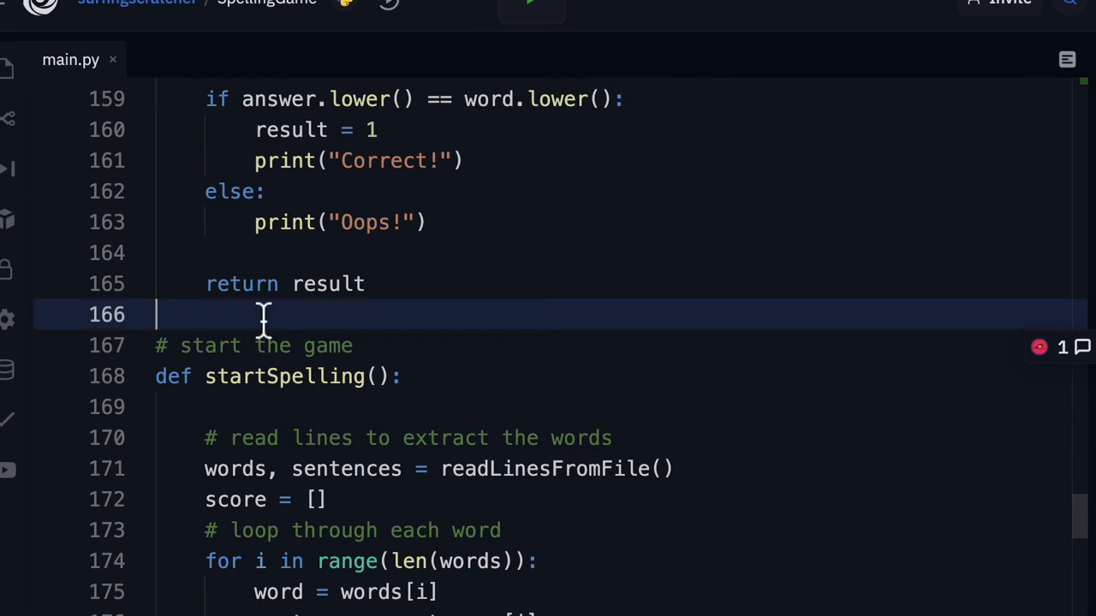
# Define clearConsole() calling os.system("cls" if os.name=="nt" else "clear").
pyautogui.write('def')
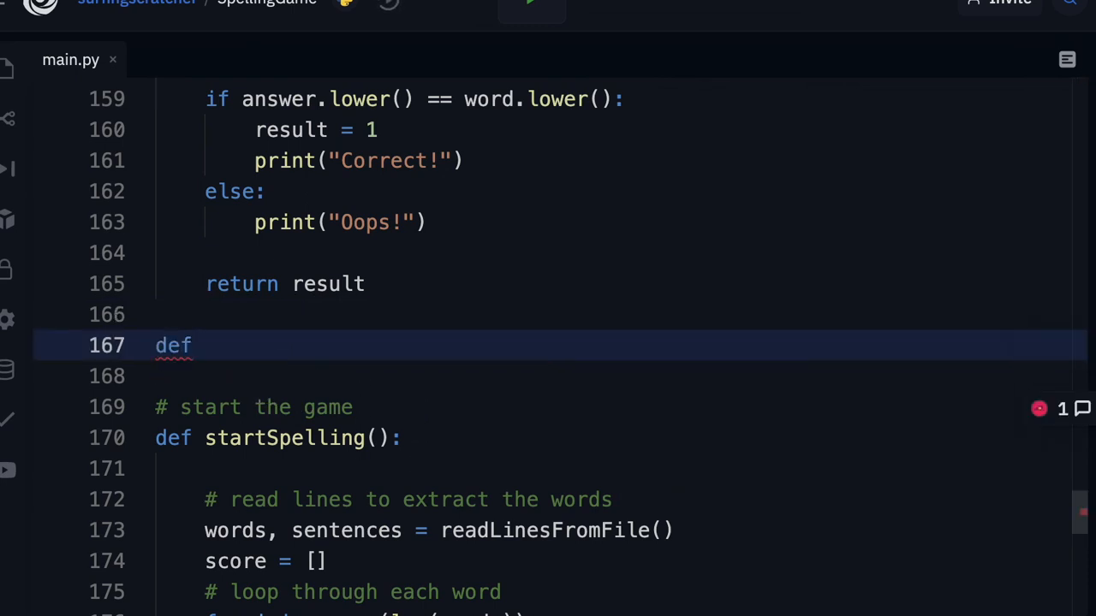
pyautogui.write('clearC')
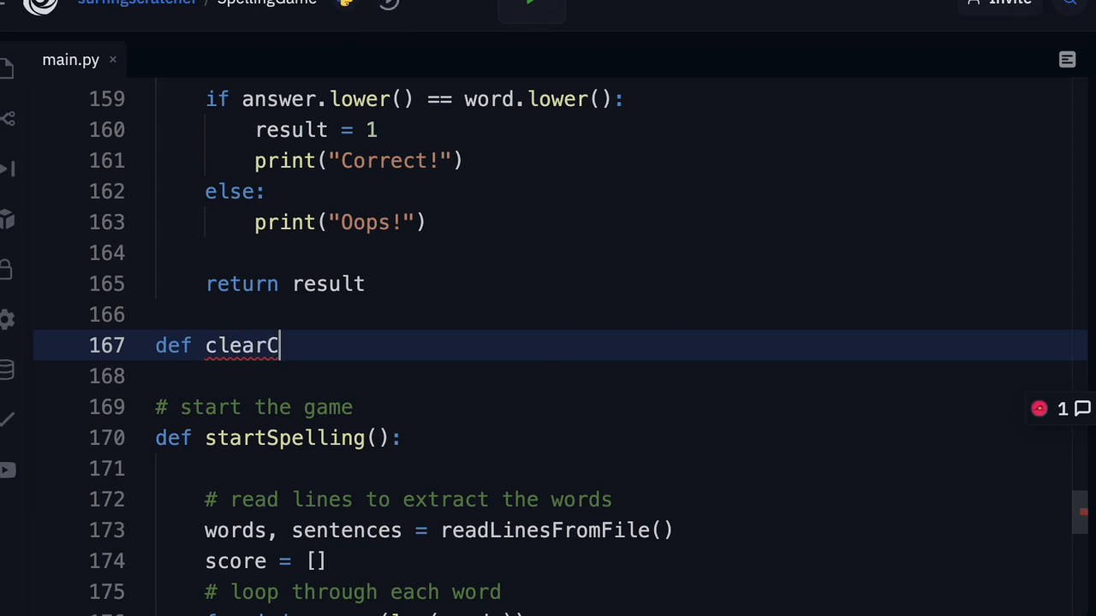
pyautogui.write('onsole():')
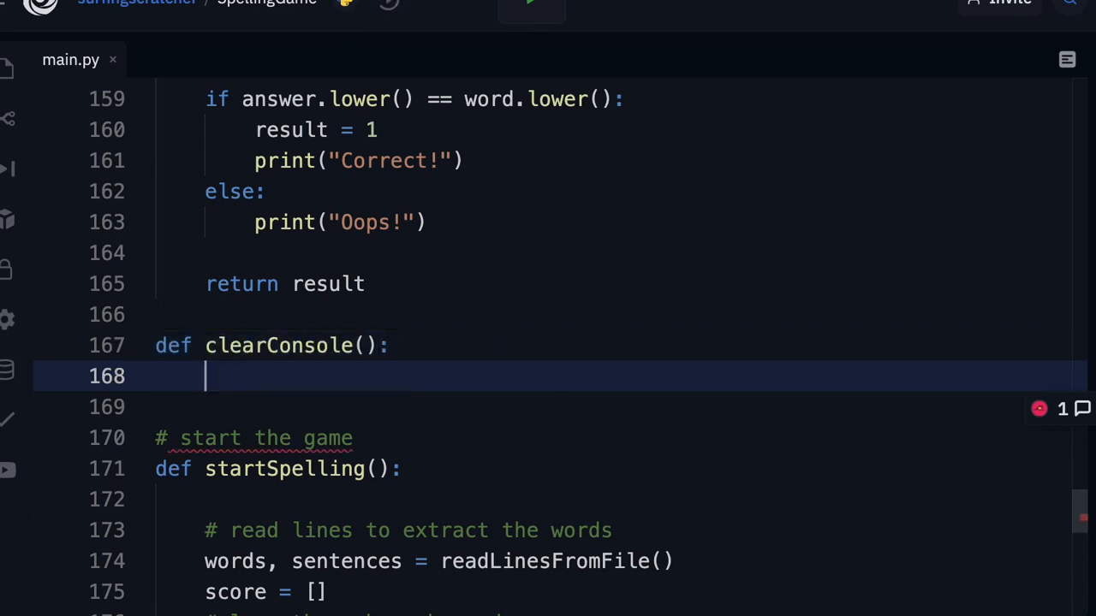
pyautogui.moveTo(568, 478)
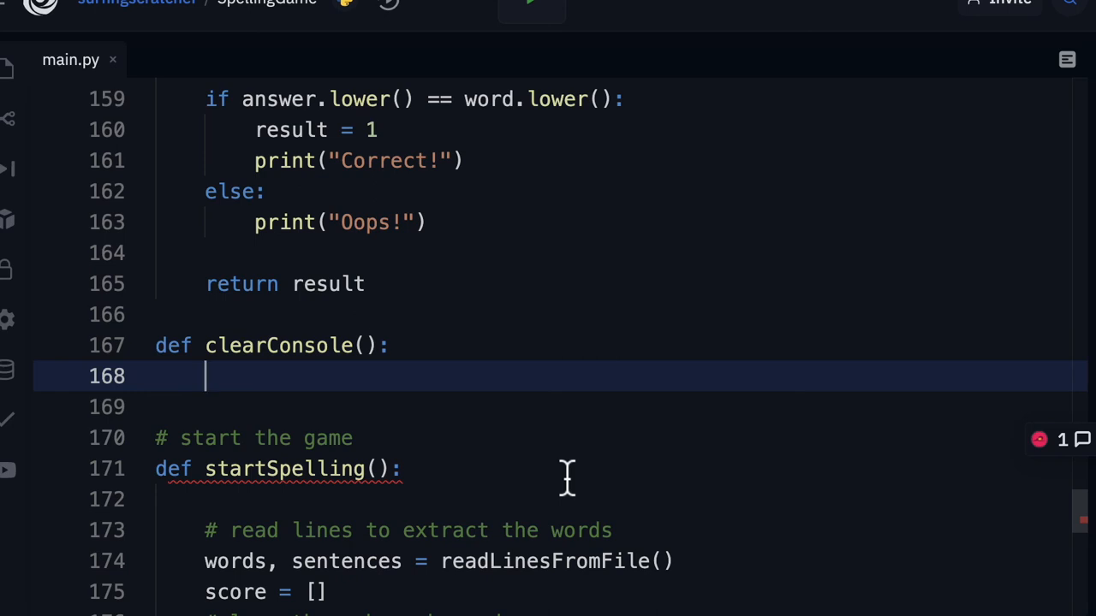
pyautogui.write('os.')
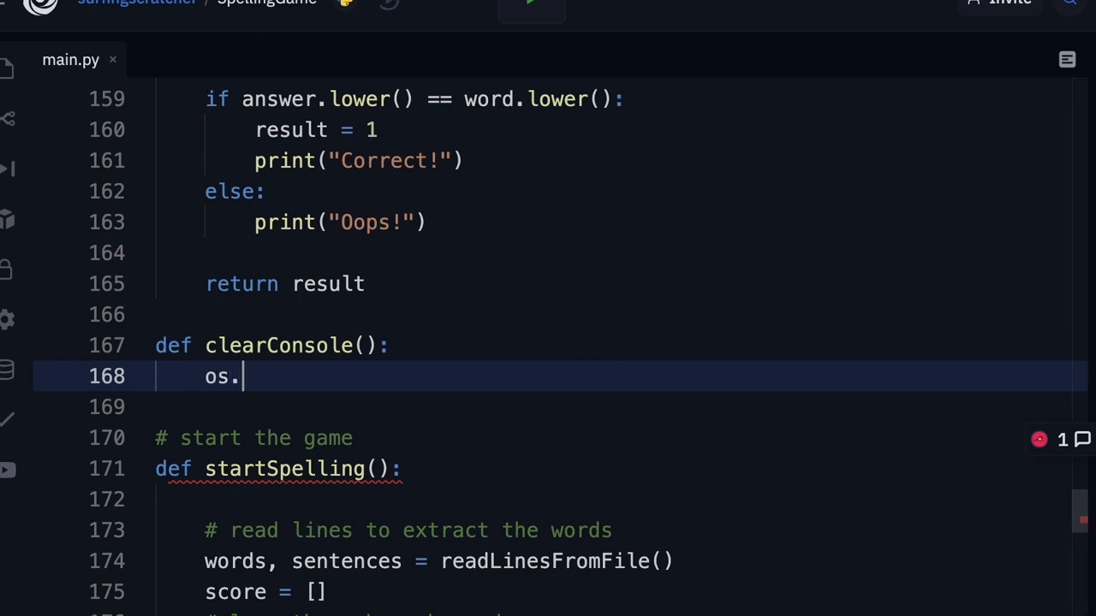
pyautogui.press('Backspace')
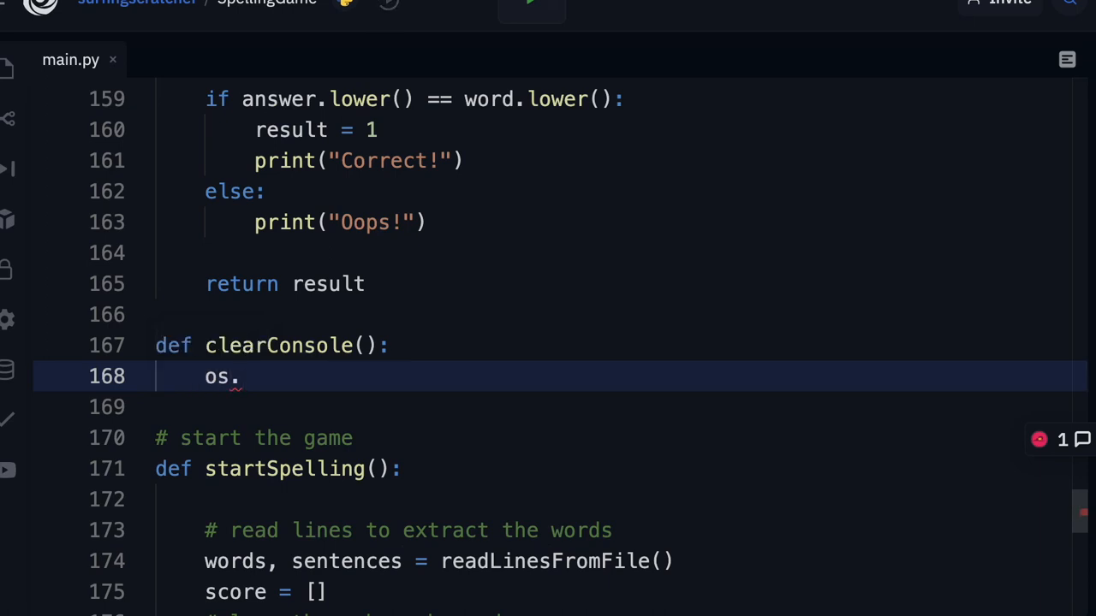
pyautogui.write('system(')
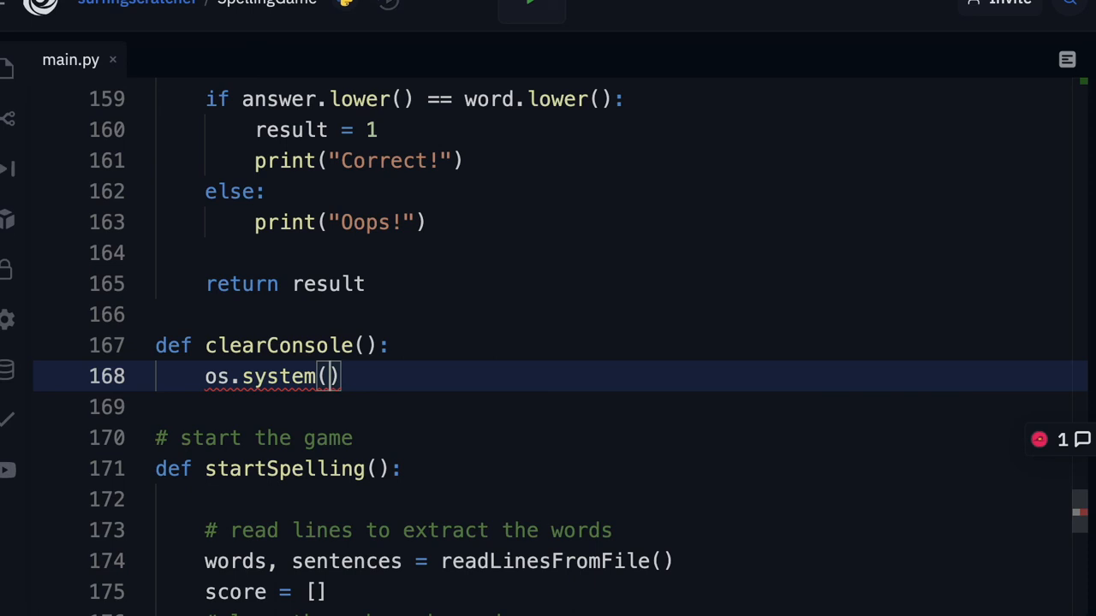
pyautogui.write('""')
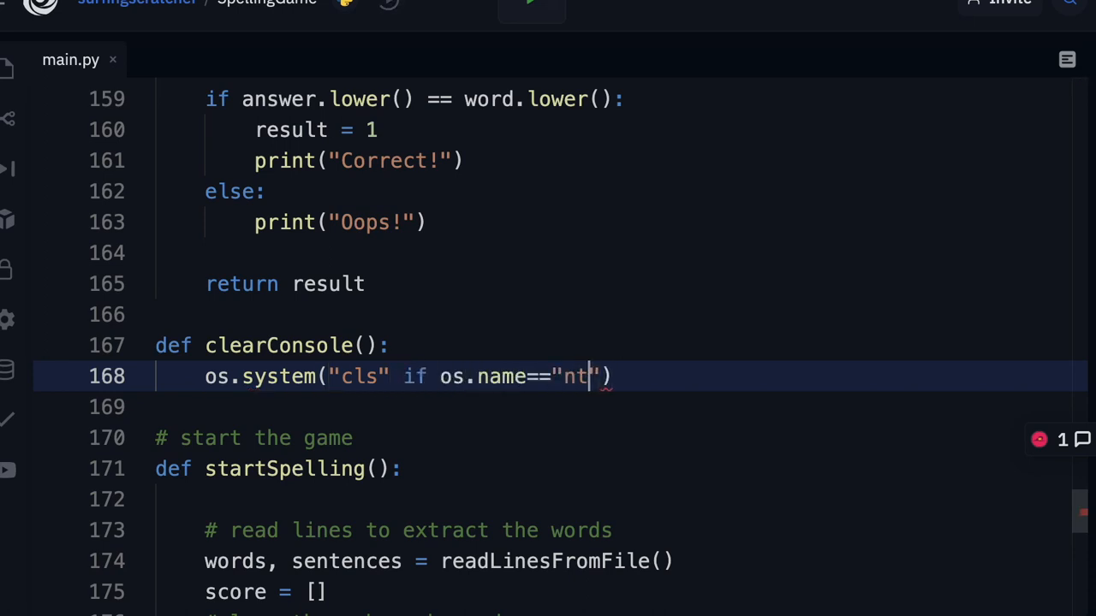
pyautogui.write('else "clear"')
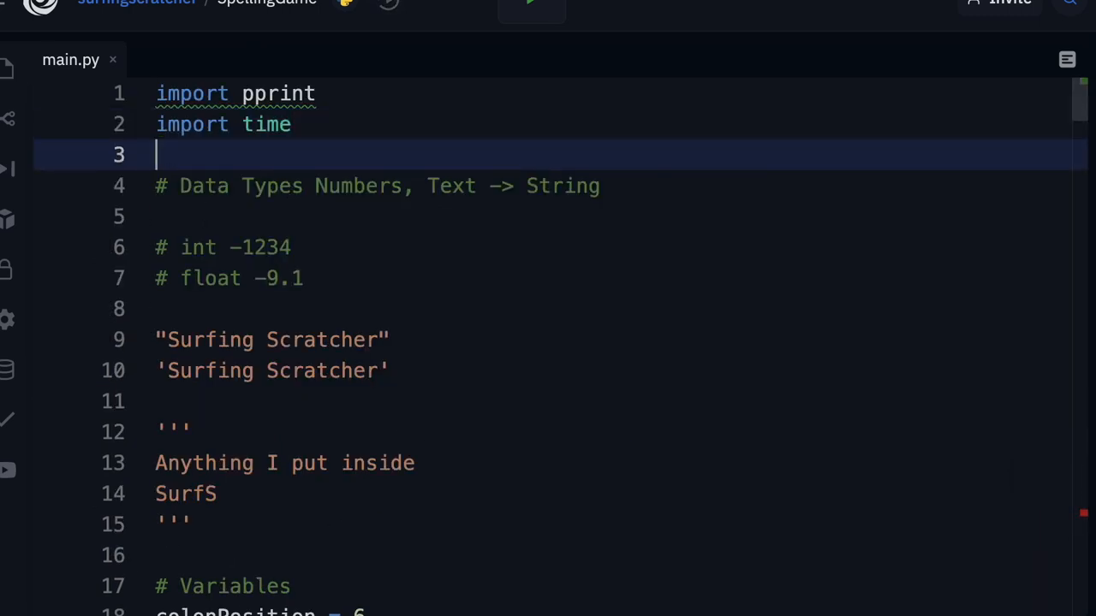
# Add import os under import time at the top of main.py.
pyautogui.write('import os')
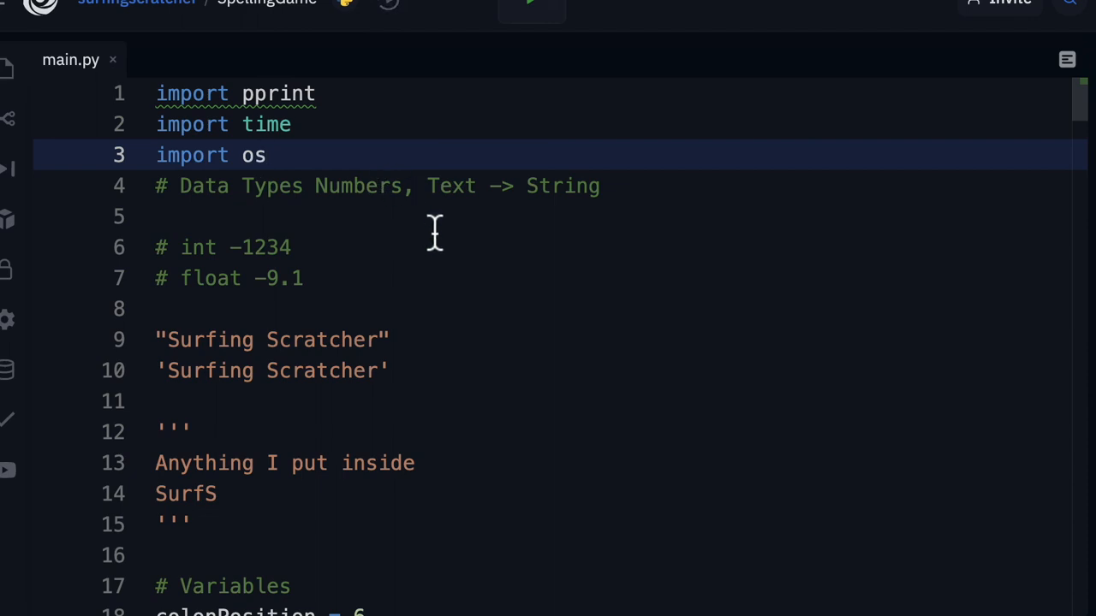
pyautogui.scroll(-3)
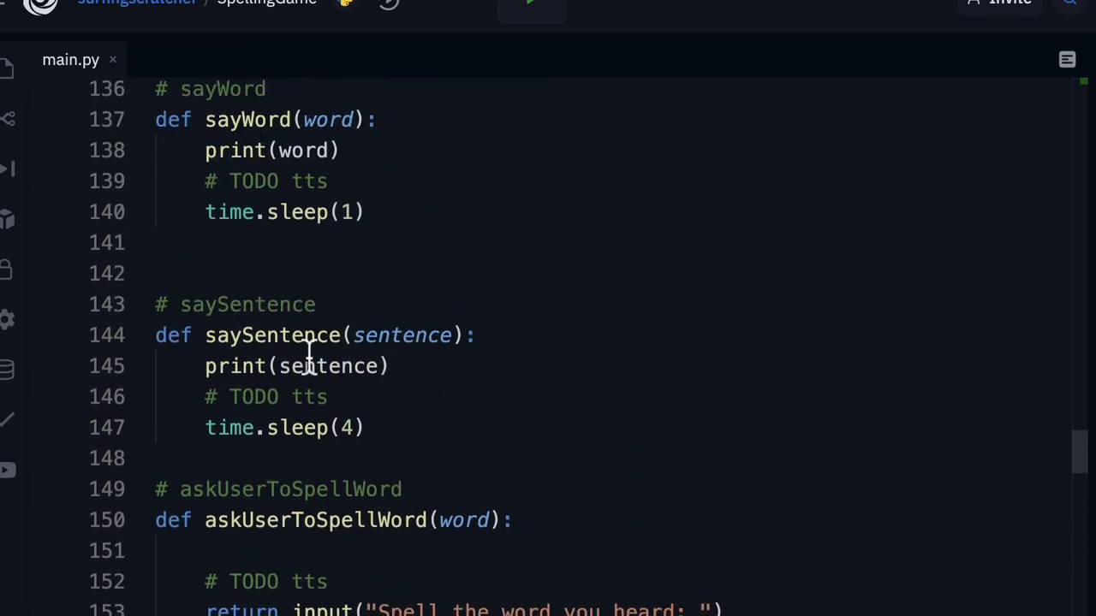
pyautogui.moveTo(313, 427)
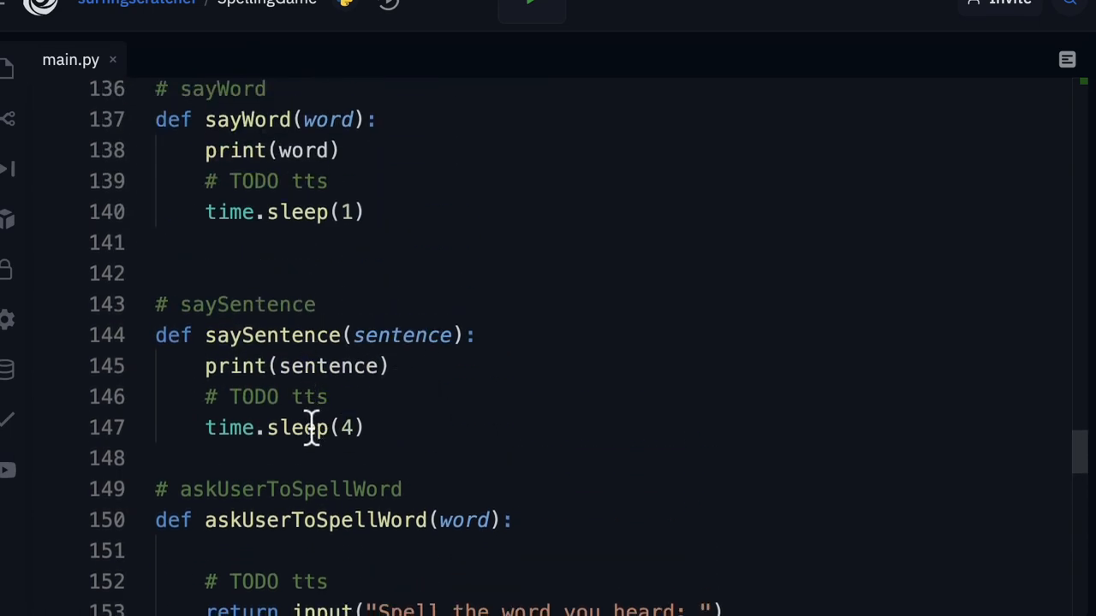
# Call clearConsole() on the first line of askUserToSpellWord.
pyautogui.scroll(-3)
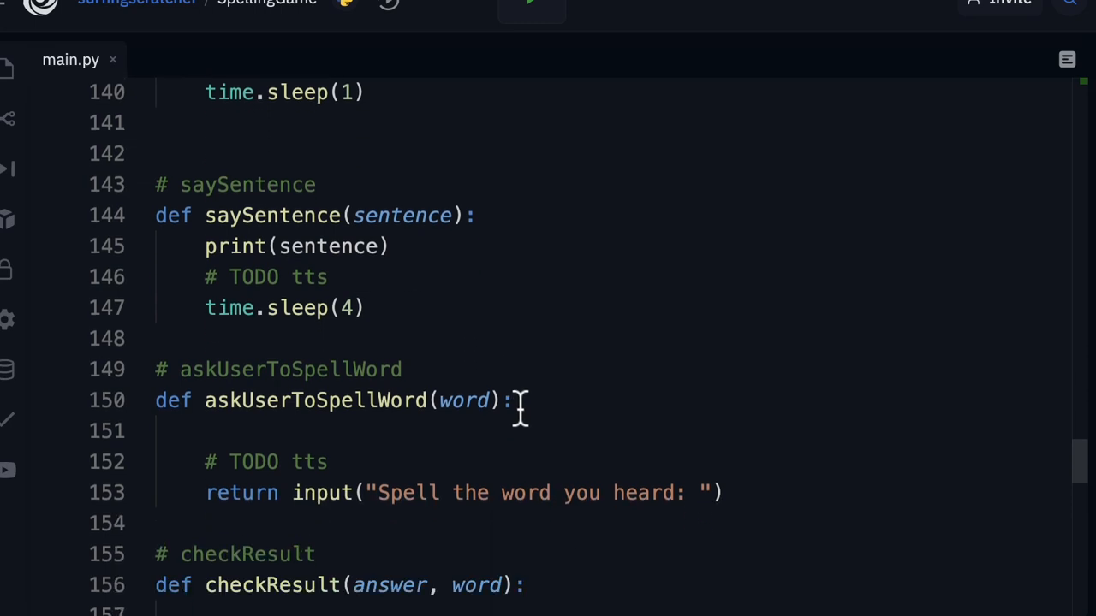
pyautogui.moveTo(293, 415)
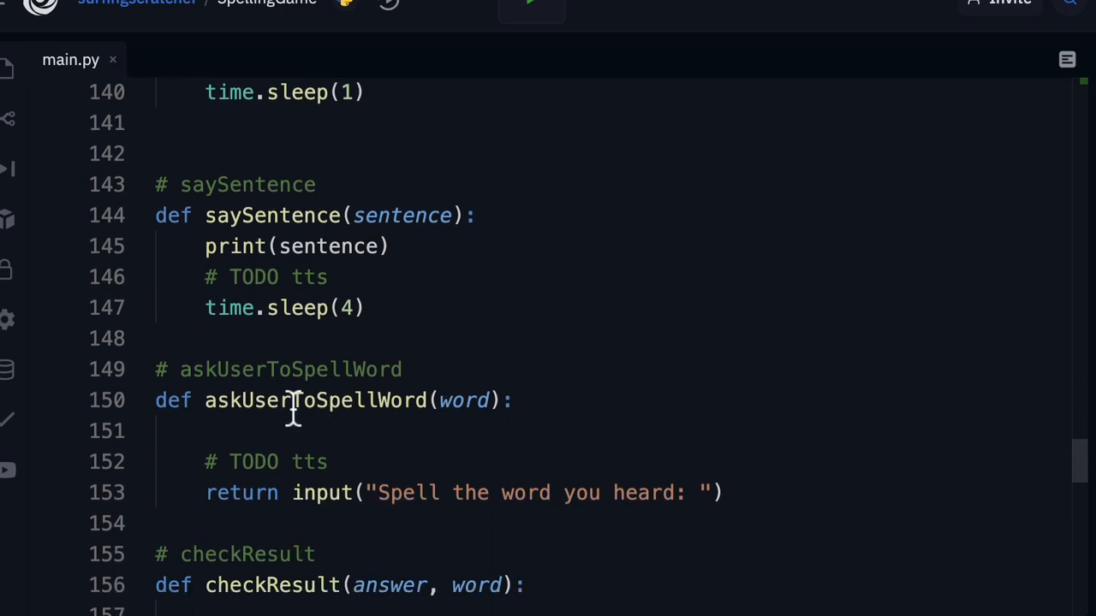
pyautogui.click(256, 431)
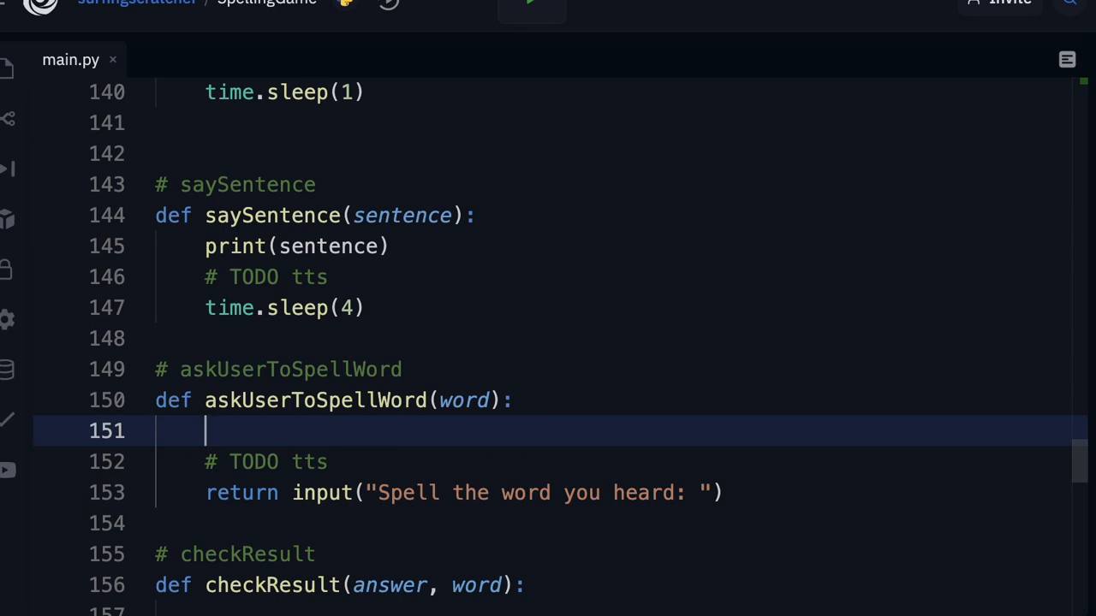
pyautogui.write('clearConsole()')
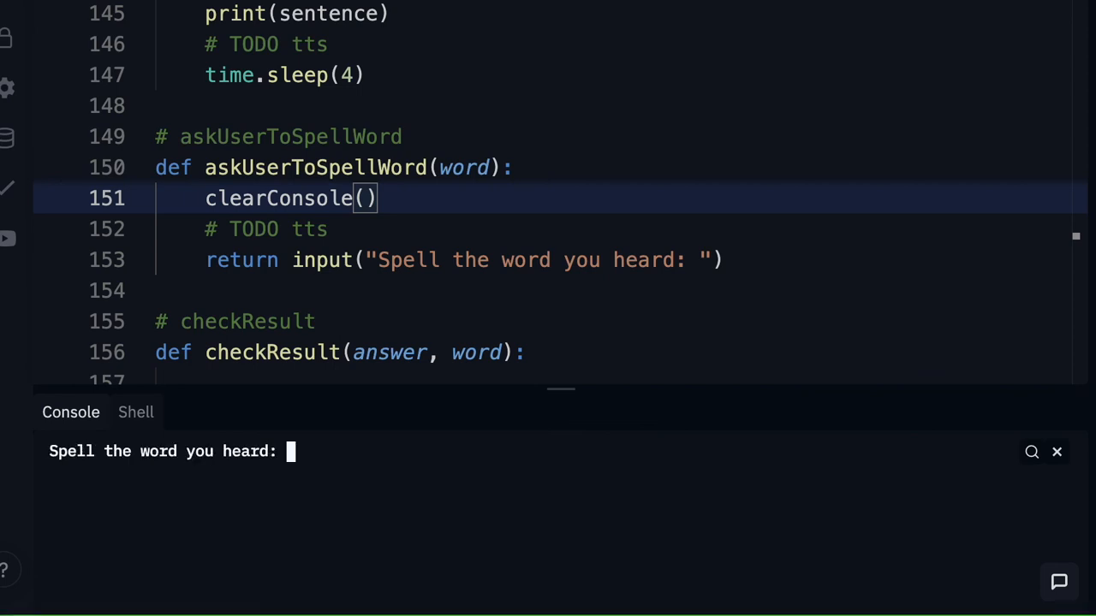
# Answer 'dash' and 'lunc' at the spelling prompts, then scroll down to checkResult.
pyautogui.write('dash')
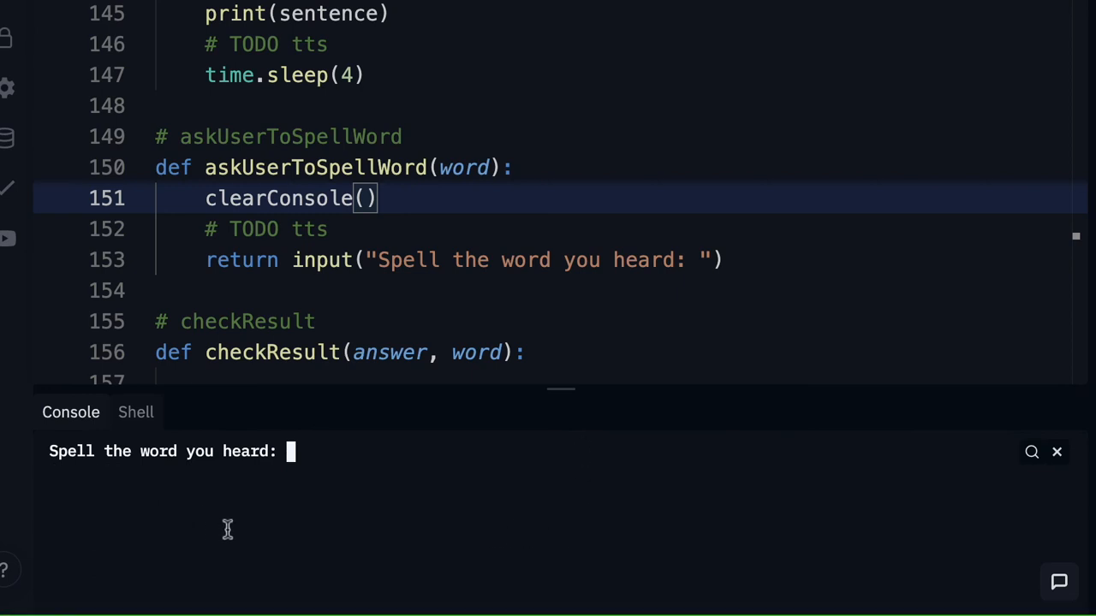
pyautogui.moveTo(228, 537)
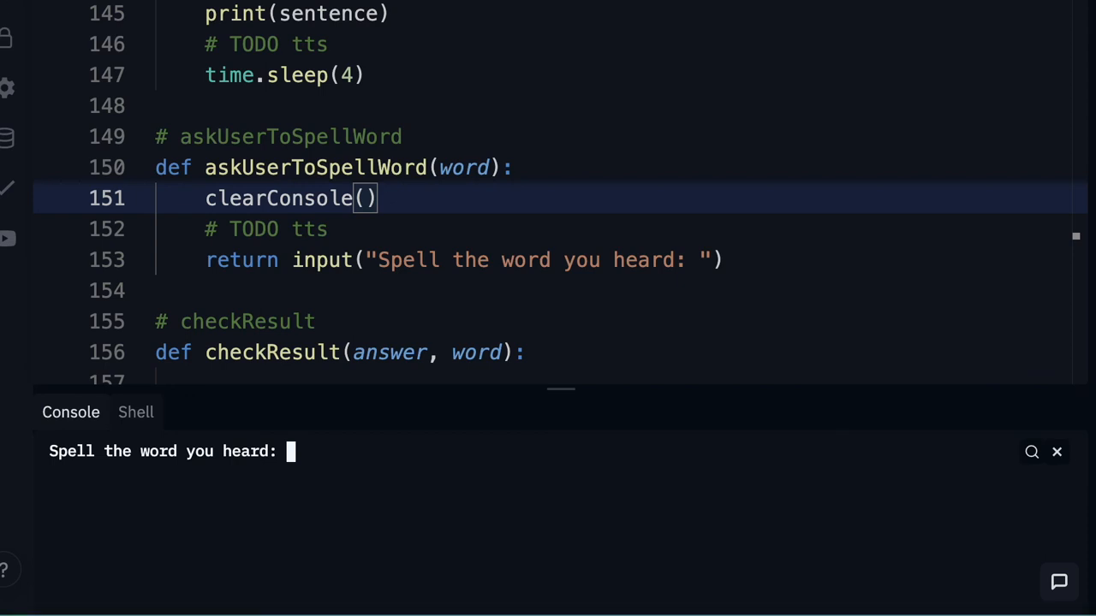
pyautogui.write('lunch')
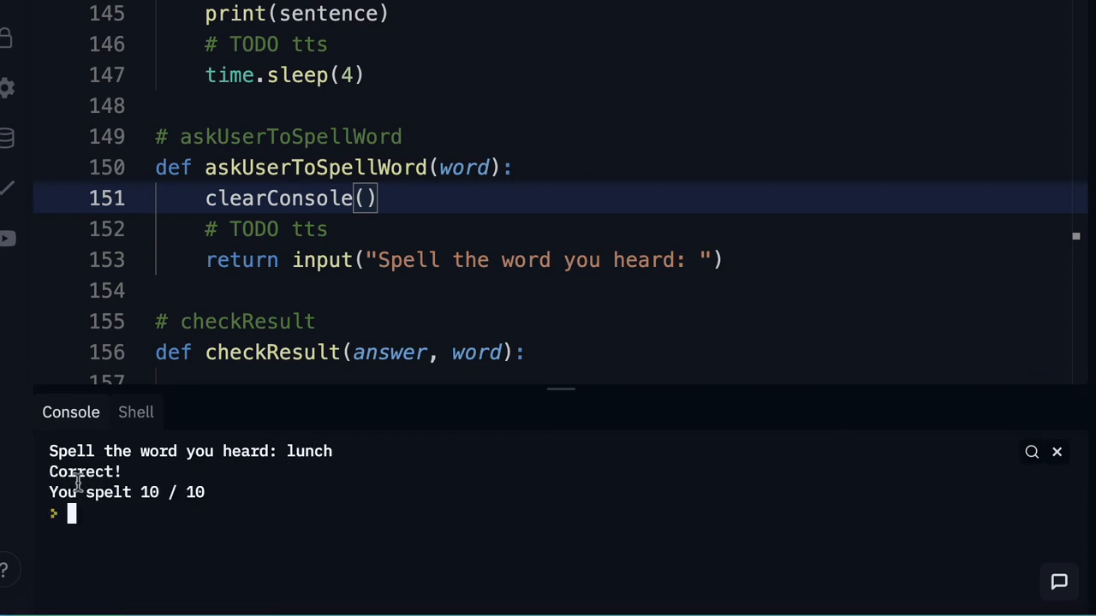
pyautogui.moveTo(318, 499)
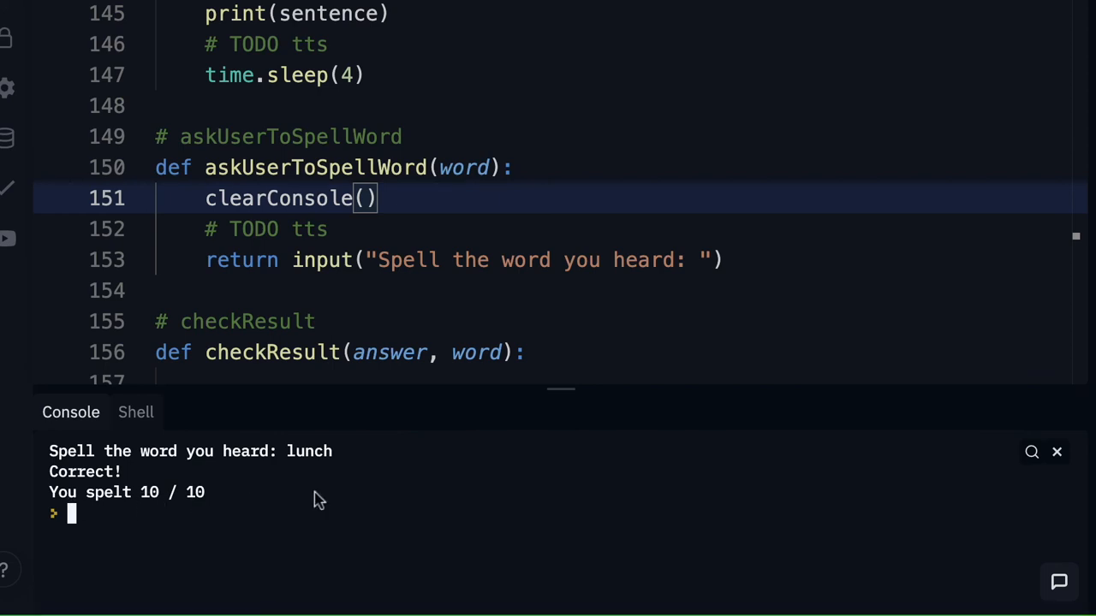
pyautogui.moveTo(716, 164)
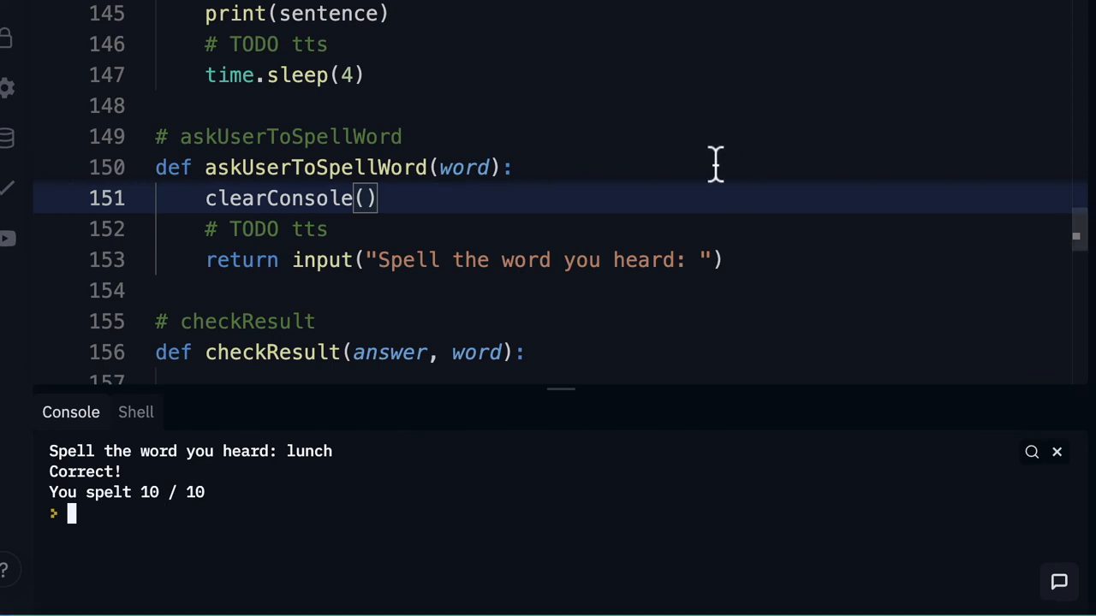
pyautogui.scroll(-3)
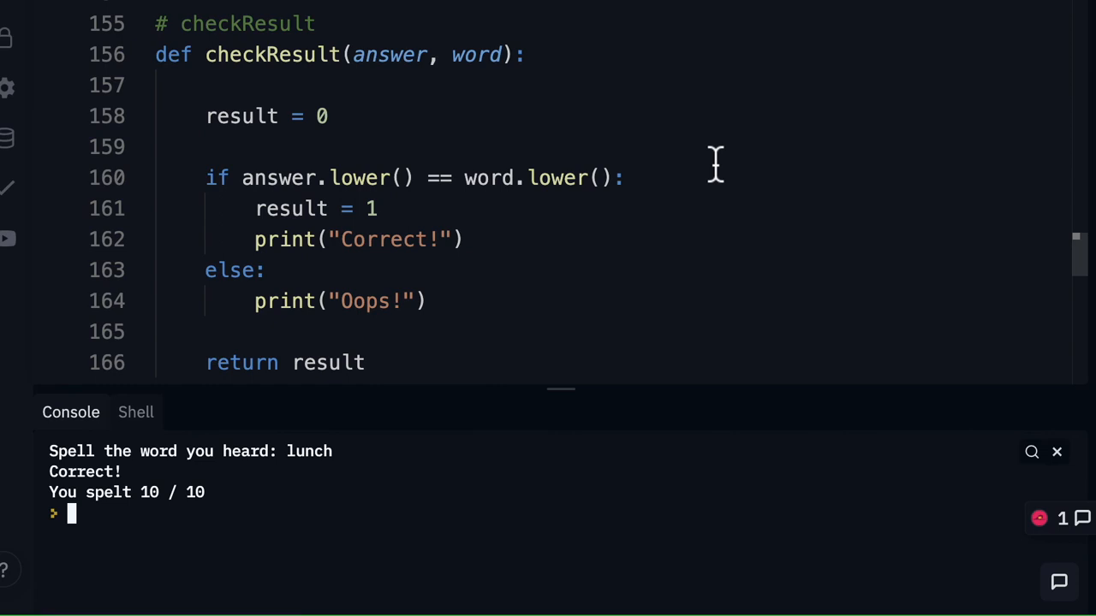
pyautogui.moveTo(430, 177)
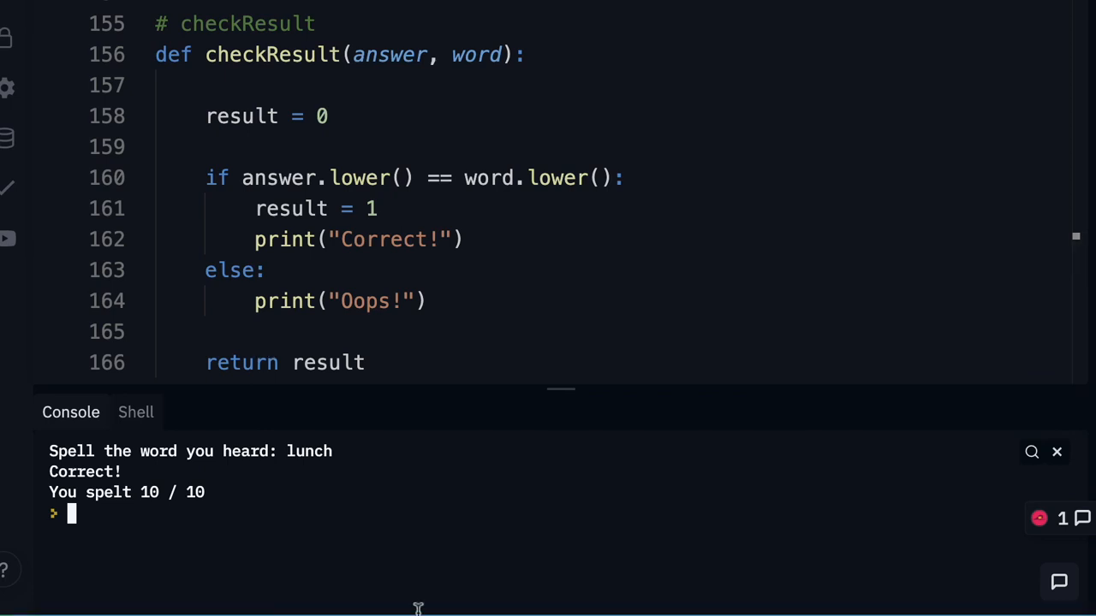
# Insert time.sleep(1) on a new line just before checkResult's return result.
pyautogui.click(358, 332)
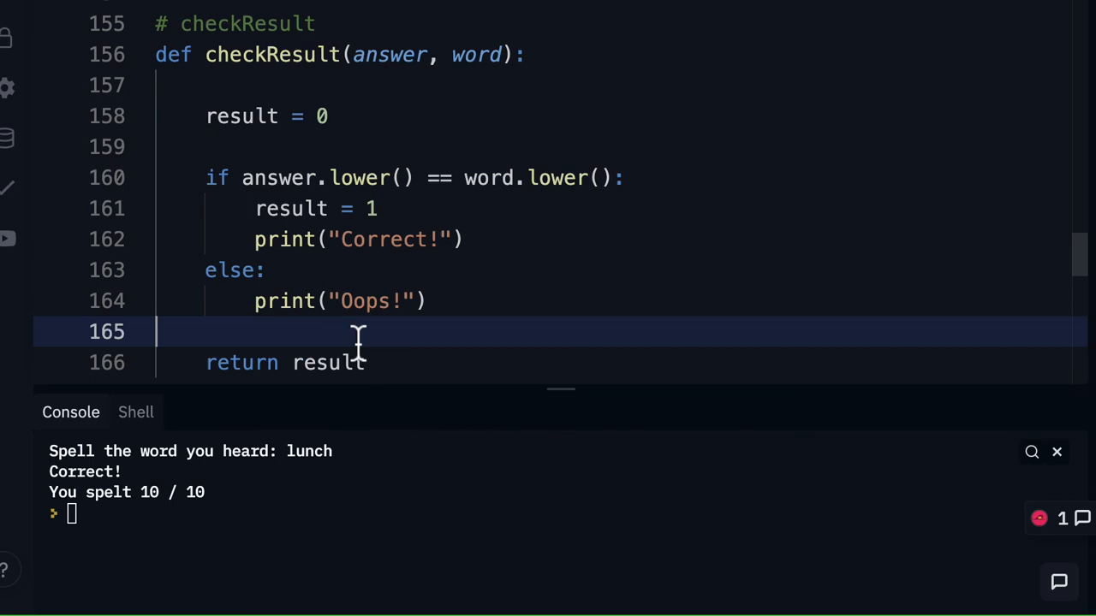
pyautogui.press('Enter')
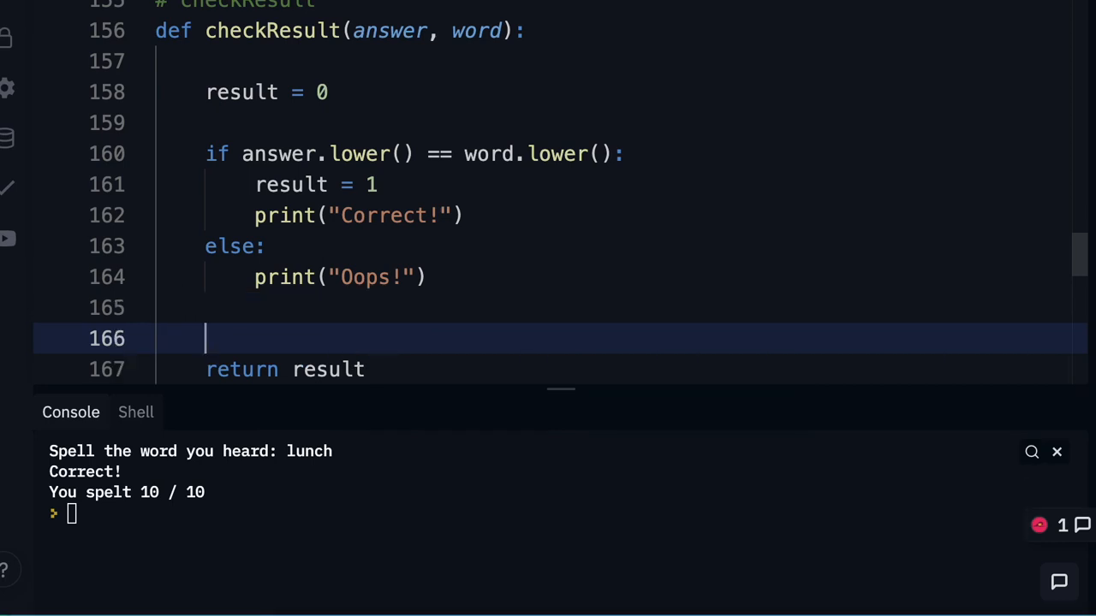
pyautogui.write('time.sleep(1)')
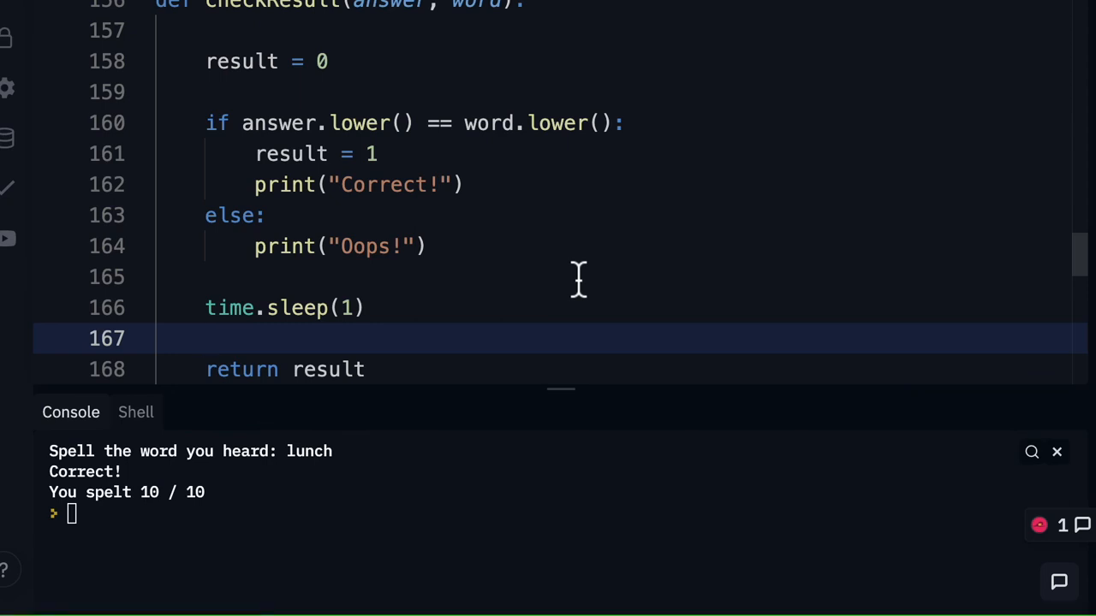
pyautogui.moveTo(599, 188)
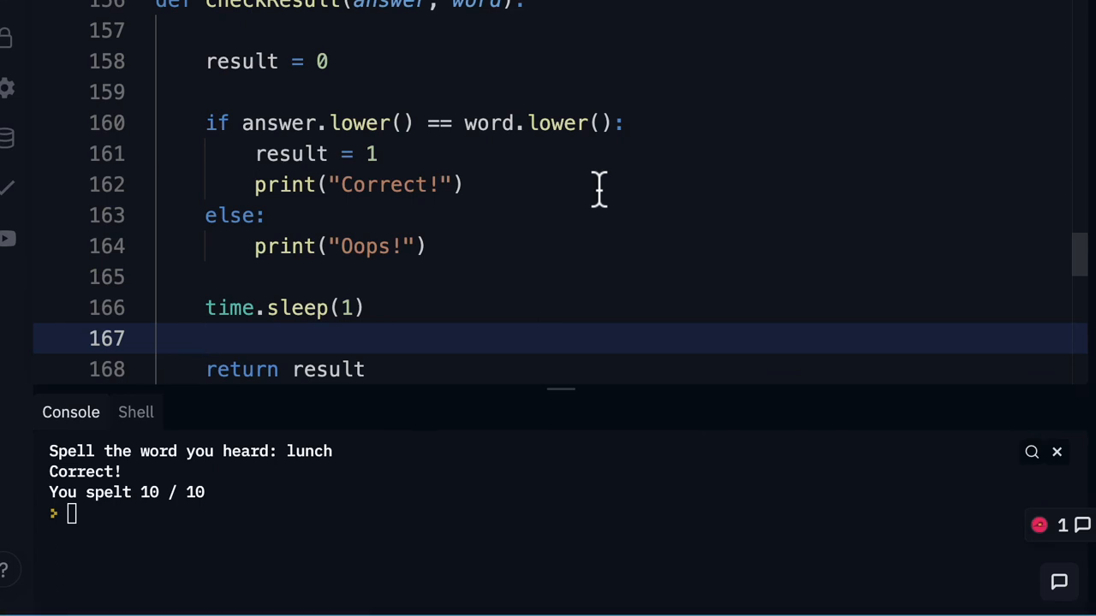
pyautogui.scroll(-3)
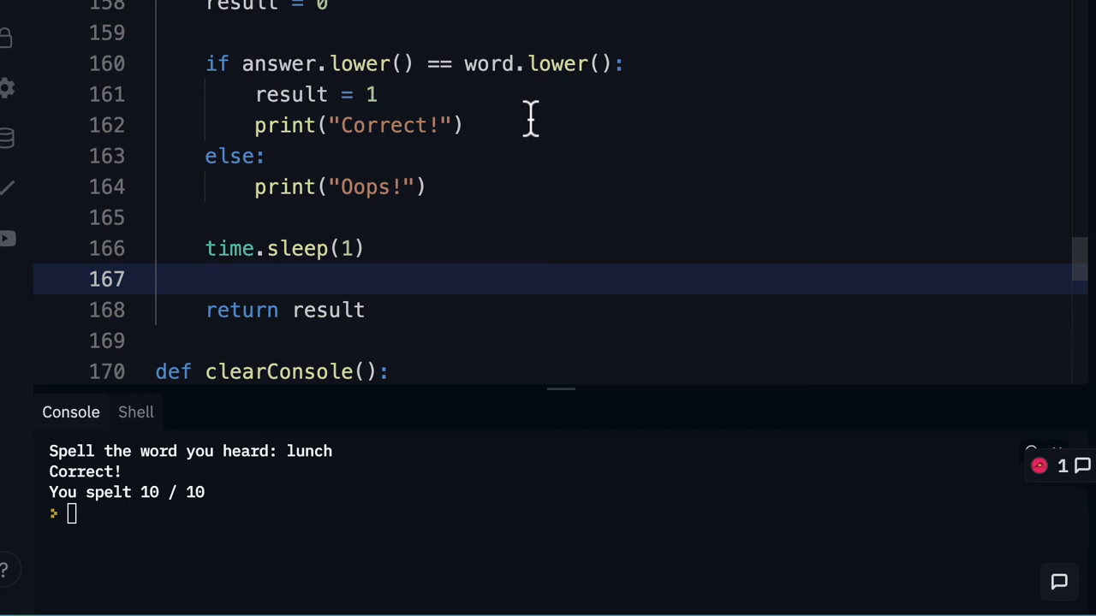